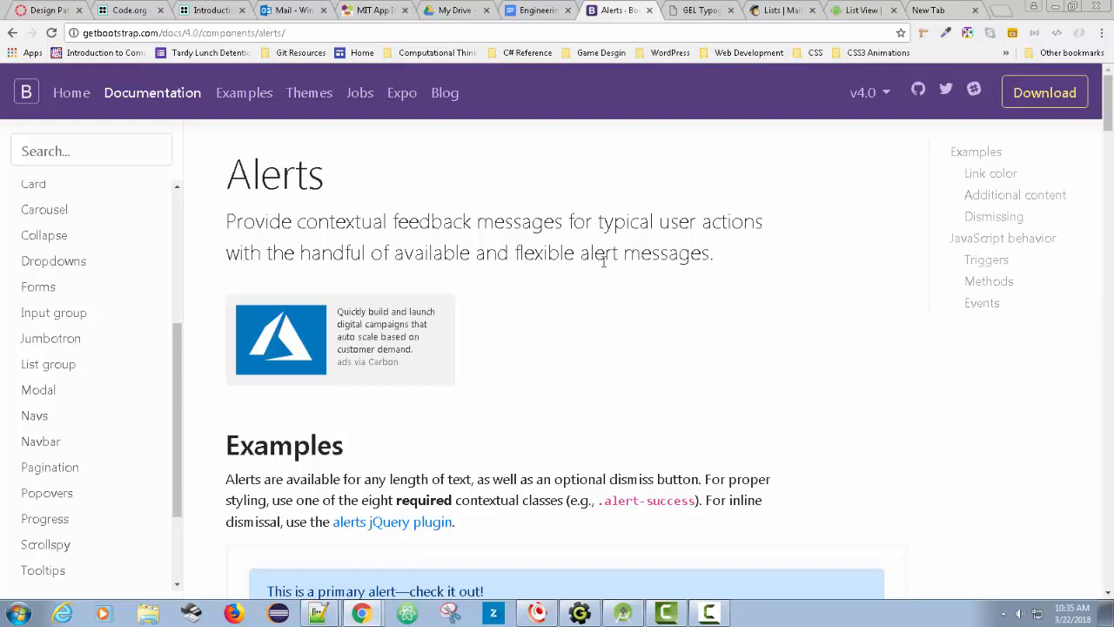
{"action": "mouse_move", "coordinate": [162, 353]}
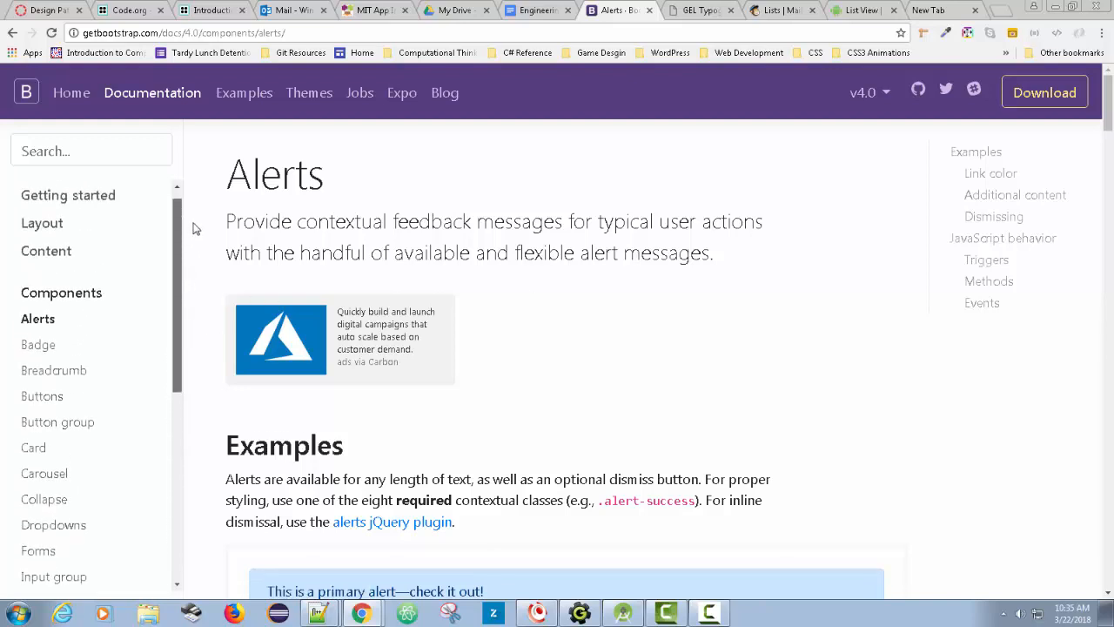
{"action": "mouse_move", "coordinate": [374, 272]}
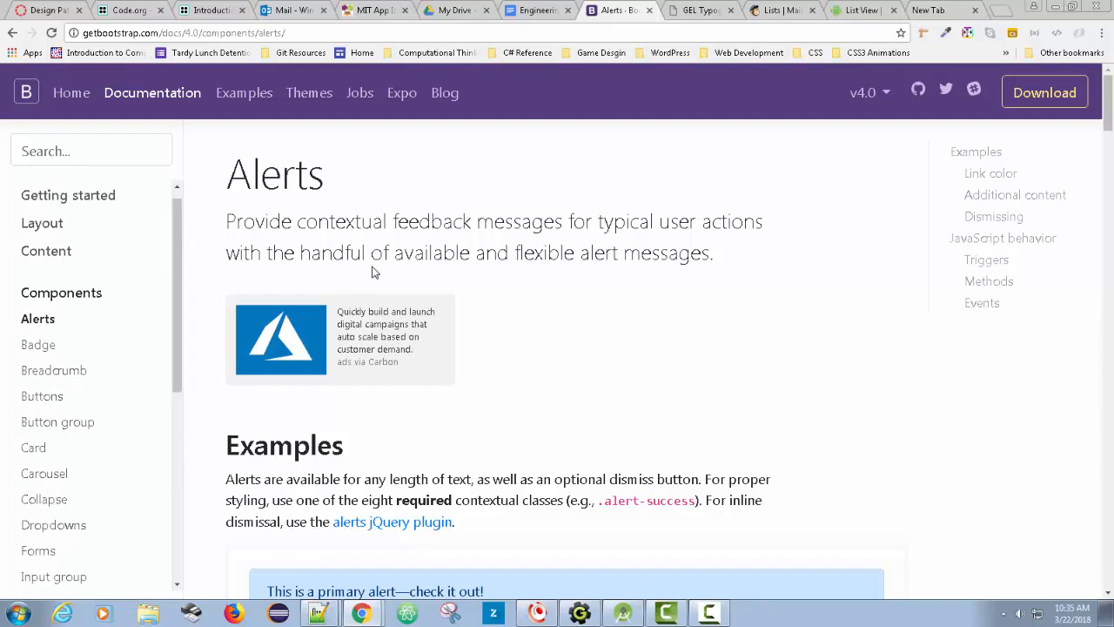
{"action": "mouse_move", "coordinate": [375, 265]}
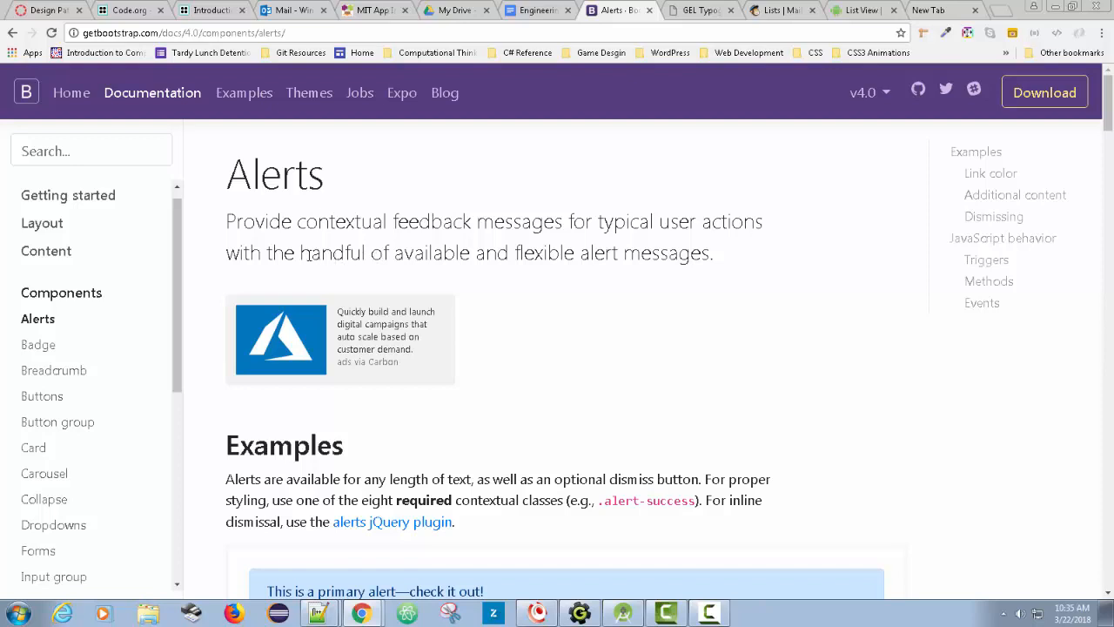
{"action": "mouse_move", "coordinate": [475, 292]}
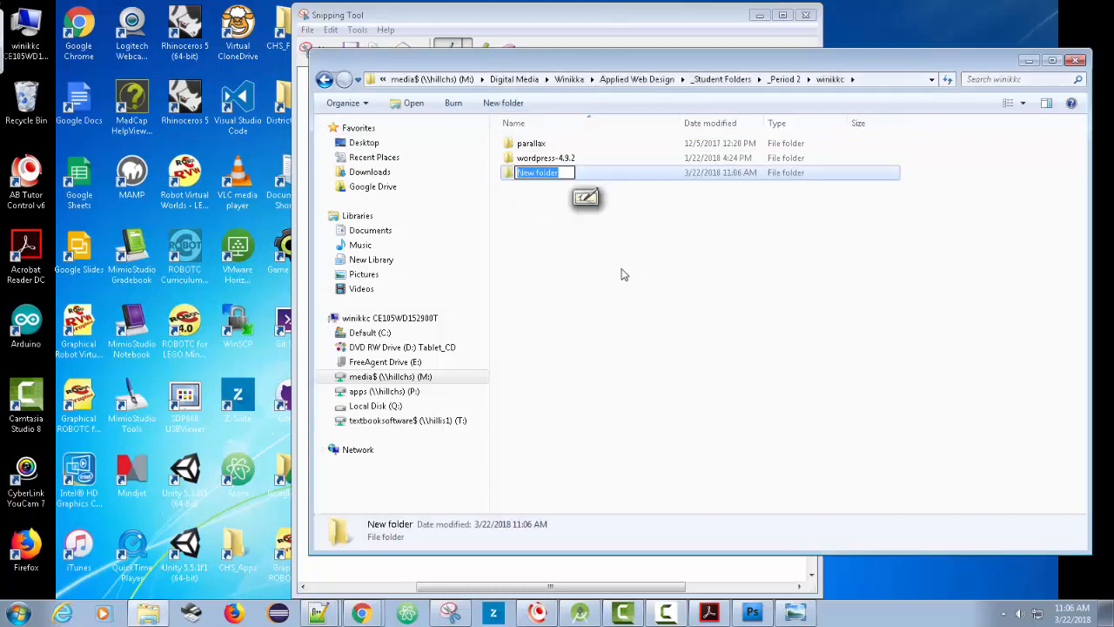
Step: Name the new folder 'design-patterns-project' and confirm the name
{"action": "type", "text": "desig"}
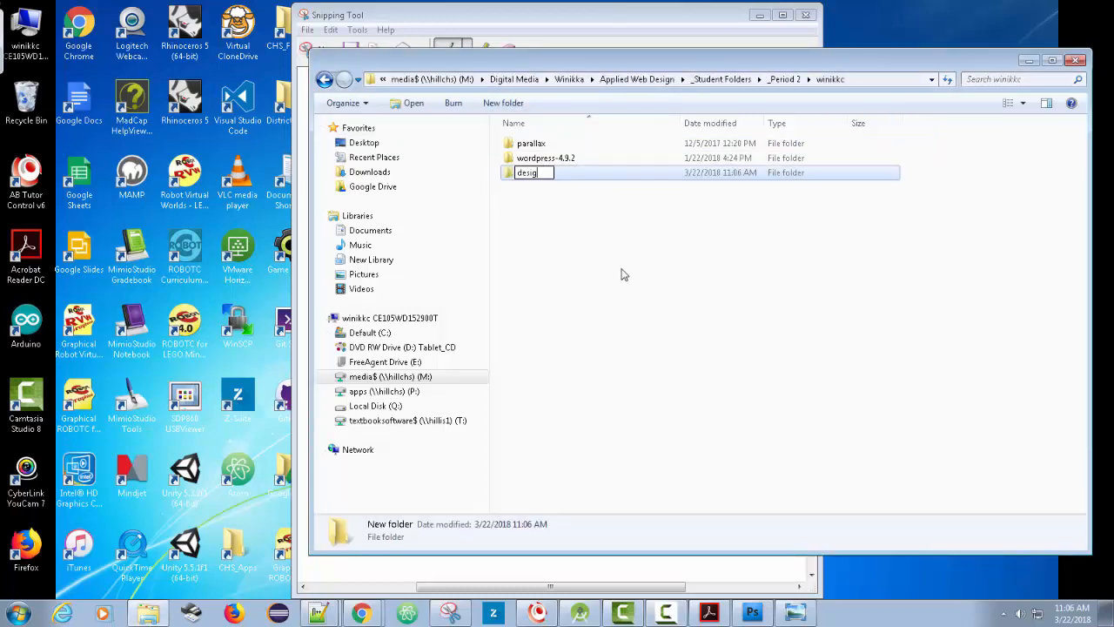
{"action": "type", "text": "n"}
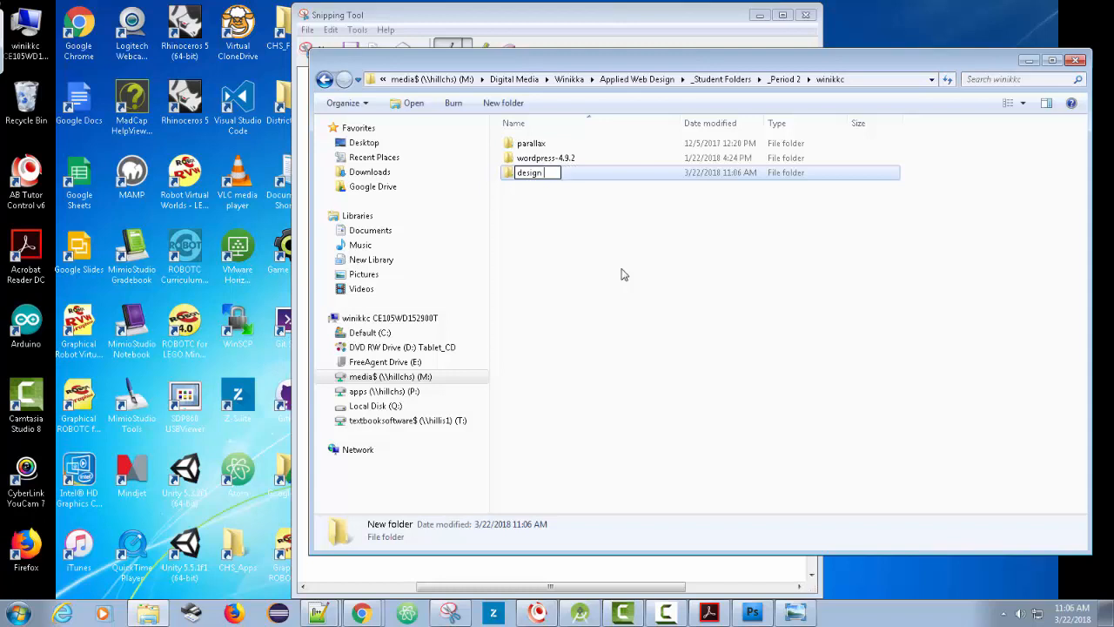
{"action": "type", "text": "-"}
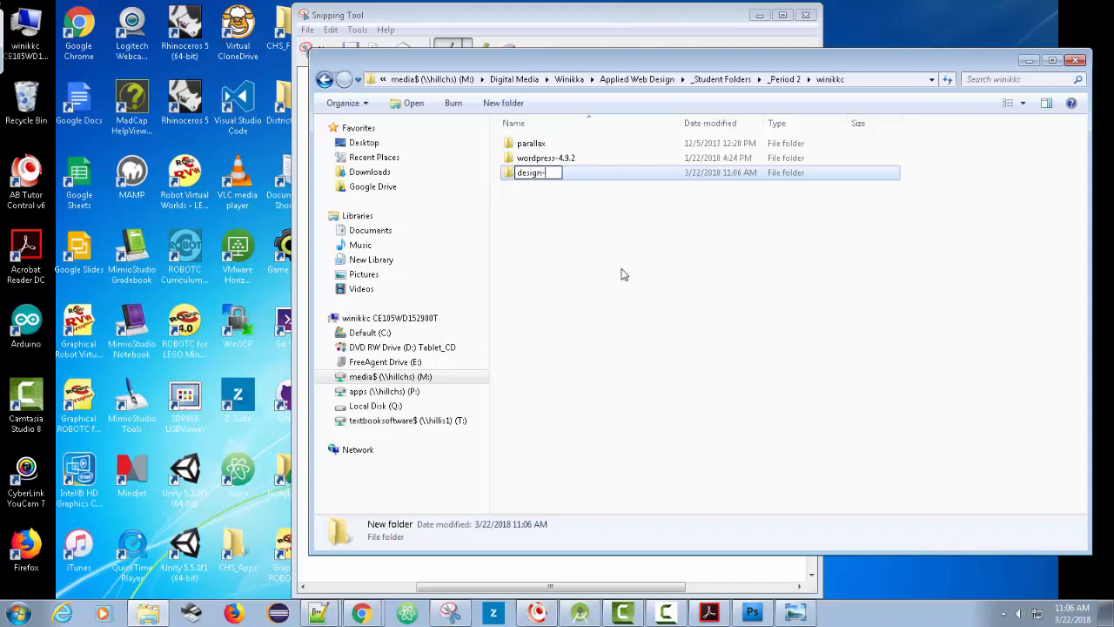
{"action": "type", "text": "patterns"}
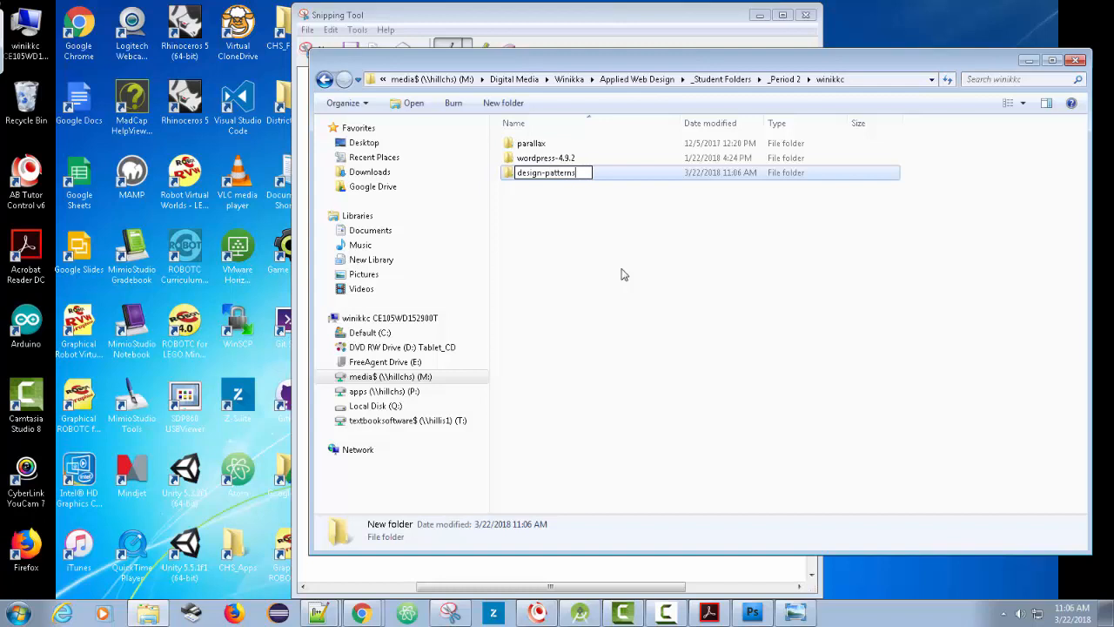
{"action": "type", "text": "-project"}
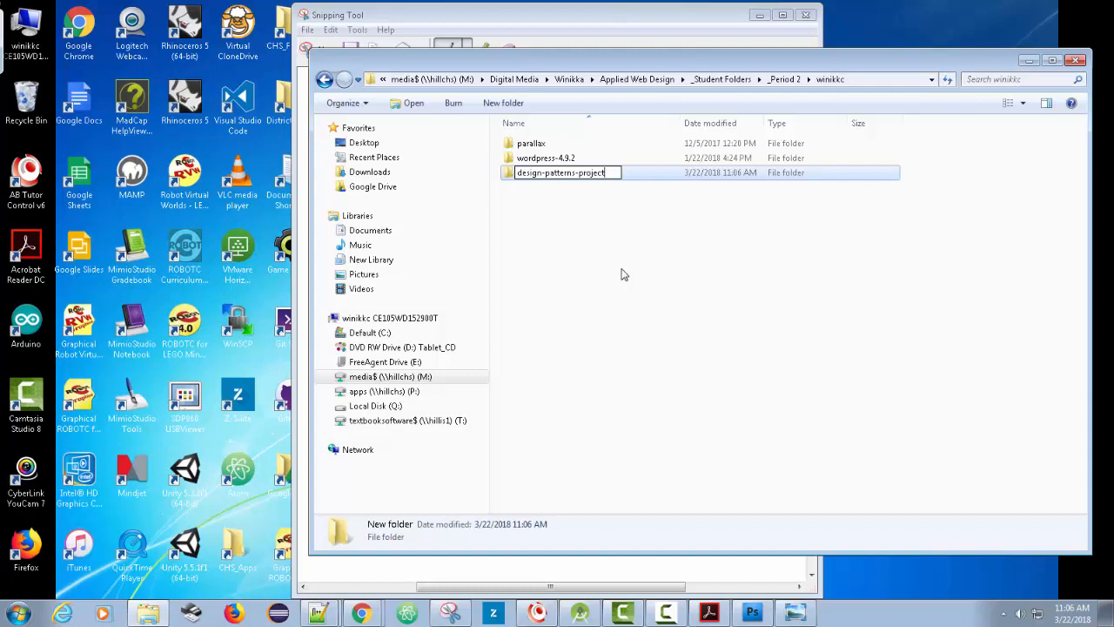
{"action": "key", "text": "Return"}
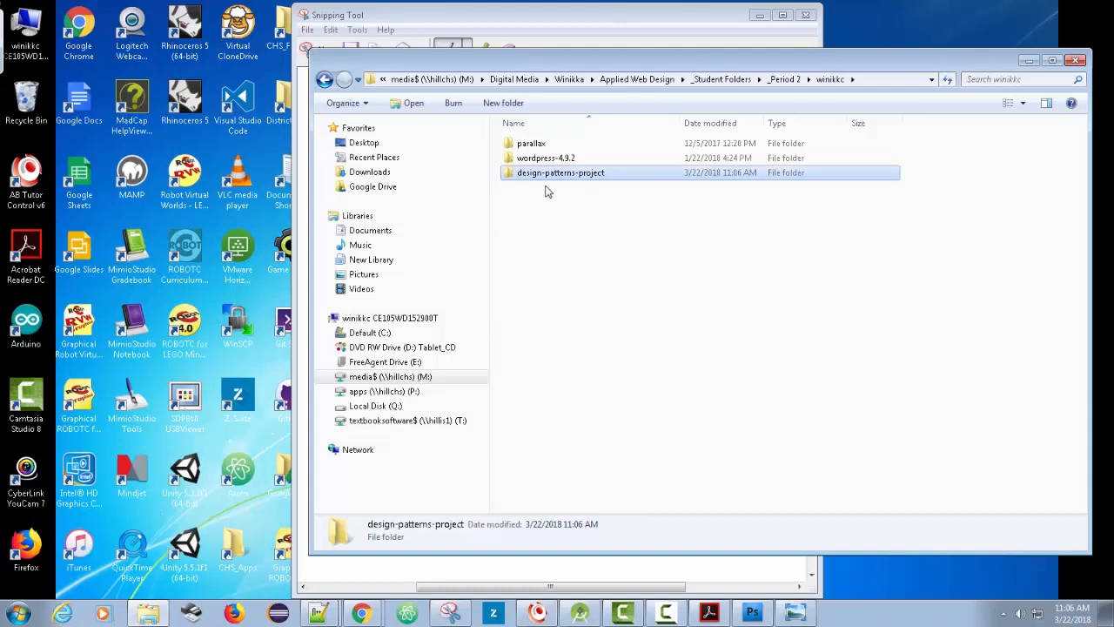
{"action": "mouse_move", "coordinate": [527, 179]}
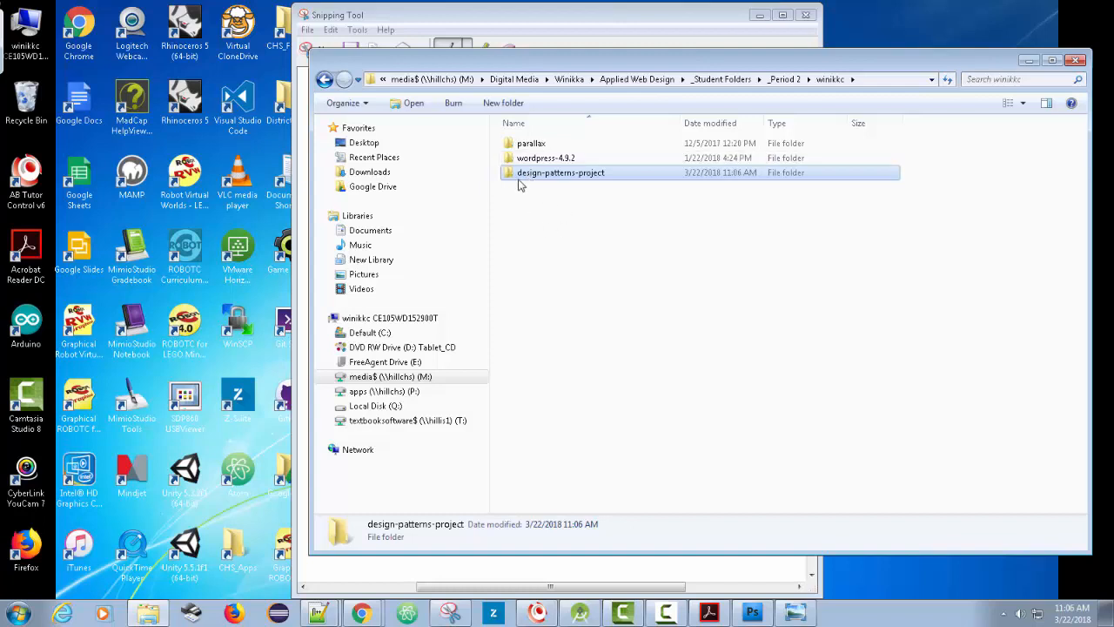
{"action": "mouse_move", "coordinate": [571, 223]}
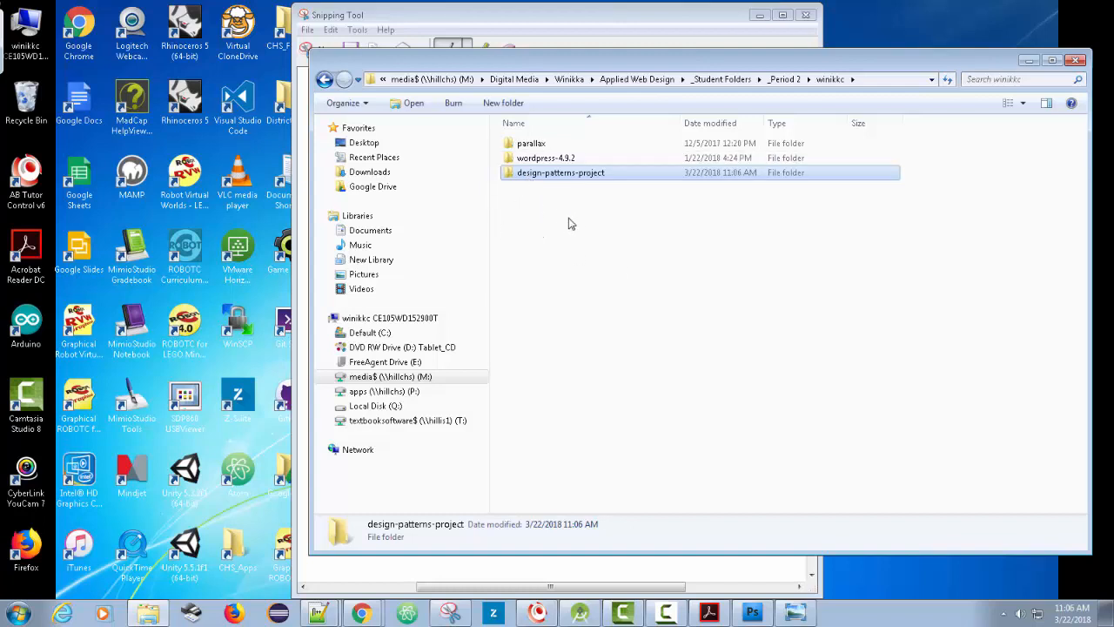
{"action": "mouse_move", "coordinate": [549, 220]}
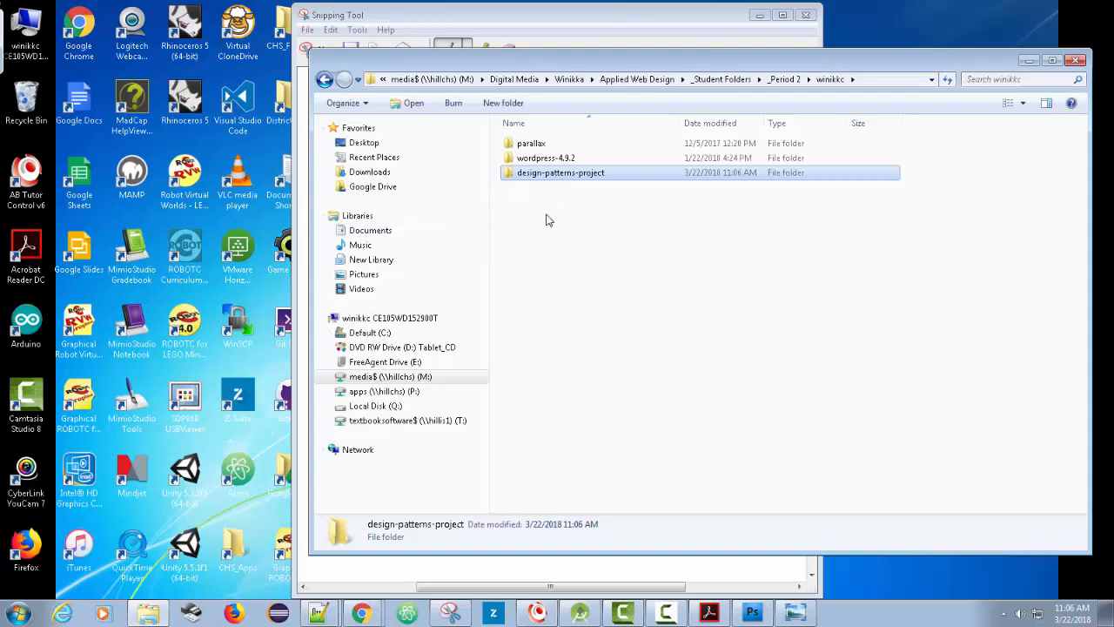
{"action": "mouse_move", "coordinate": [512, 181]}
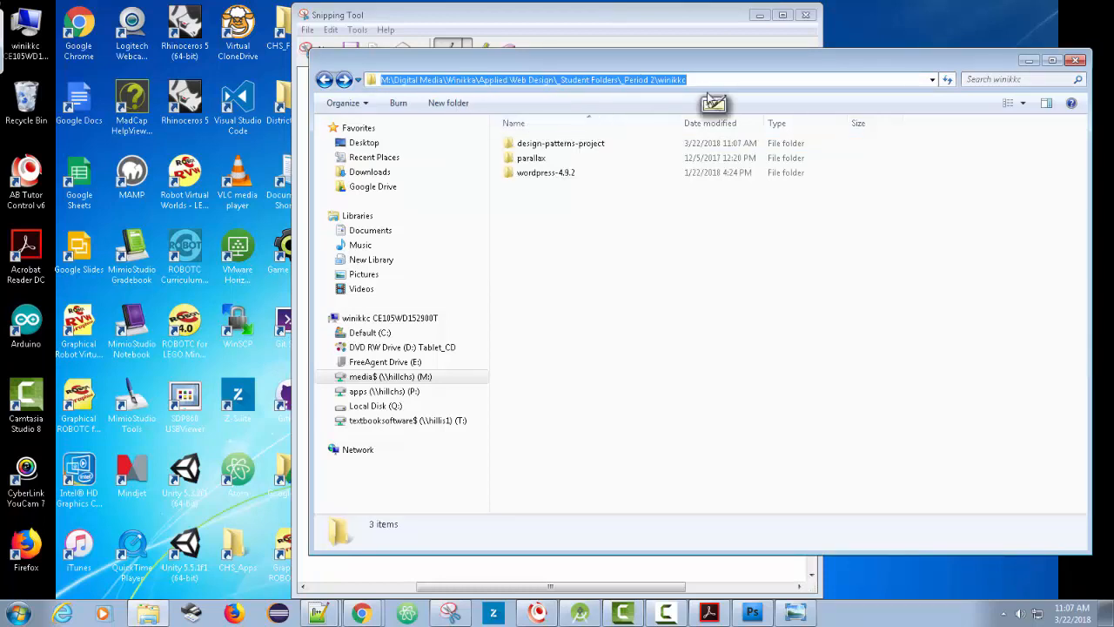
{"action": "mouse_move", "coordinate": [82, 509]}
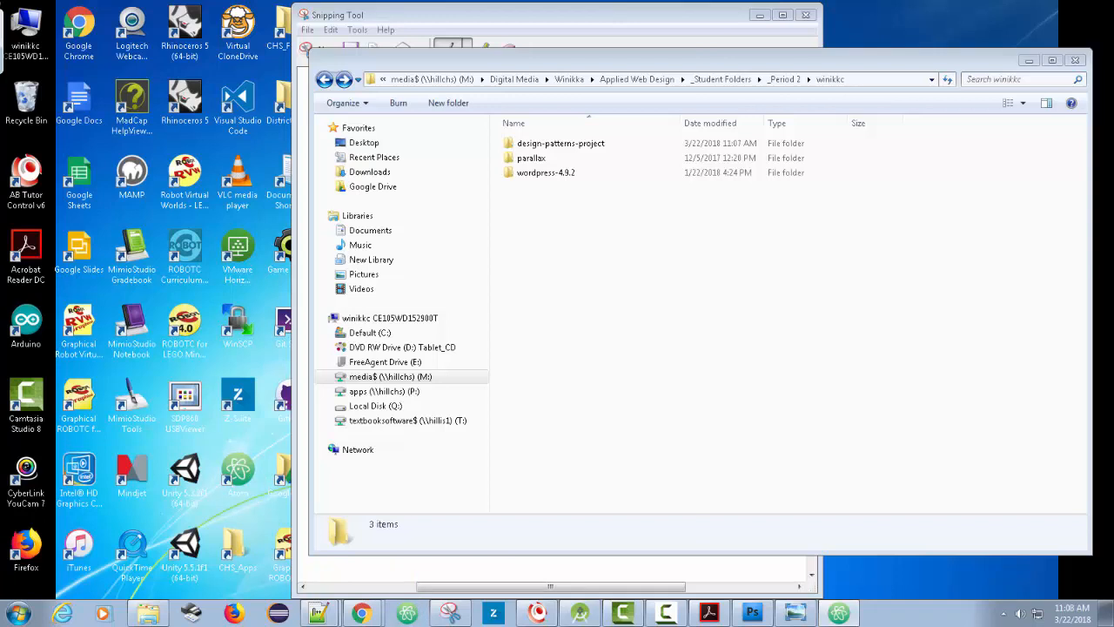
Step: Open winikkc/design-patterns-project as a second project folder in Atom, beside oocss
{"action": "left_click", "coordinate": [318, 613]}
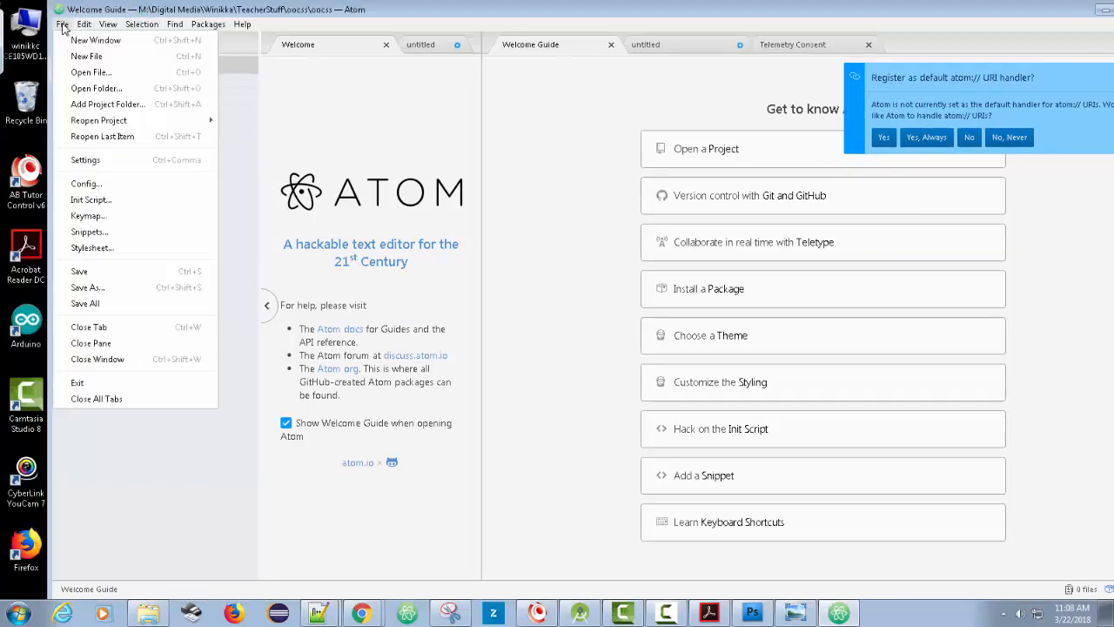
{"action": "mouse_move", "coordinate": [96, 88]}
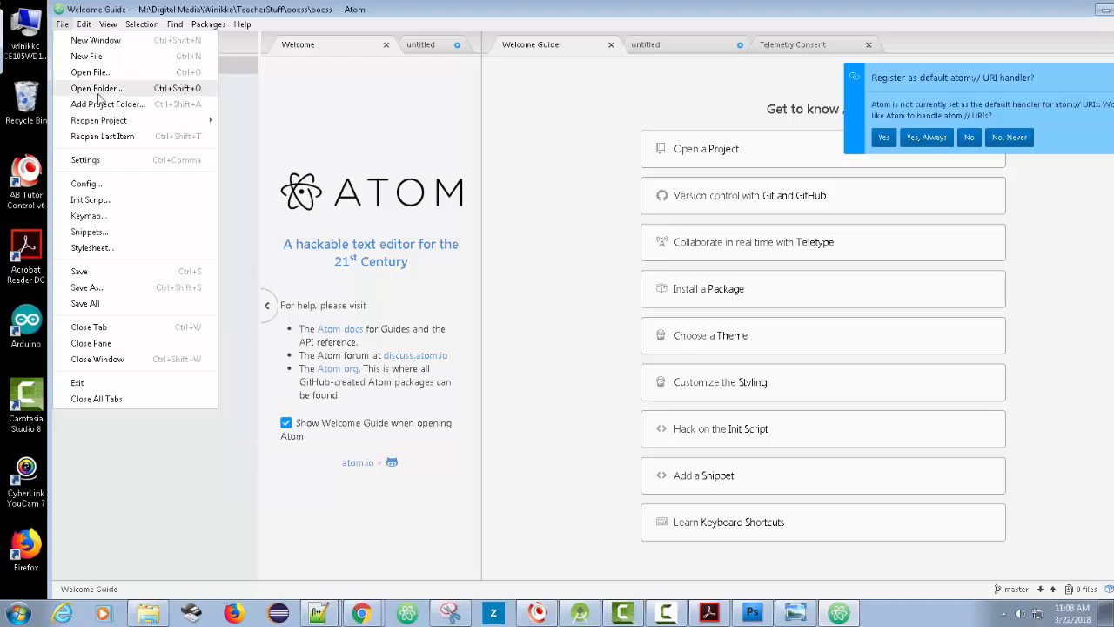
{"action": "left_click", "coordinate": [96, 88]}
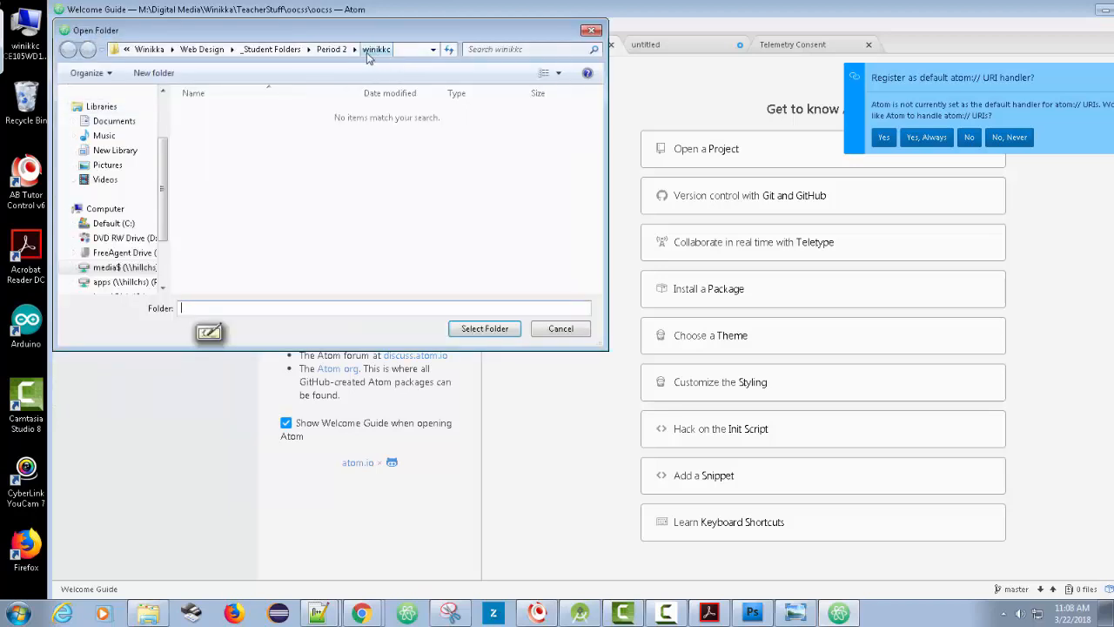
{"action": "left_click", "coordinate": [261, 48]}
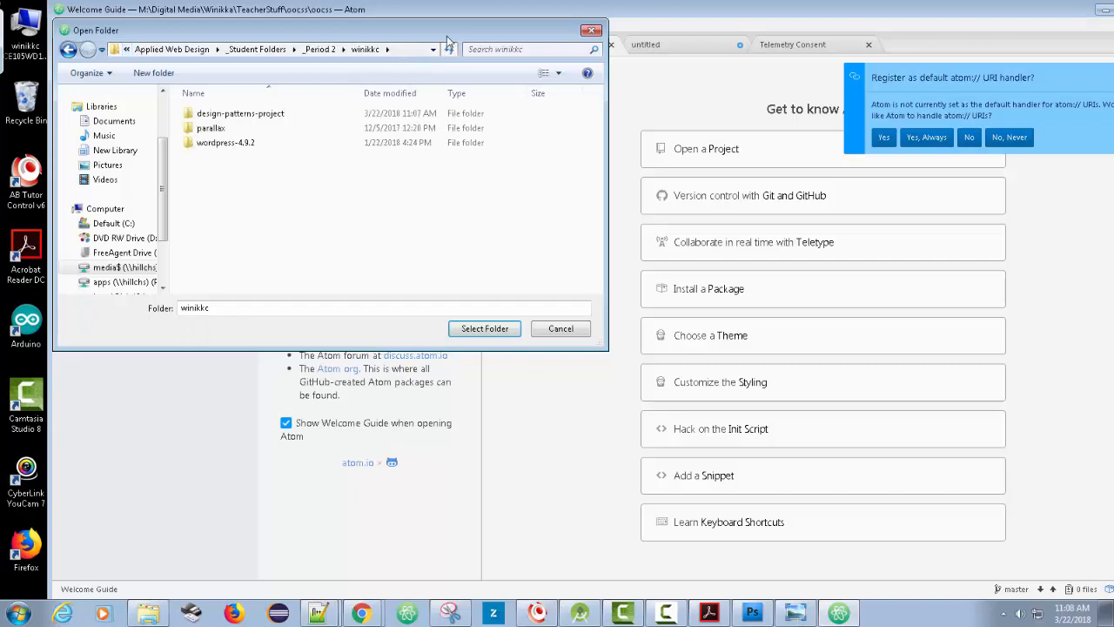
{"action": "left_click", "coordinate": [240, 113]}
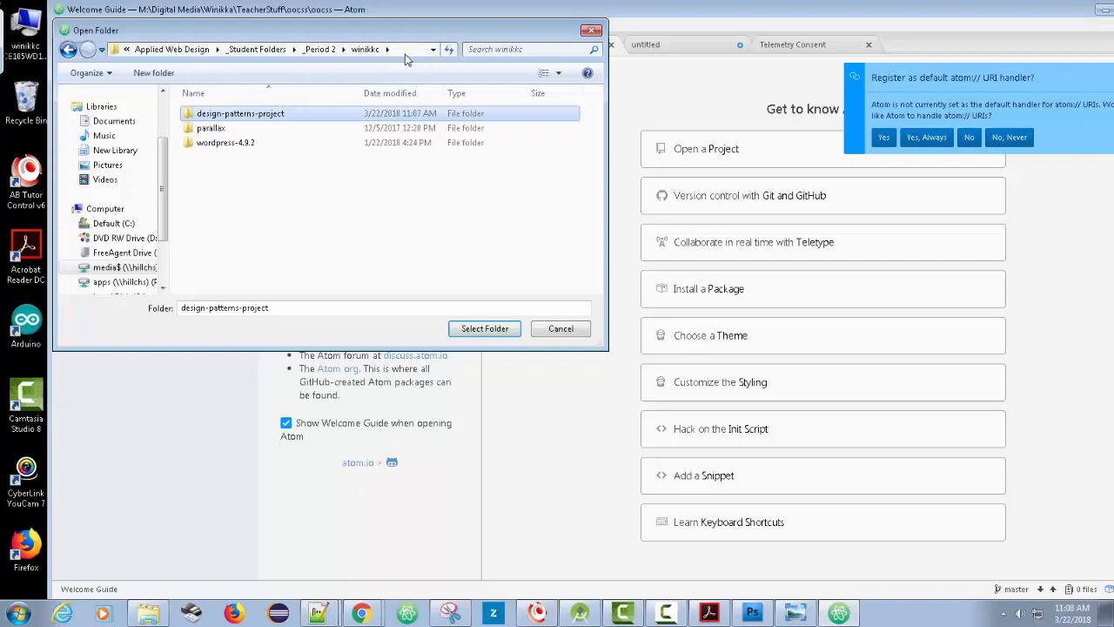
{"action": "mouse_move", "coordinate": [464, 257]}
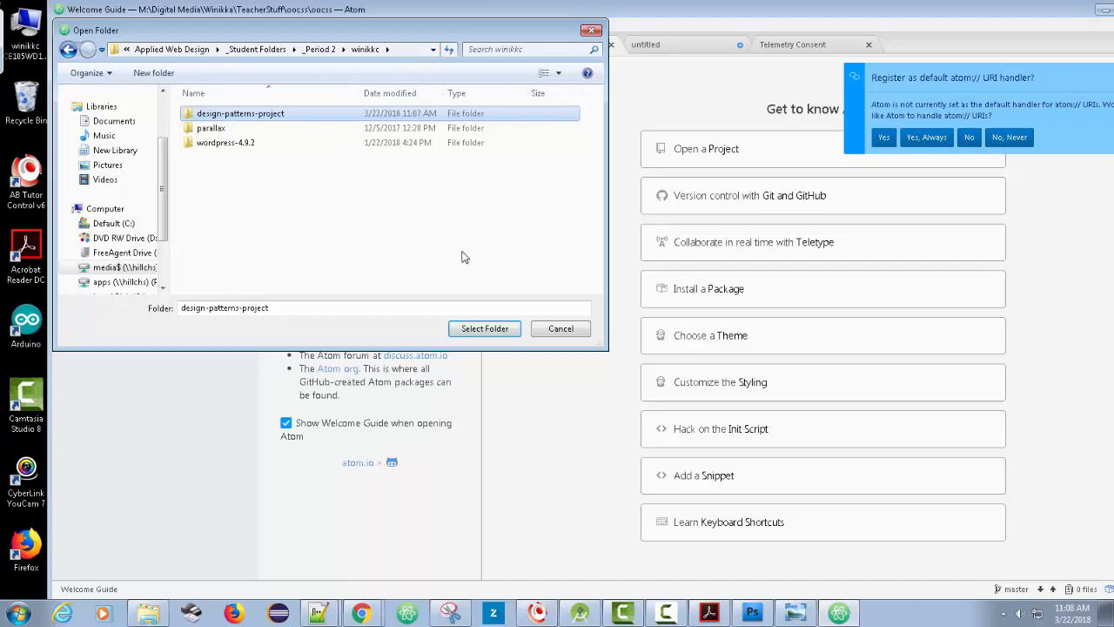
{"action": "double_click", "coordinate": [241, 113]}
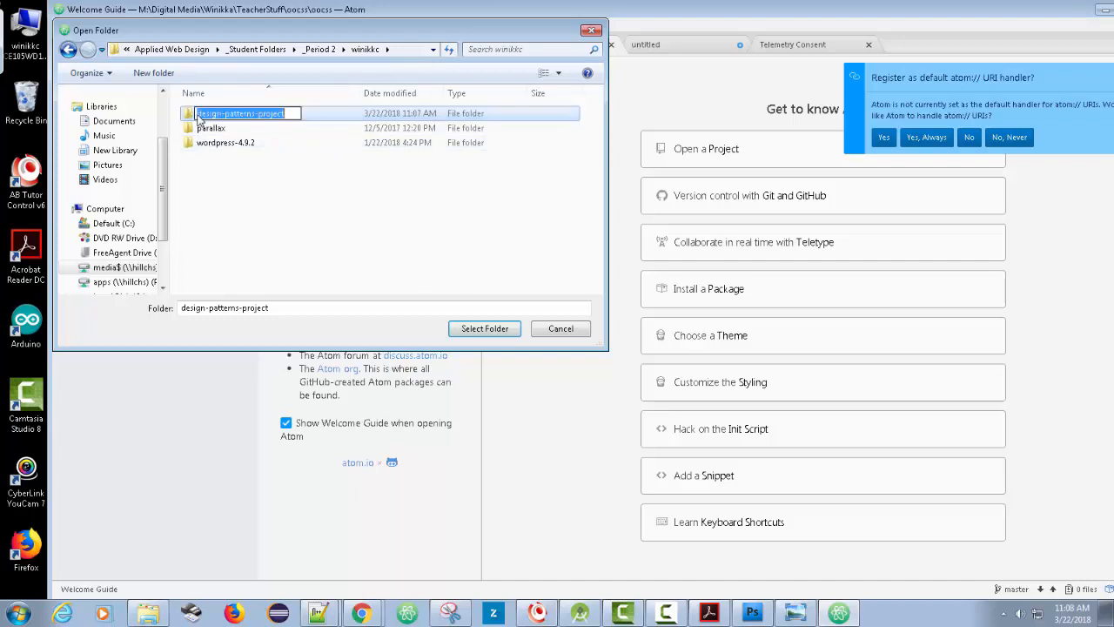
{"action": "mouse_move", "coordinate": [427, 368]}
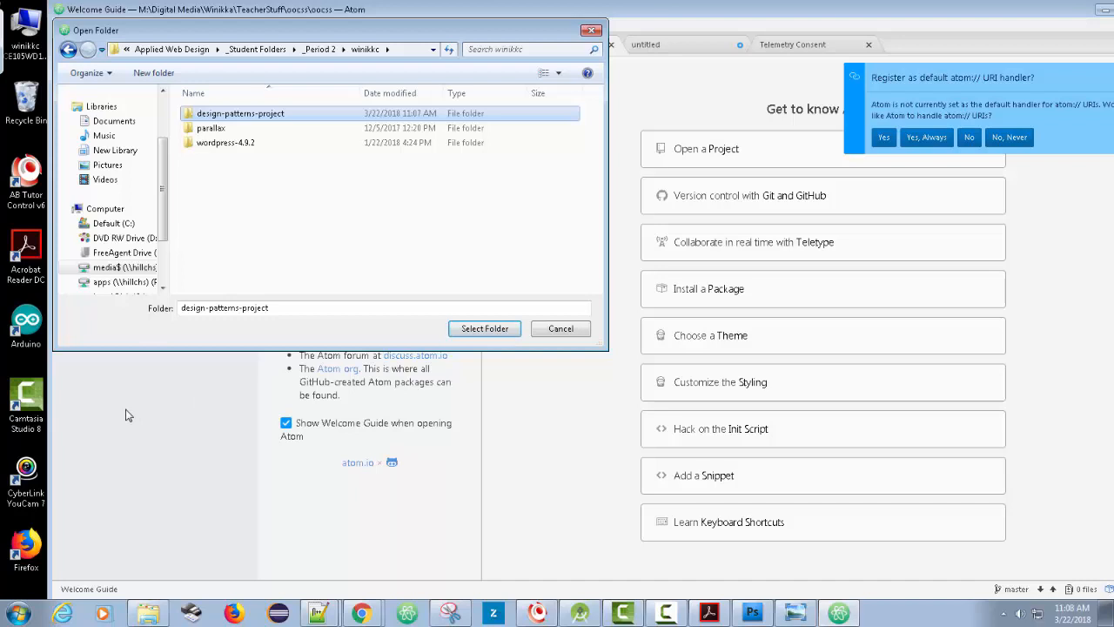
{"action": "mouse_move", "coordinate": [485, 328]}
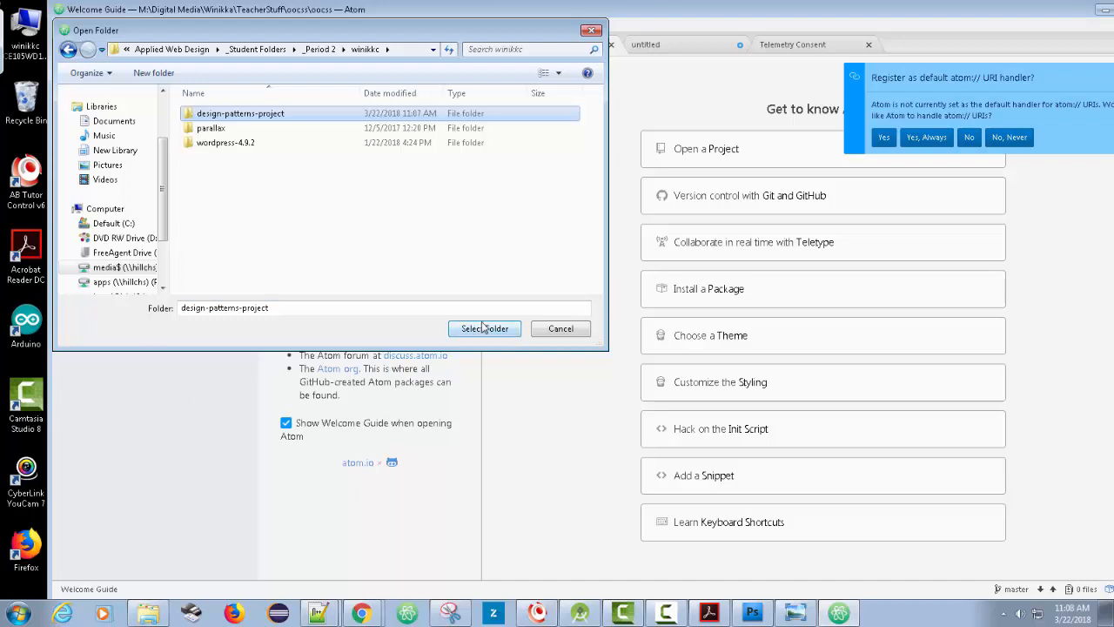
{"action": "left_click", "coordinate": [484, 328]}
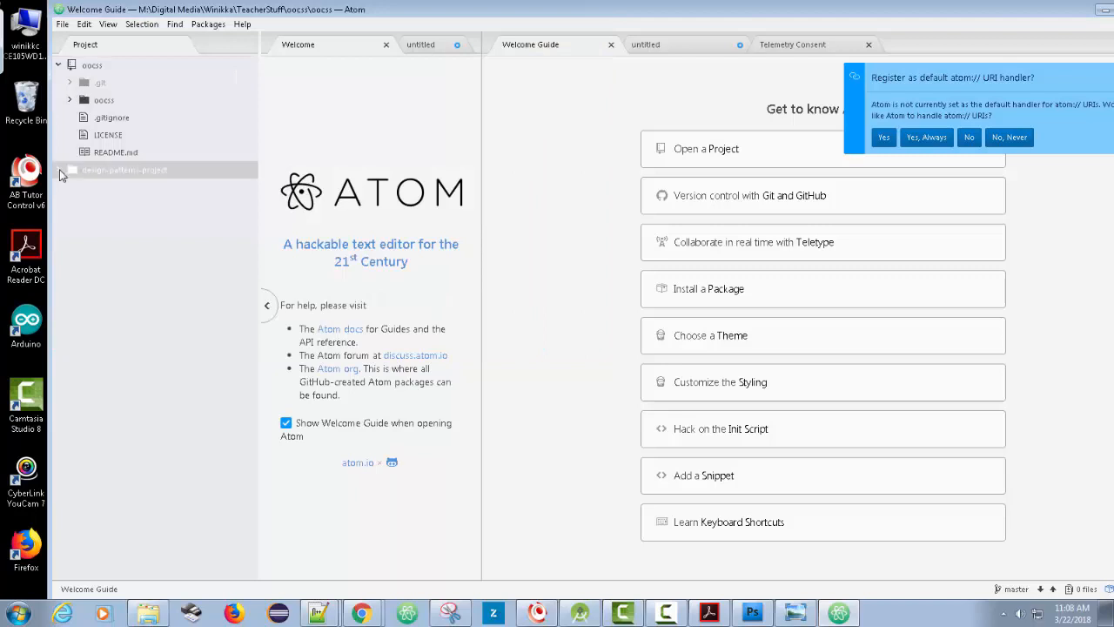
Step: Create index.html in design-patterns-project and decline the atom:// URI handler prompt
{"action": "right_click", "coordinate": [124, 169]}
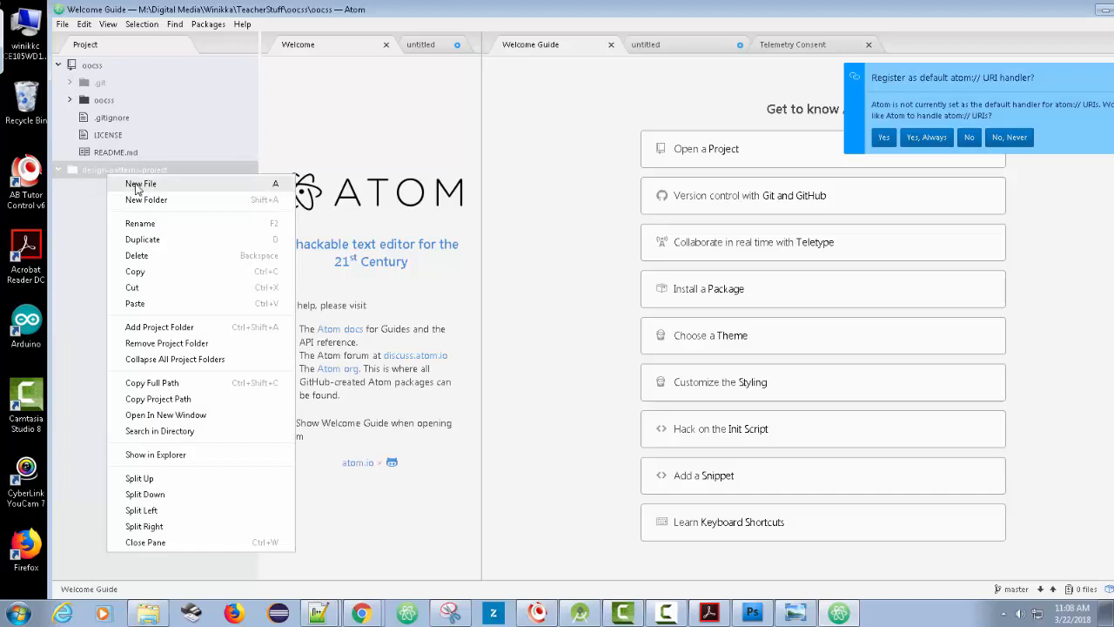
{"action": "left_click", "coordinate": [141, 183]}
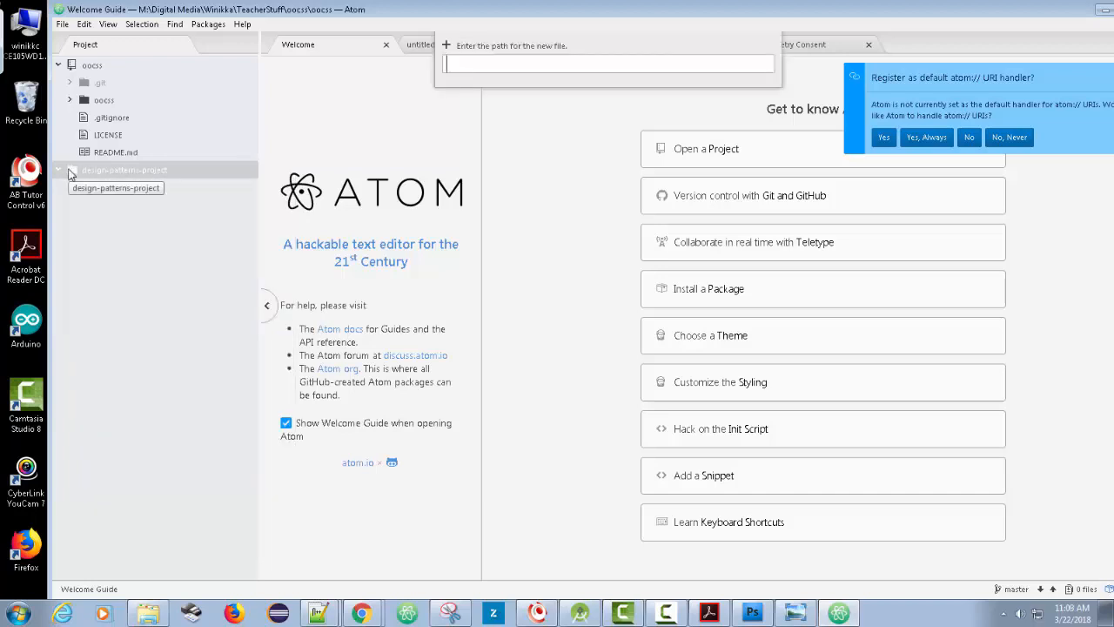
{"action": "type", "text": "ind"}
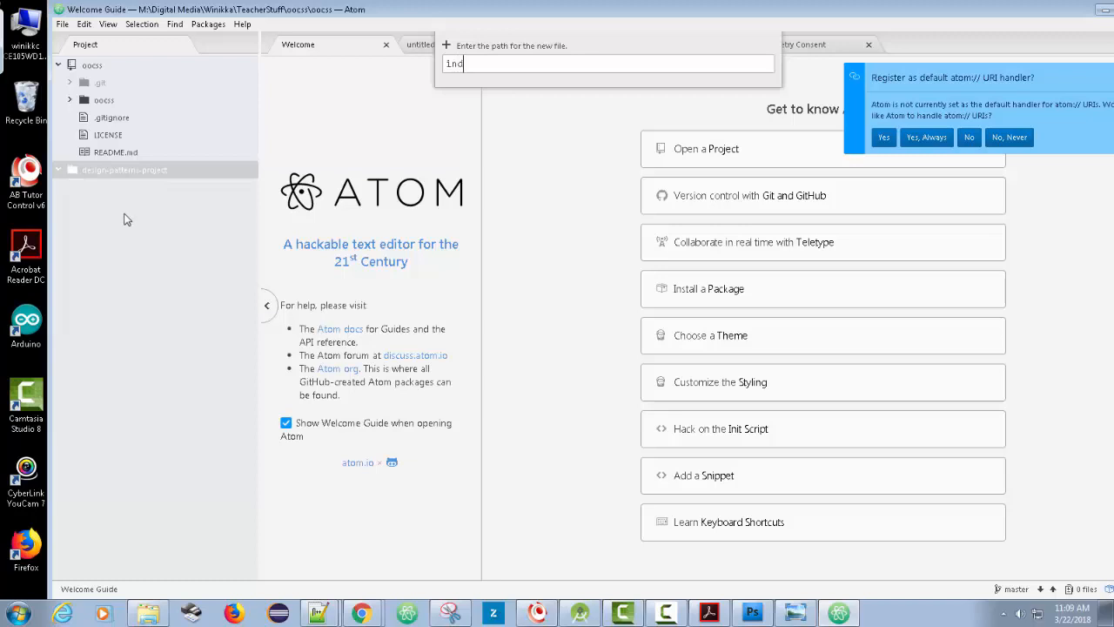
{"action": "key", "text": "Return"}
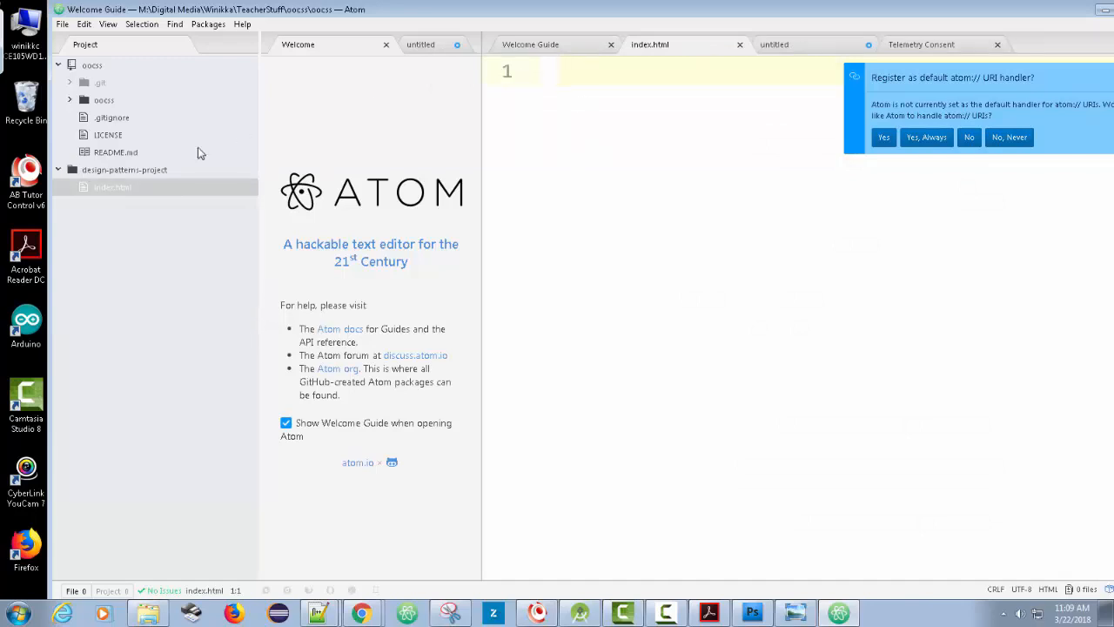
{"action": "mouse_move", "coordinate": [269, 200]}
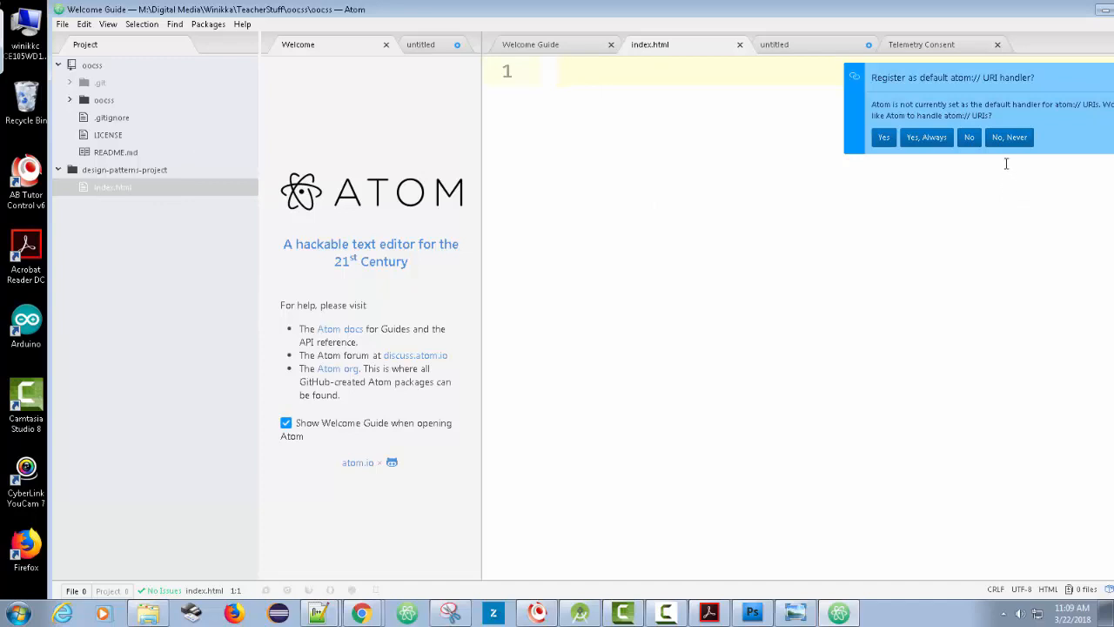
{"action": "left_click", "coordinate": [1009, 136]}
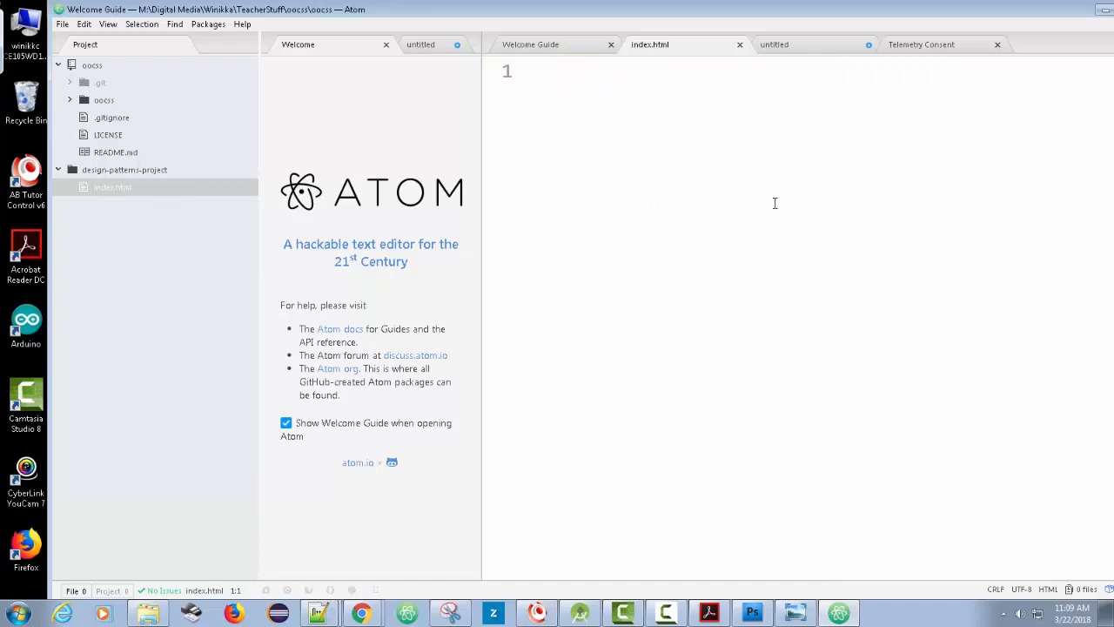
{"action": "mouse_move", "coordinate": [477, 120]}
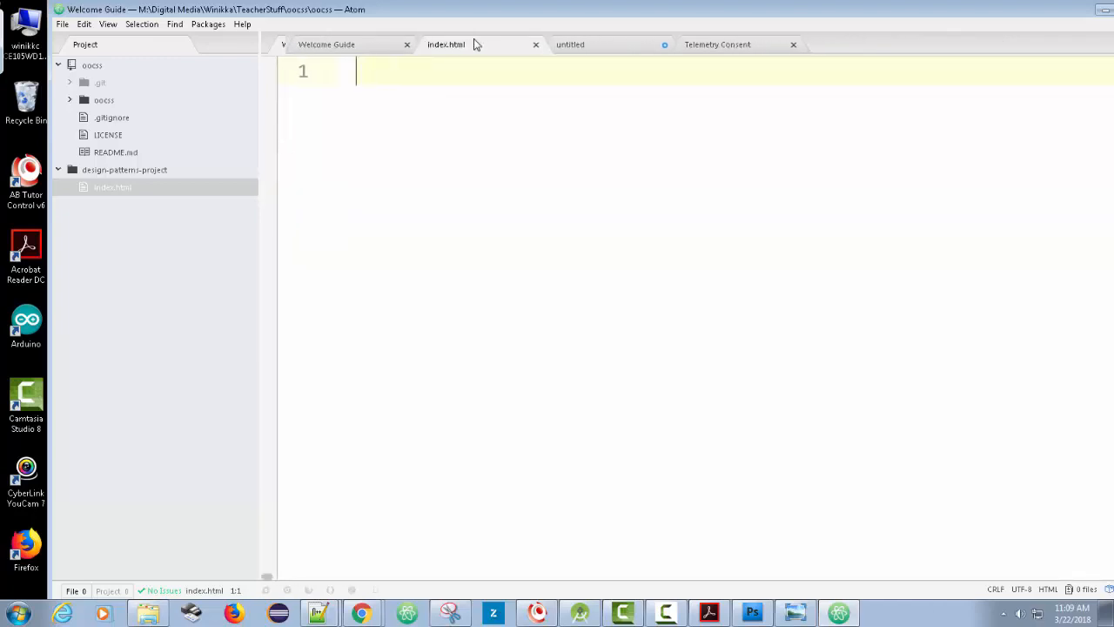
{"action": "mouse_move", "coordinate": [612, 213]}
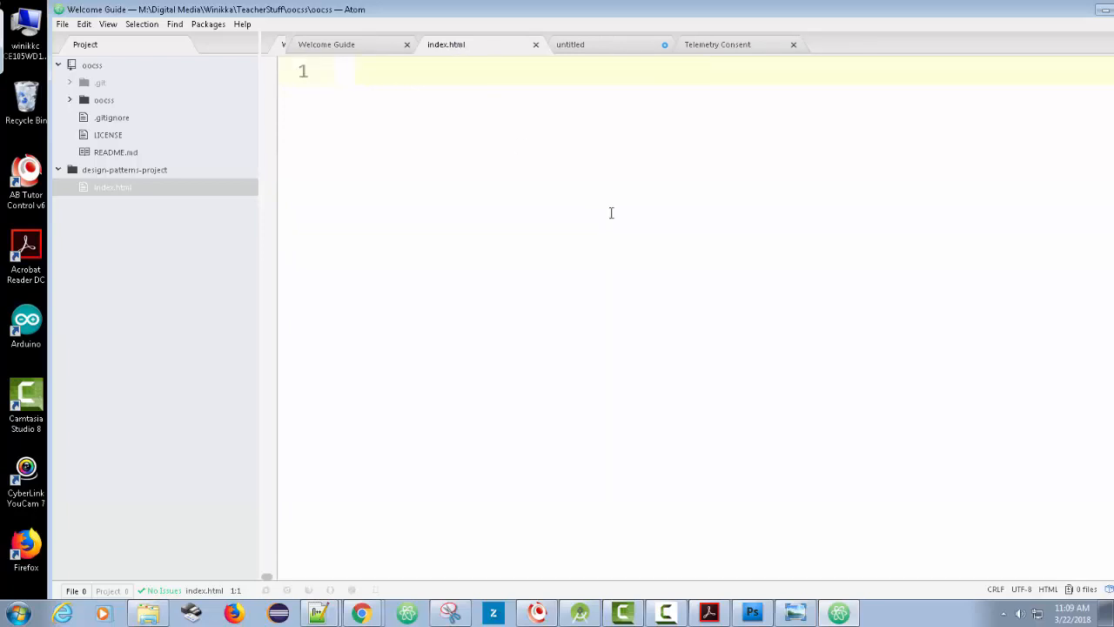
Step: Insert the HTML snippet, title it 'Design Patterns Library', and move into the empty body
{"action": "type", "text": "h"}
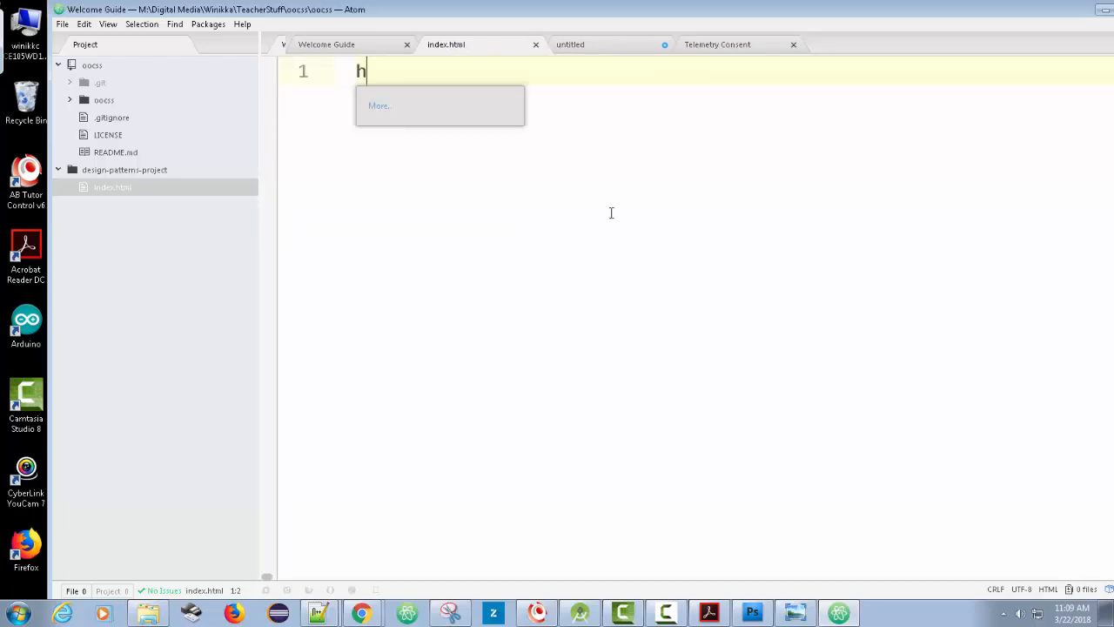
{"action": "type", "text": "tml>"}
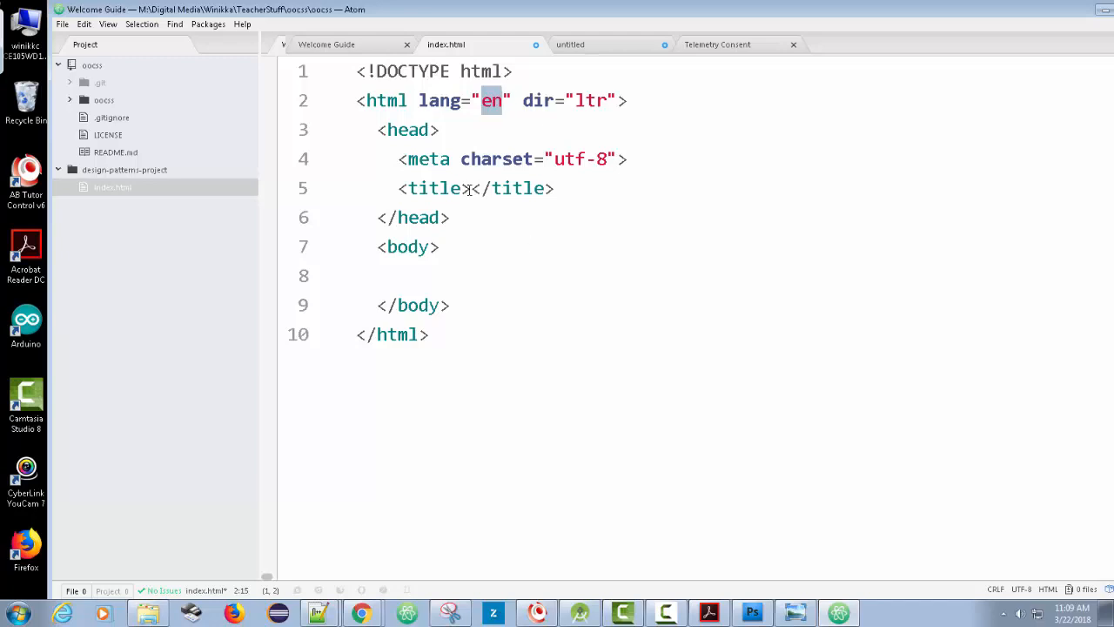
{"action": "type", "text": "Design Patt"}
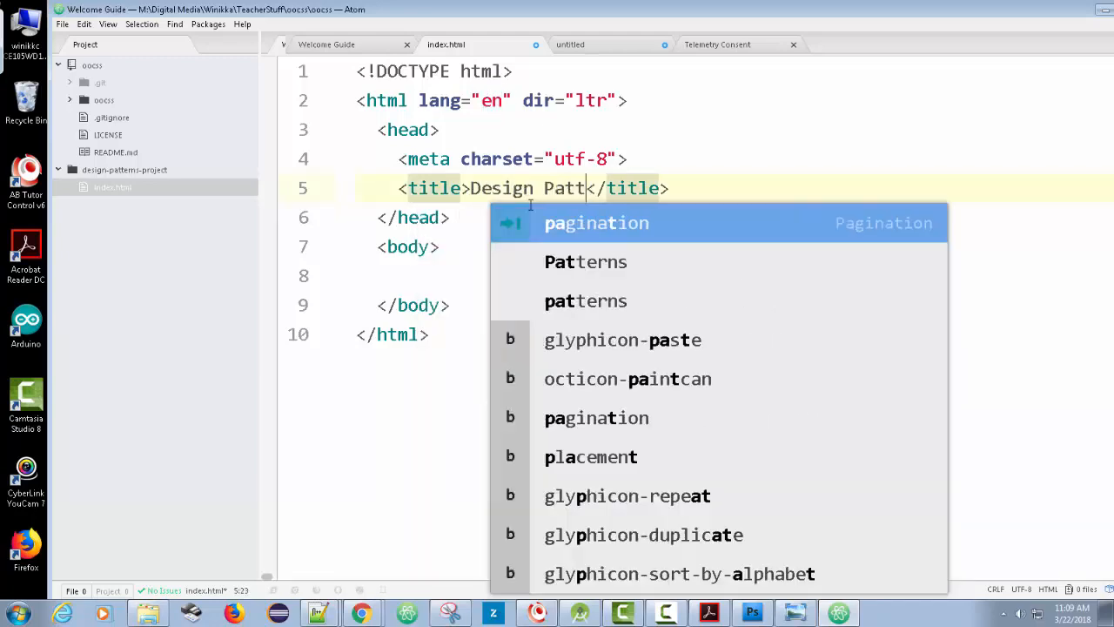
{"action": "type", "text": "ers L"}
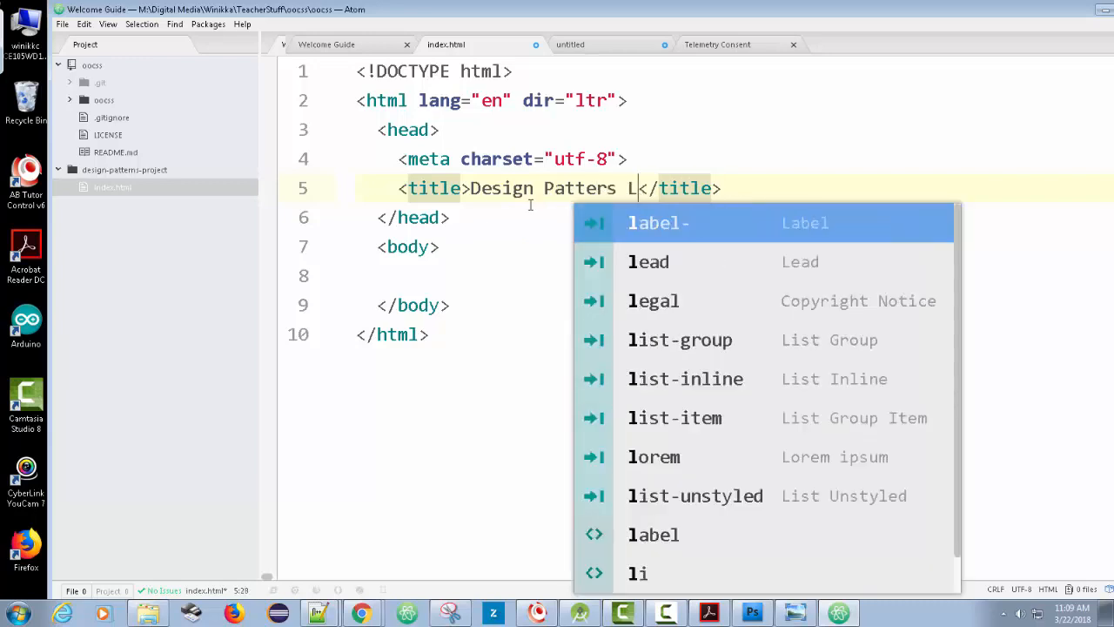
{"action": "type", "text": "ib"}
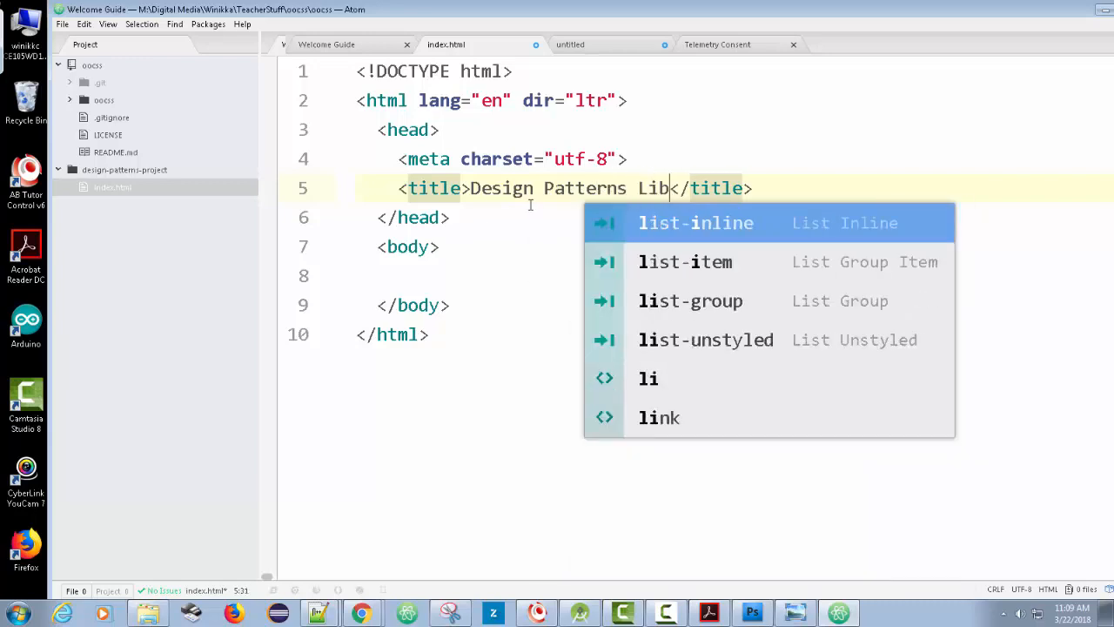
{"action": "type", "text": "rary"}
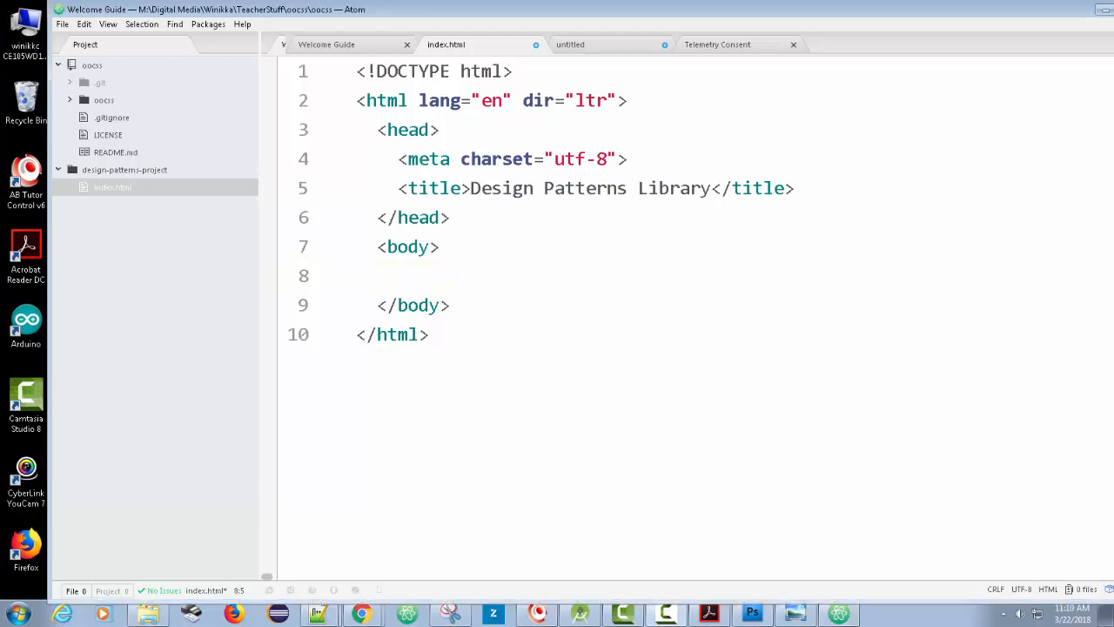
{"action": "left_click", "coordinate": [551, 275]}
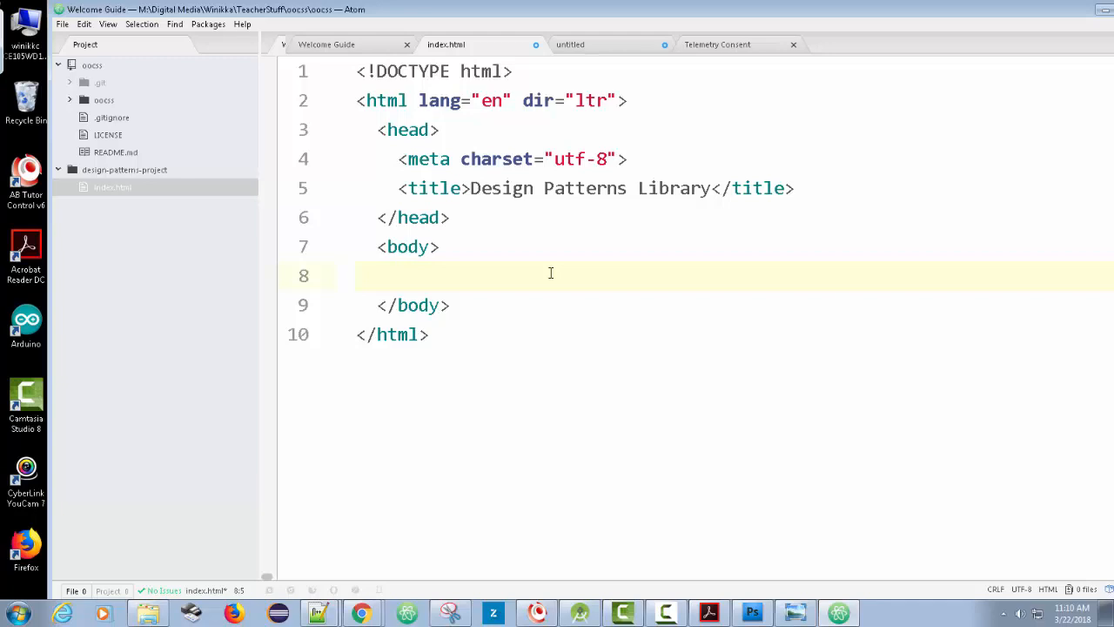
Step: In Chrome, jump to and scroll through MailChimp's Child rows table example
{"action": "left_click", "coordinate": [362, 614]}
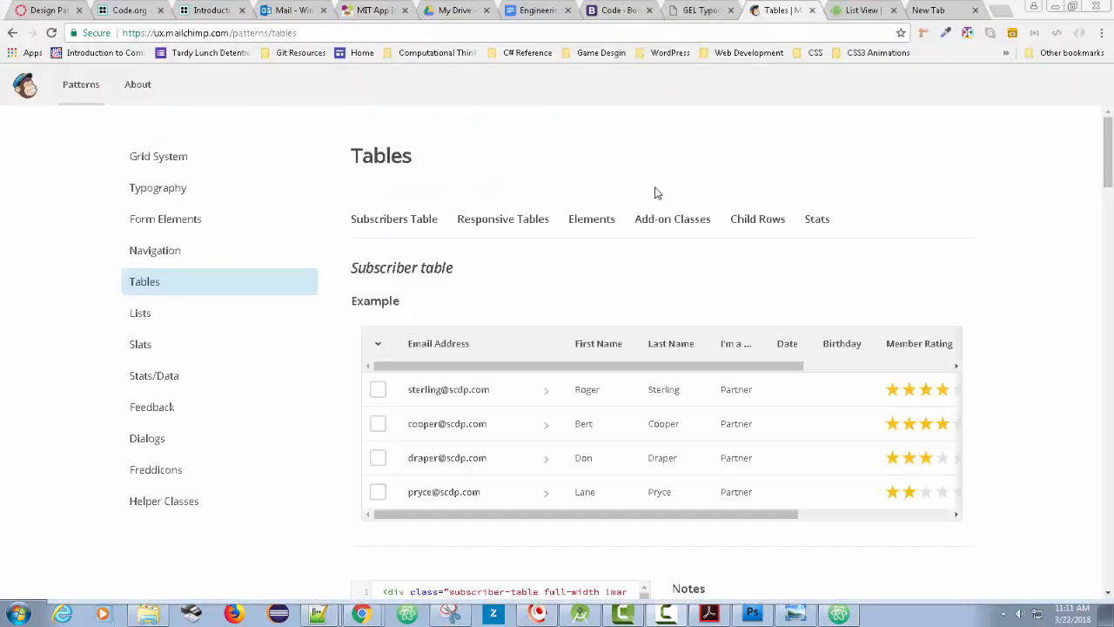
{"action": "mouse_move", "coordinate": [204, 253]}
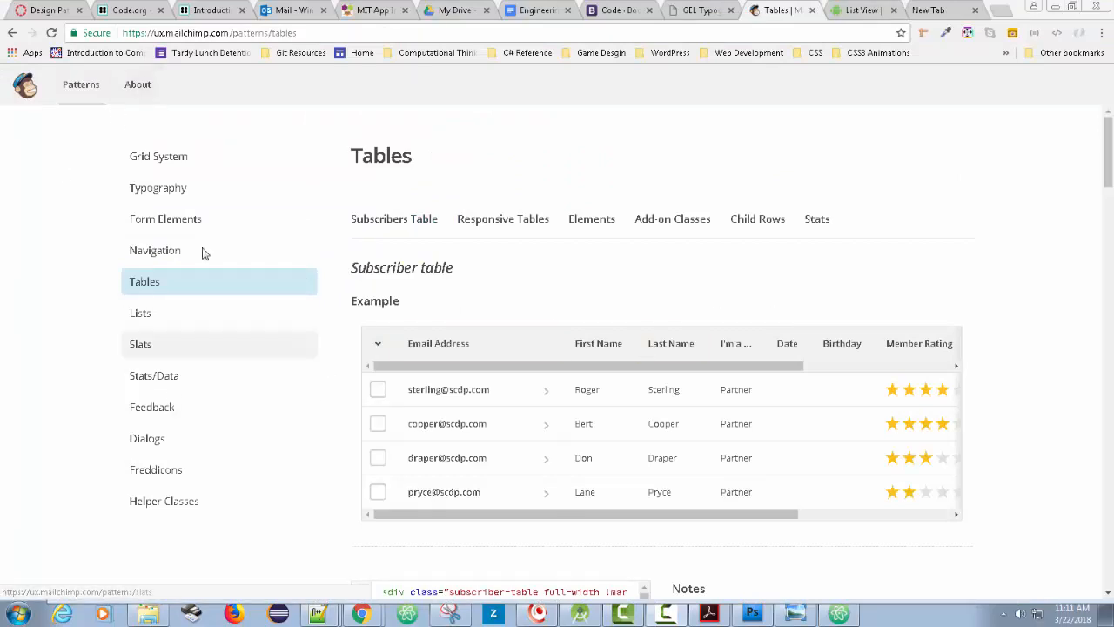
{"action": "mouse_move", "coordinate": [181, 107]}
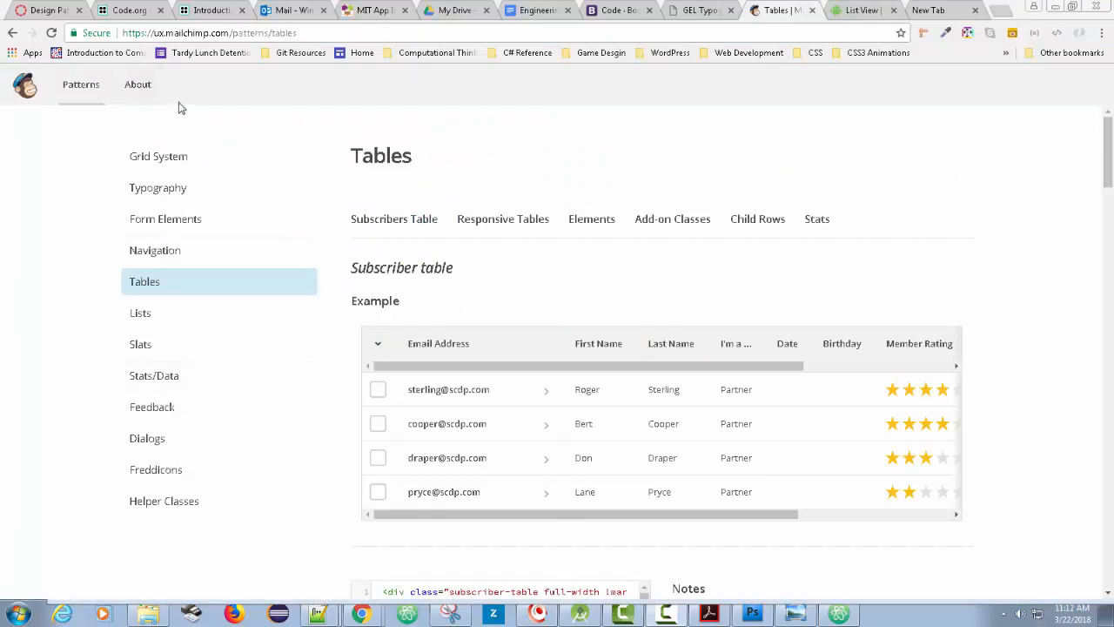
{"action": "mouse_move", "coordinate": [201, 280]}
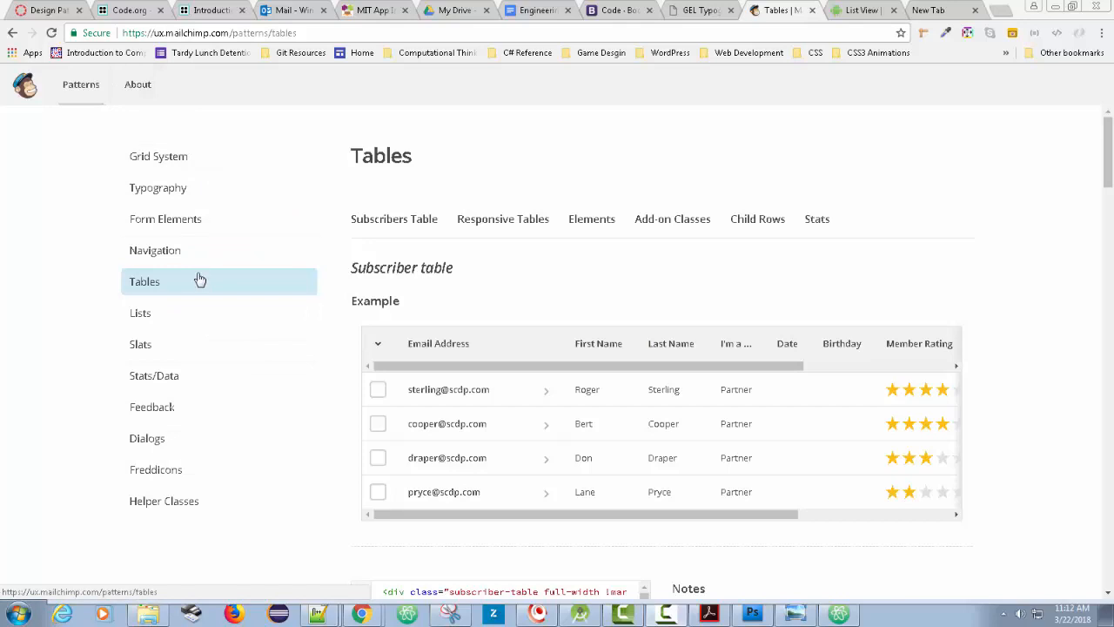
{"action": "mouse_move", "coordinate": [155, 250]}
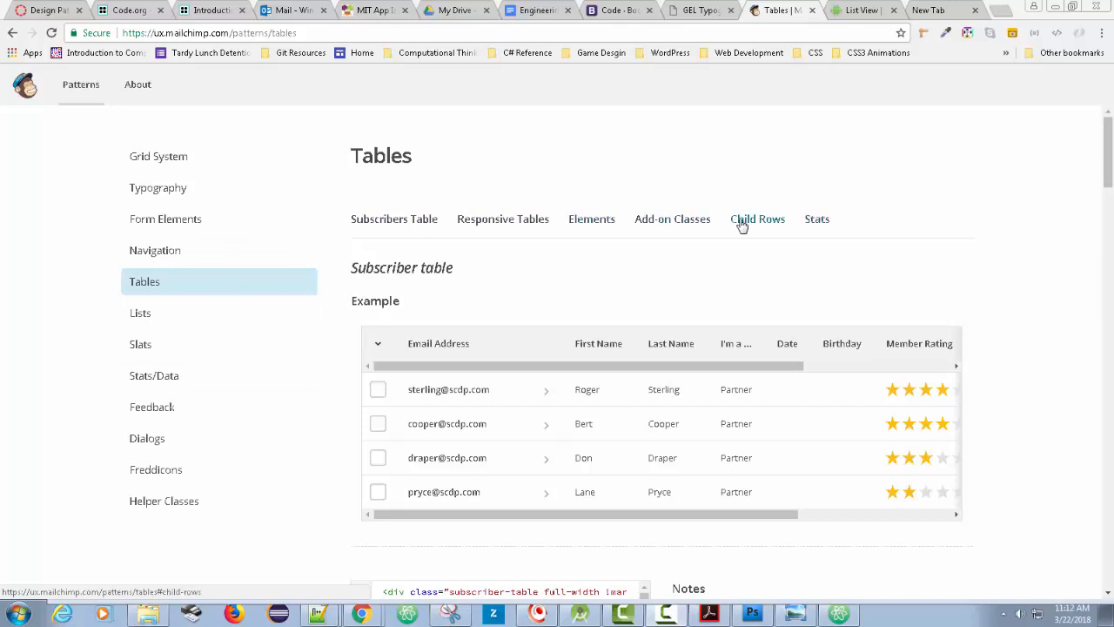
{"action": "left_click", "coordinate": [757, 219]}
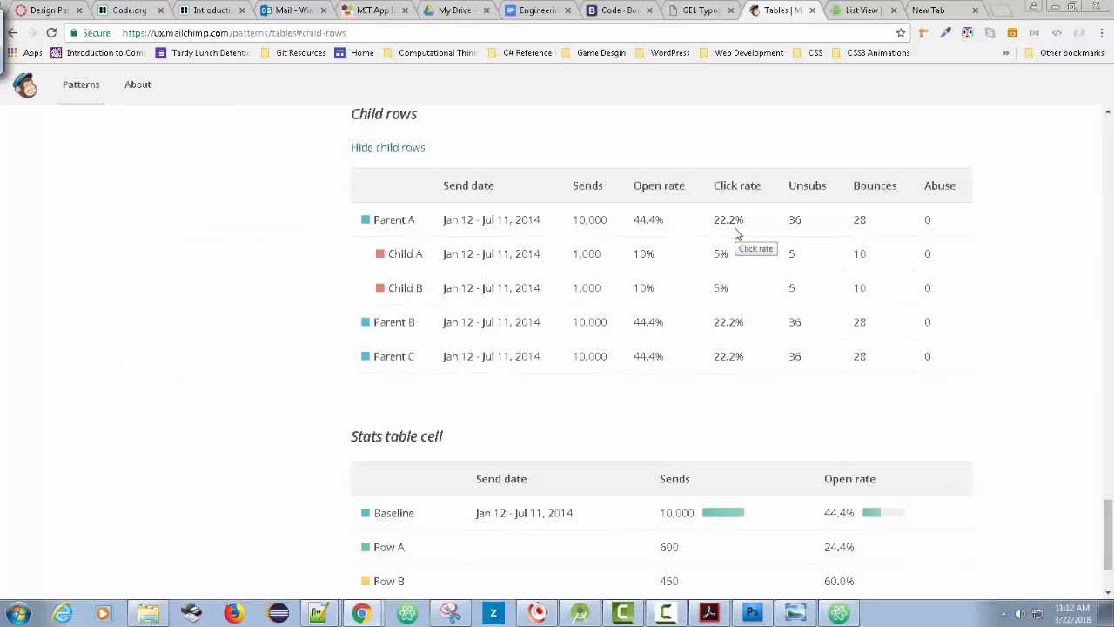
{"action": "scroll", "scroll_direction": "down", "scroll_amount": 3}
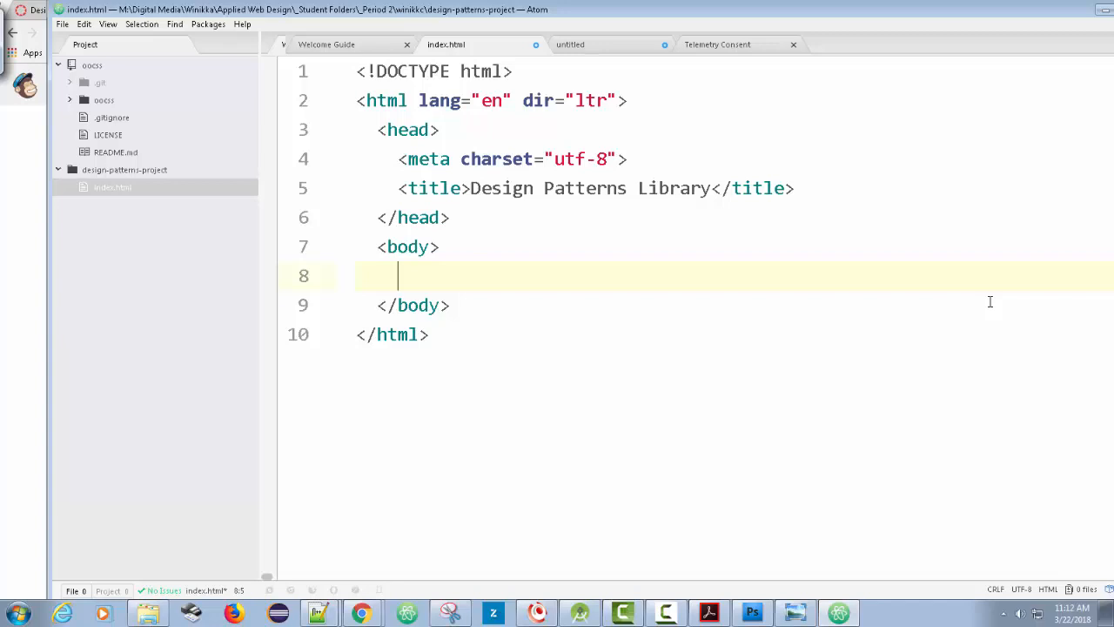
Step: Add a <section class="page"> element inside the body of index.html
{"action": "type", "text": "<"}
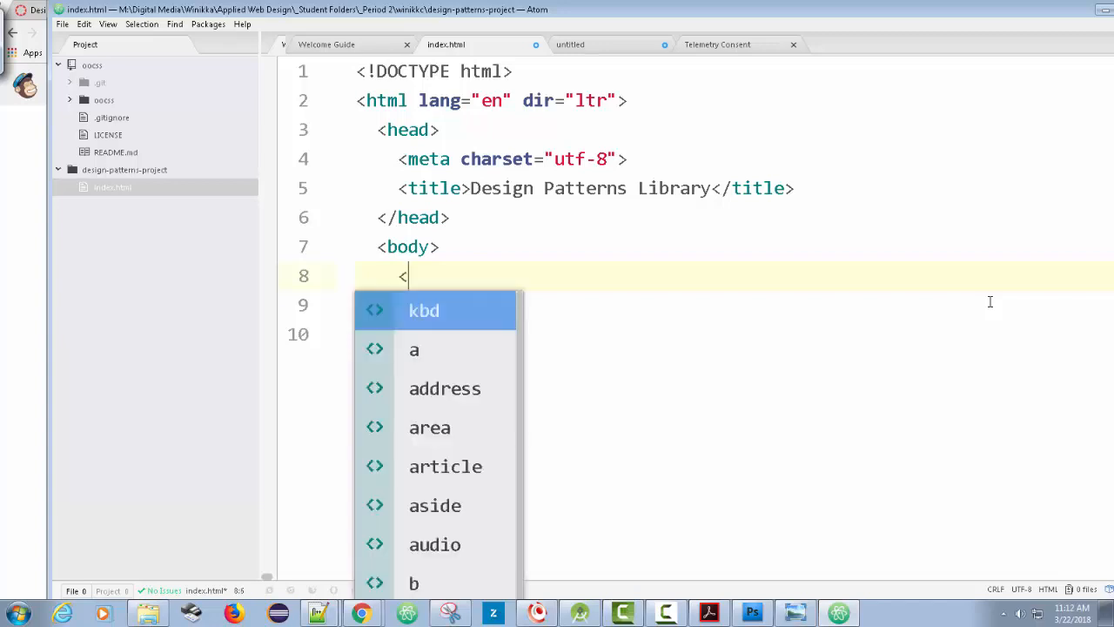
{"action": "type", "text": "s"}
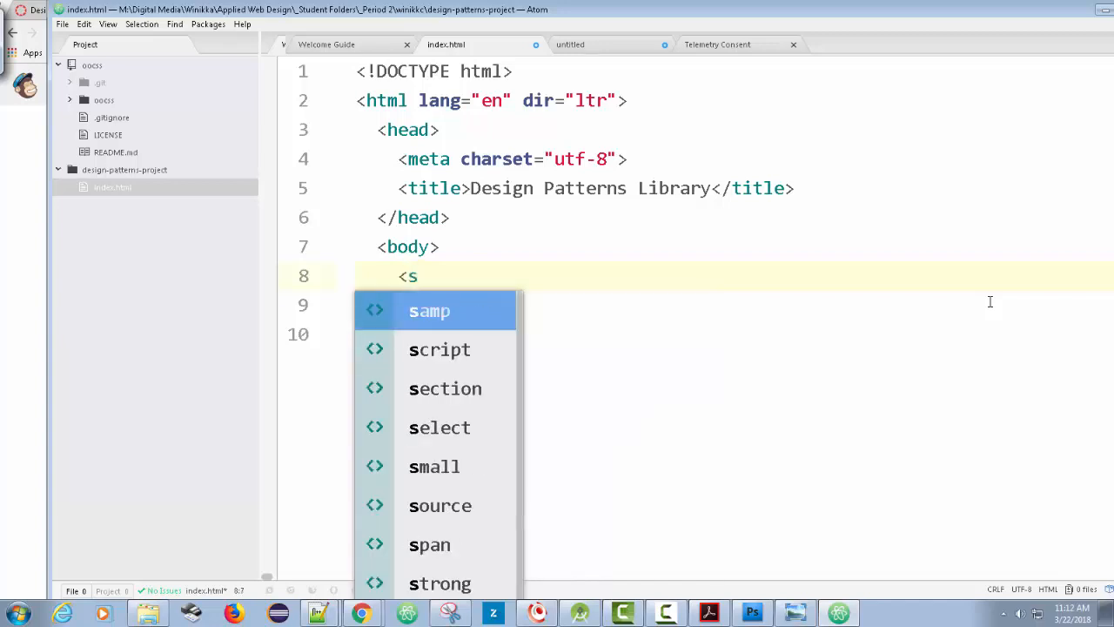
{"action": "type", "text": "ection"}
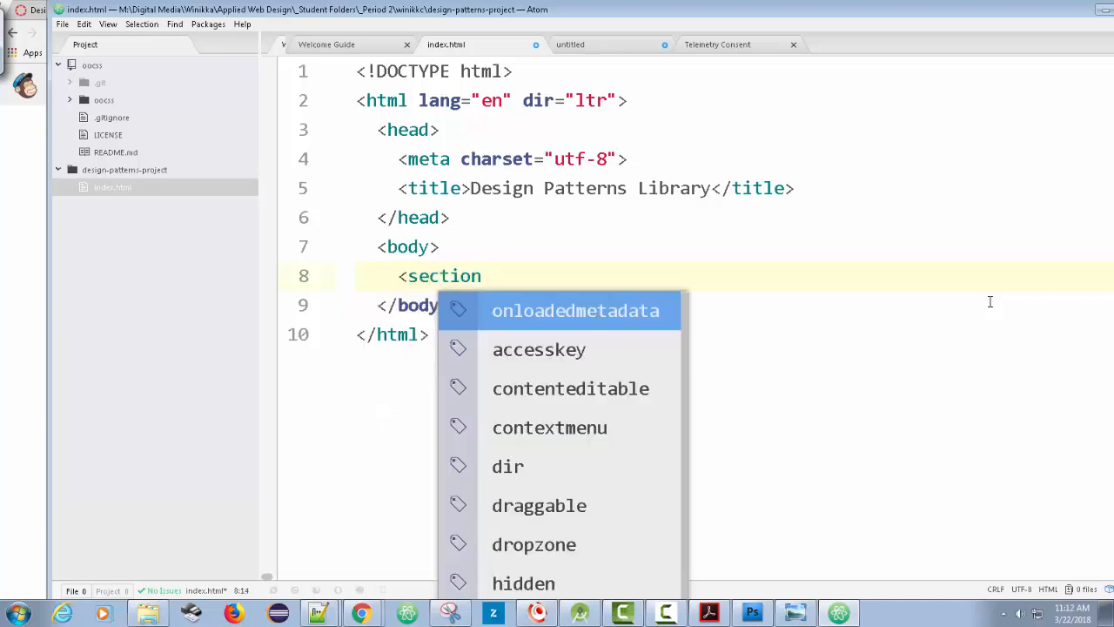
{"action": "type", "text": "class=\"\""}
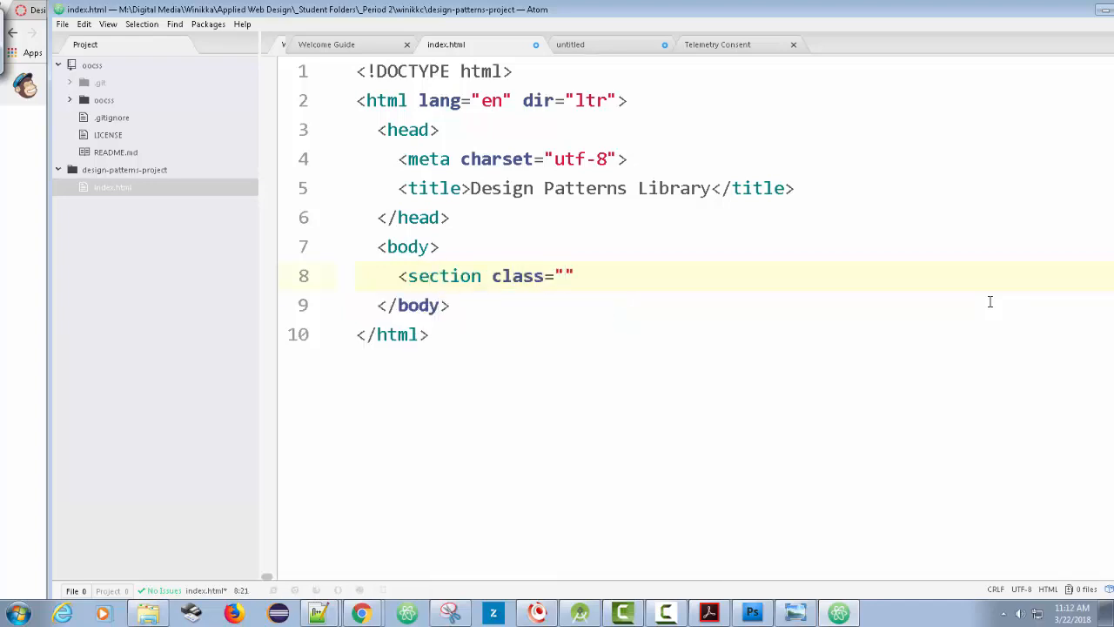
{"action": "type", "text": "page"}
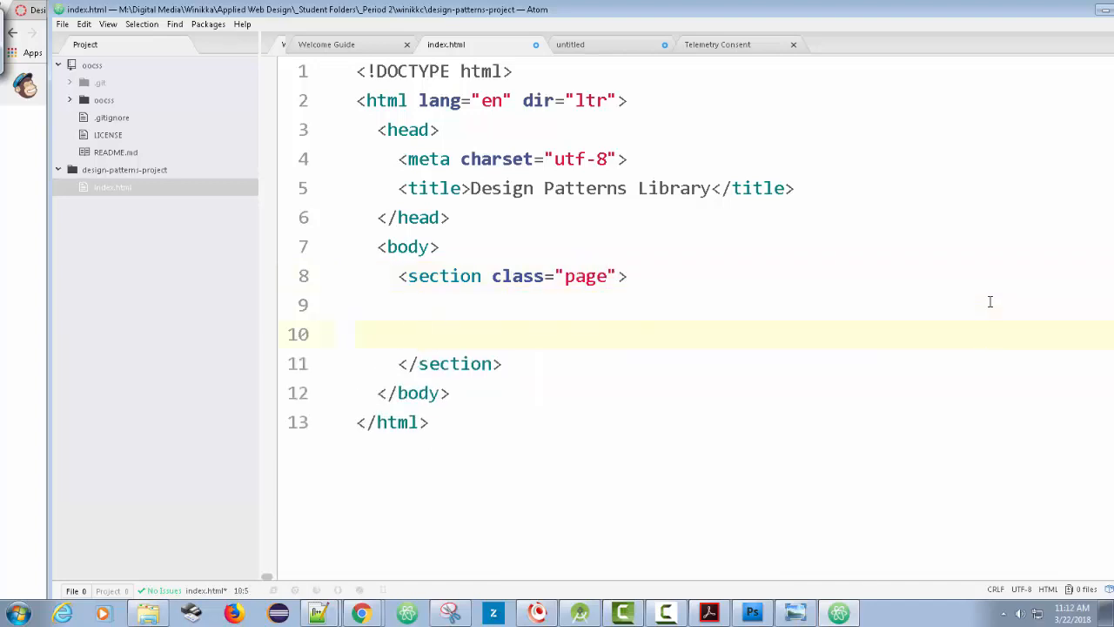
Step: Add a header with an h1 reading 'Design Patterns Library' inside section.page
{"action": "left_click", "coordinate": [584, 303]}
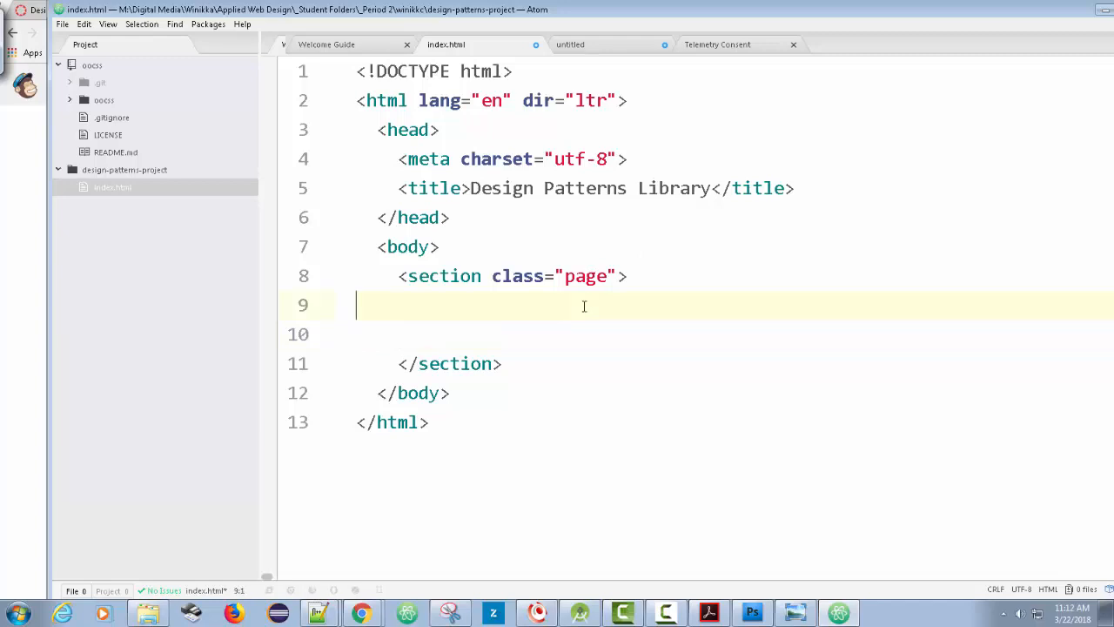
{"action": "type", "text": "<hea"}
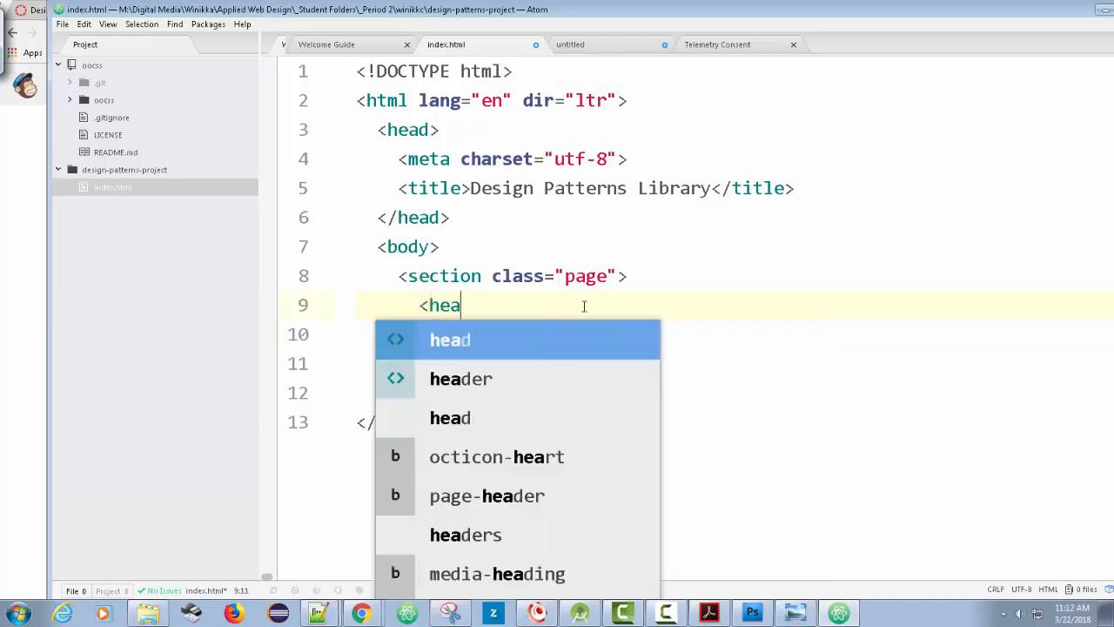
{"action": "type", "text": "der>"}
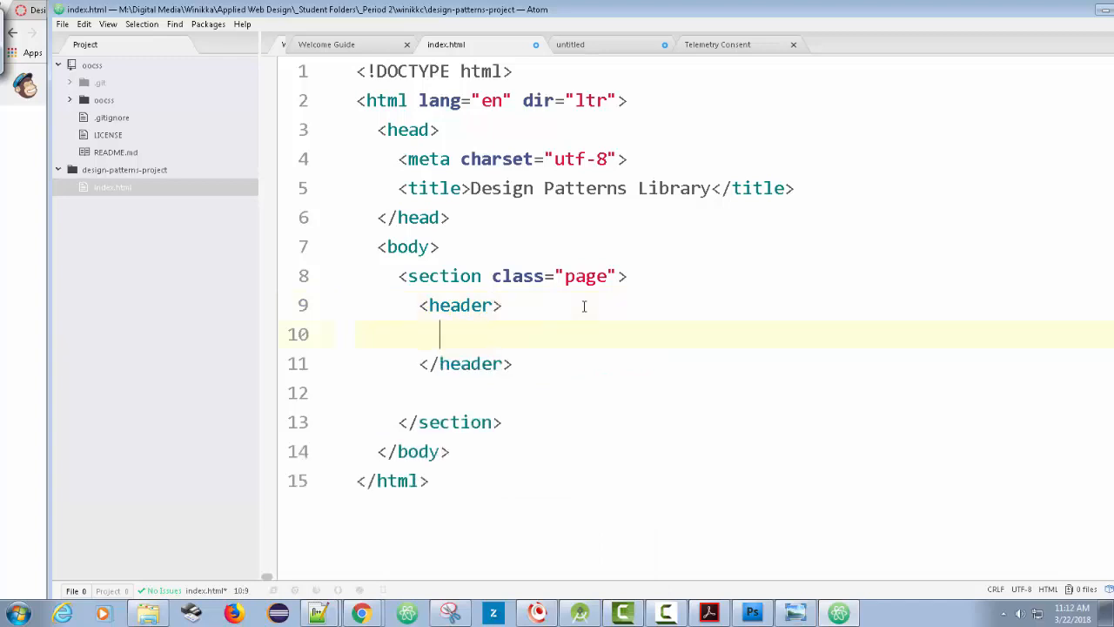
{"action": "type", "text": "<h1></h1>"}
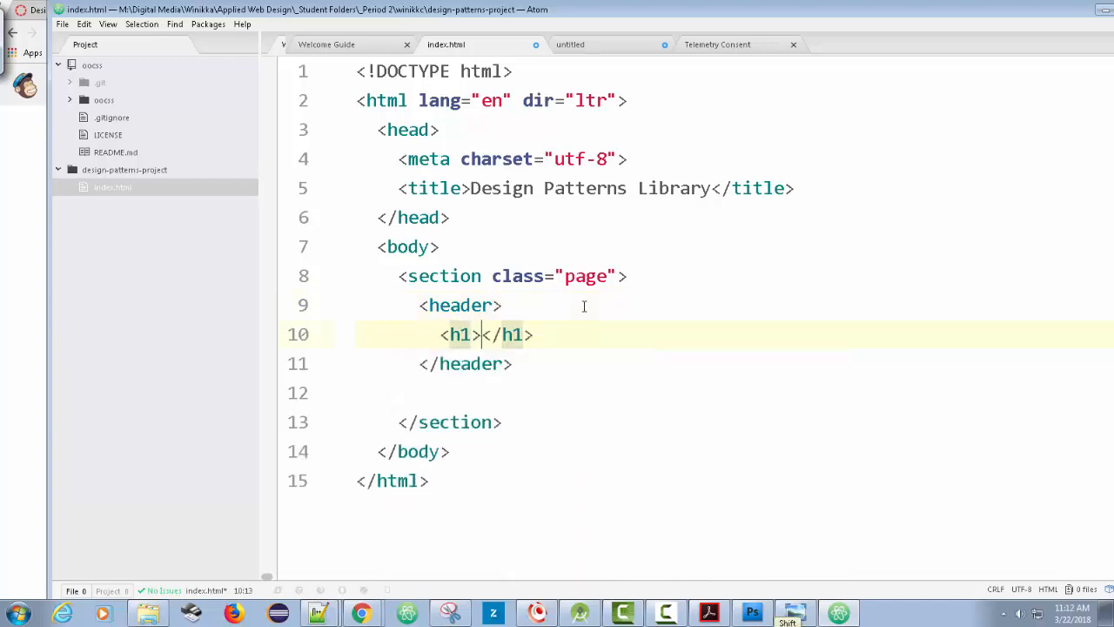
{"action": "type", "text": "Design Patterns Library"}
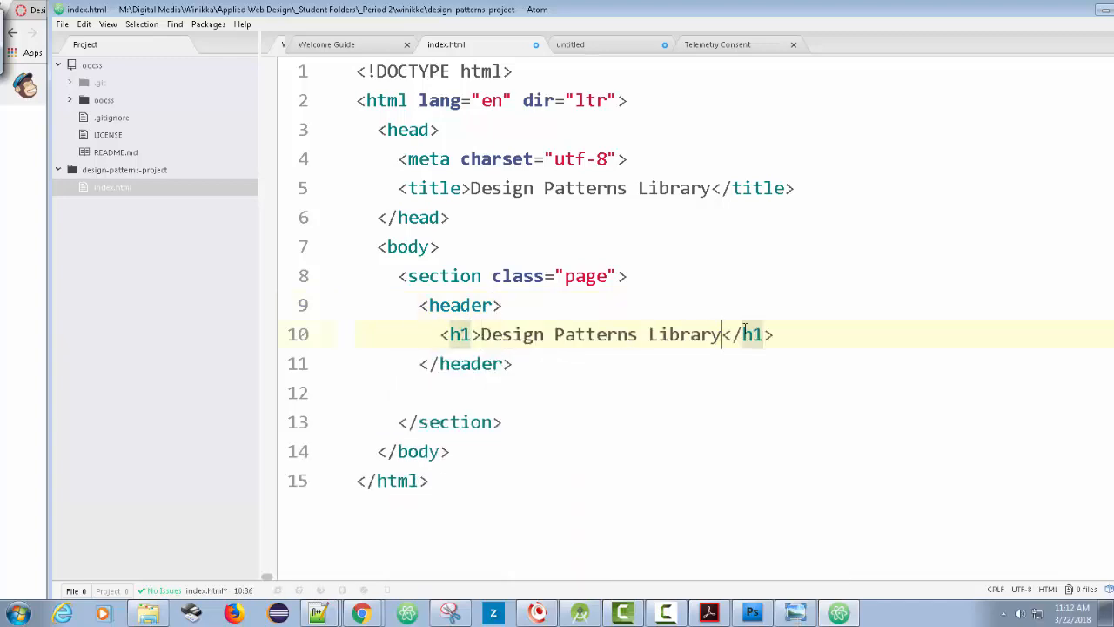
{"action": "left_click", "coordinate": [392, 392]}
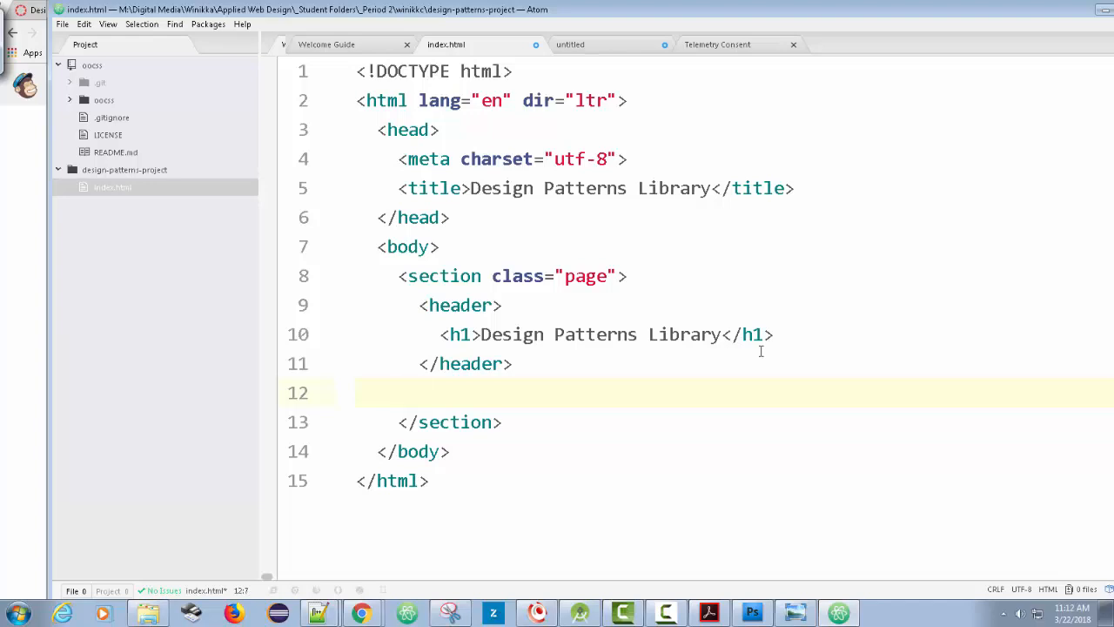
Step: Add a nested section with class 'main' after the header, holding an empty article
{"action": "type", "text": "section class=\""}
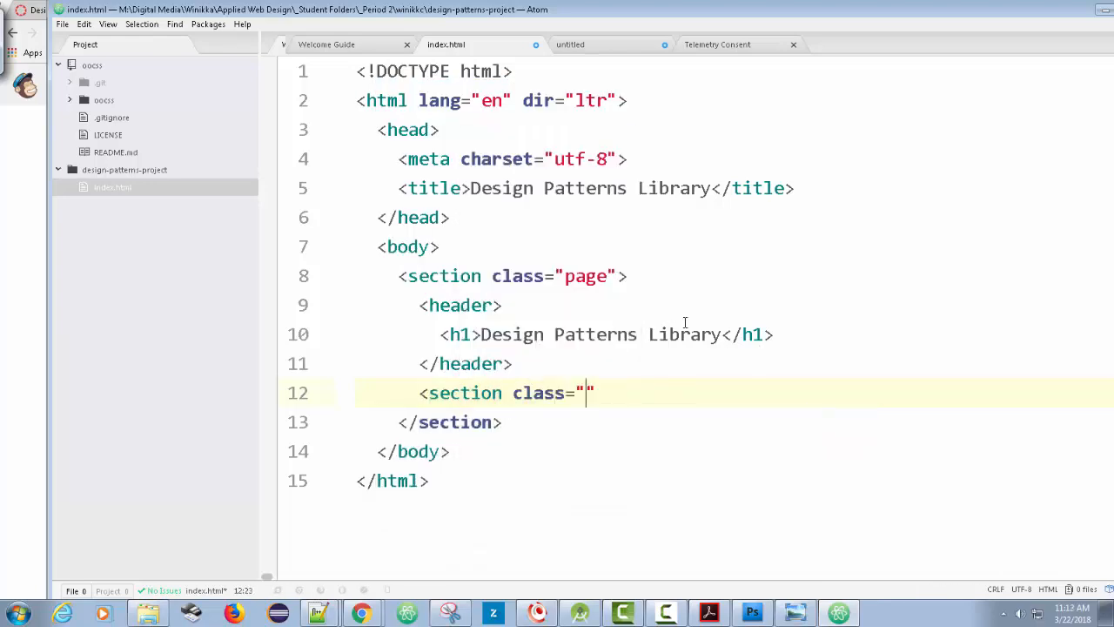
{"action": "double_click", "coordinate": [585, 276]}
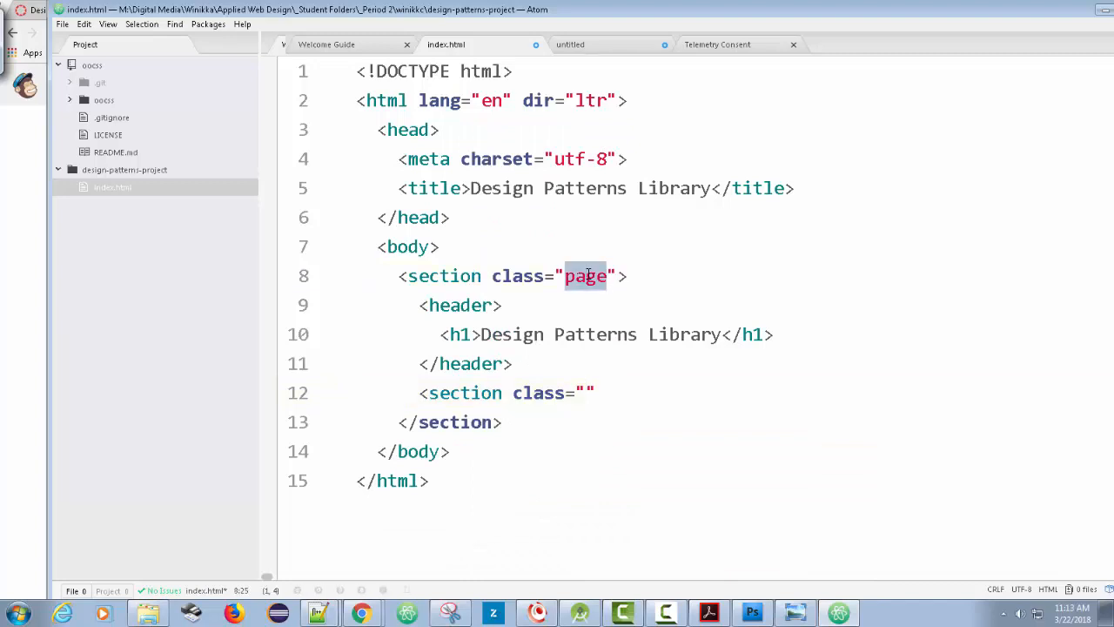
{"action": "left_click", "coordinate": [666, 393]}
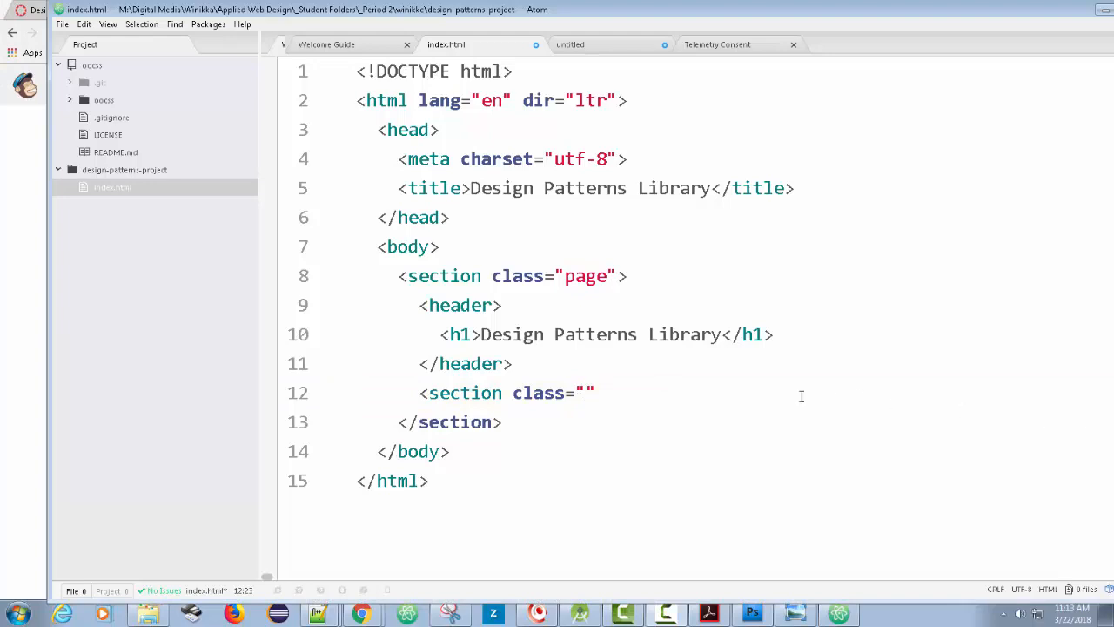
{"action": "type", "text": "ma"}
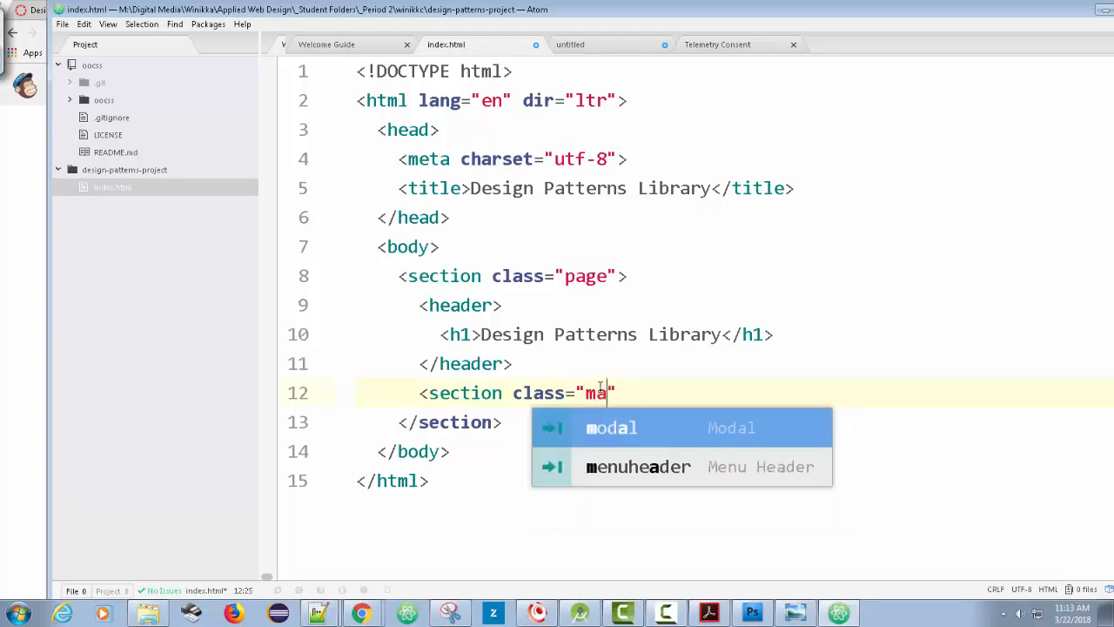
{"action": "type", "text": "in"}
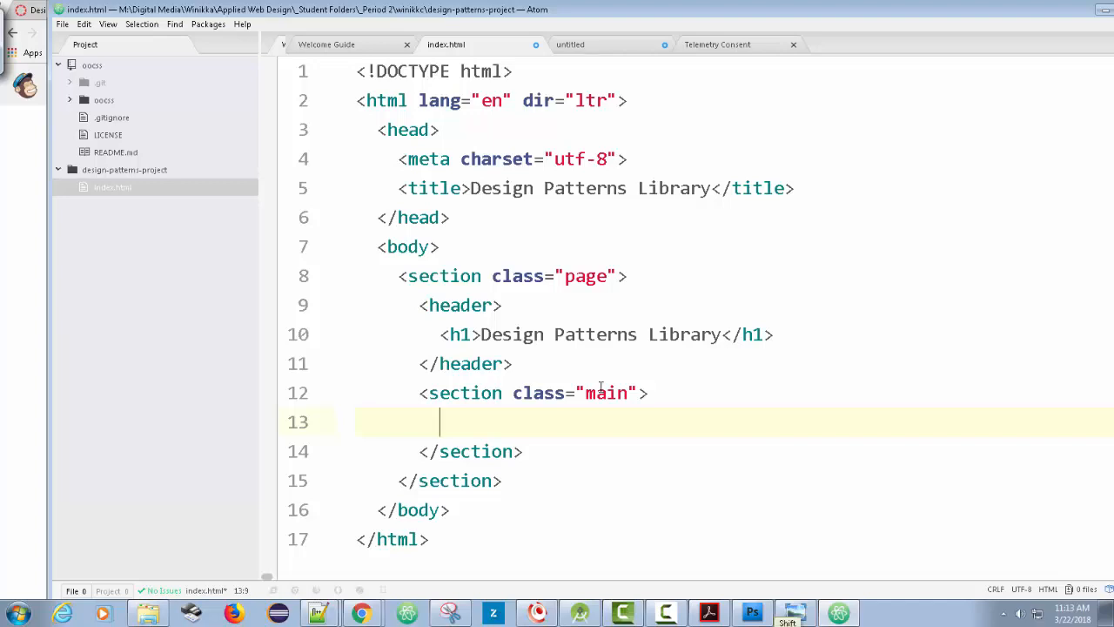
{"action": "type", "text": "article>"}
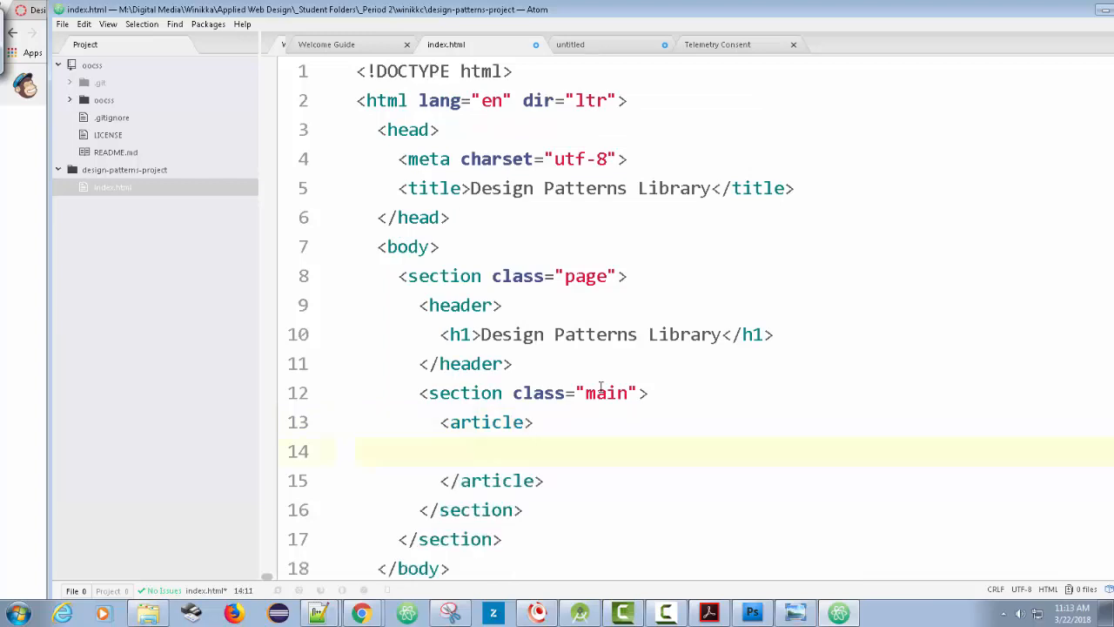
Step: Type <!-- Add all Pattern Samples Here --> inside the article, followed by a blank line
{"action": "type", "text": "<!--"}
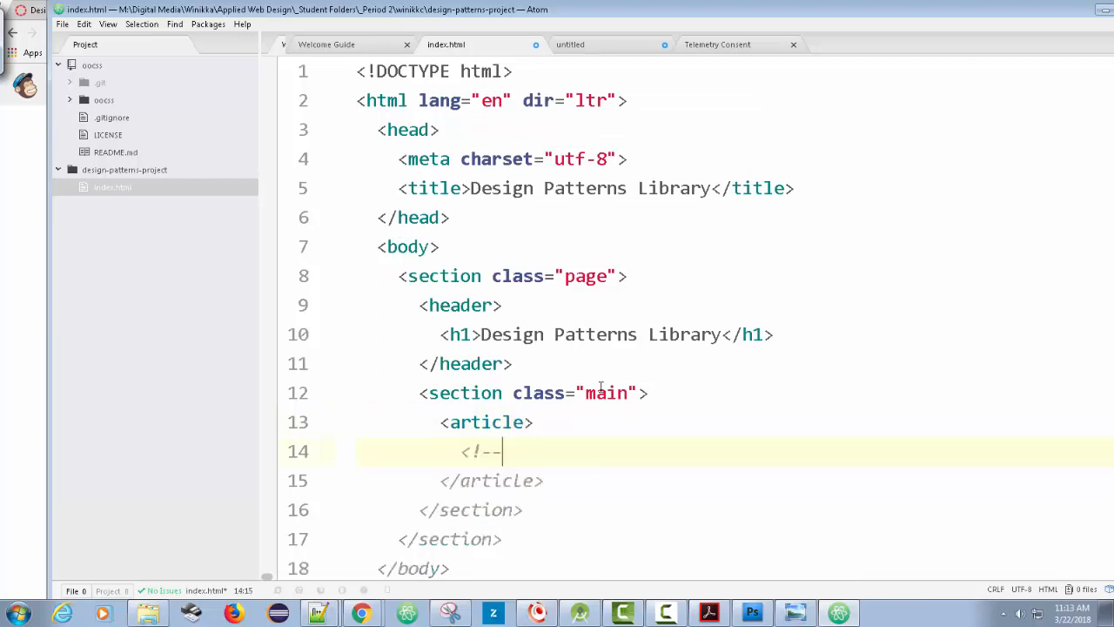
{"action": "type", "text": "Add all"}
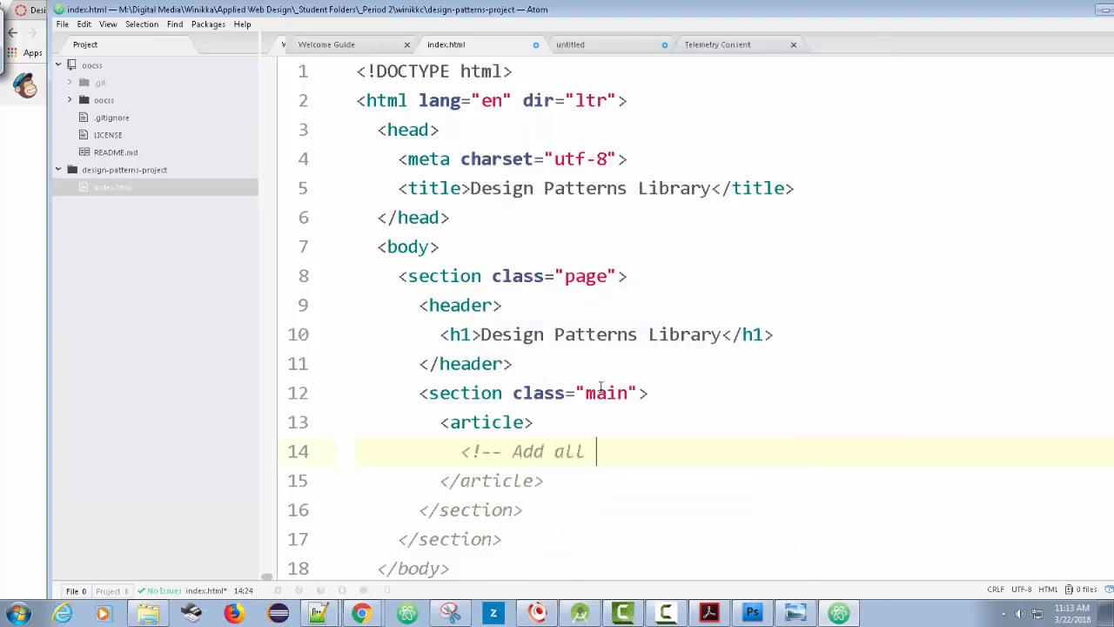
{"action": "type", "text": "Pattern"}
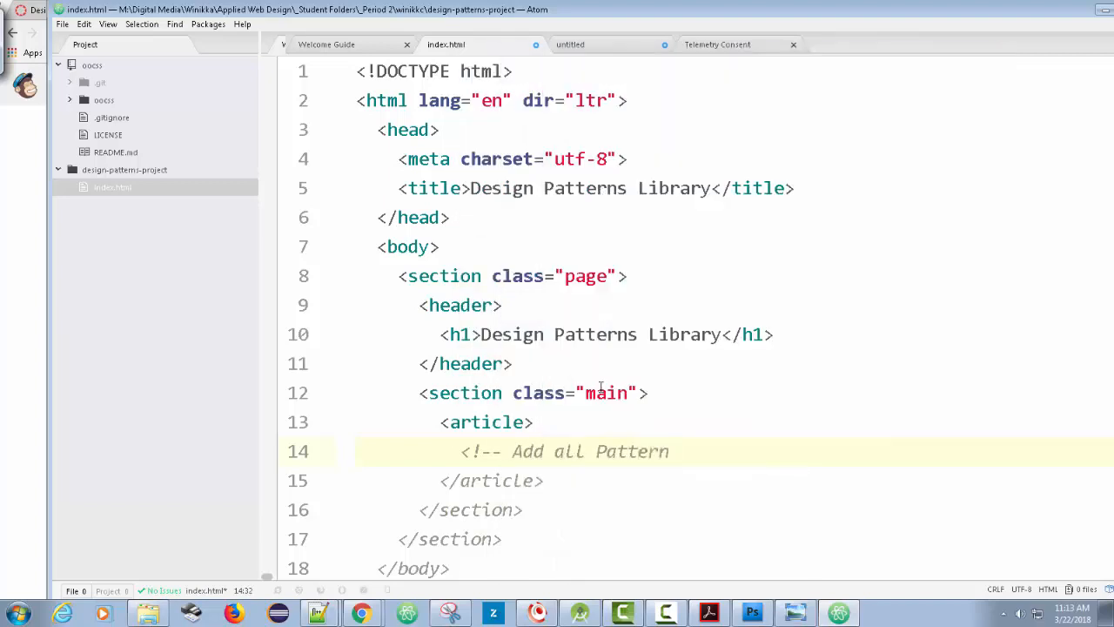
{"action": "type", "text": "Samples Here --"}
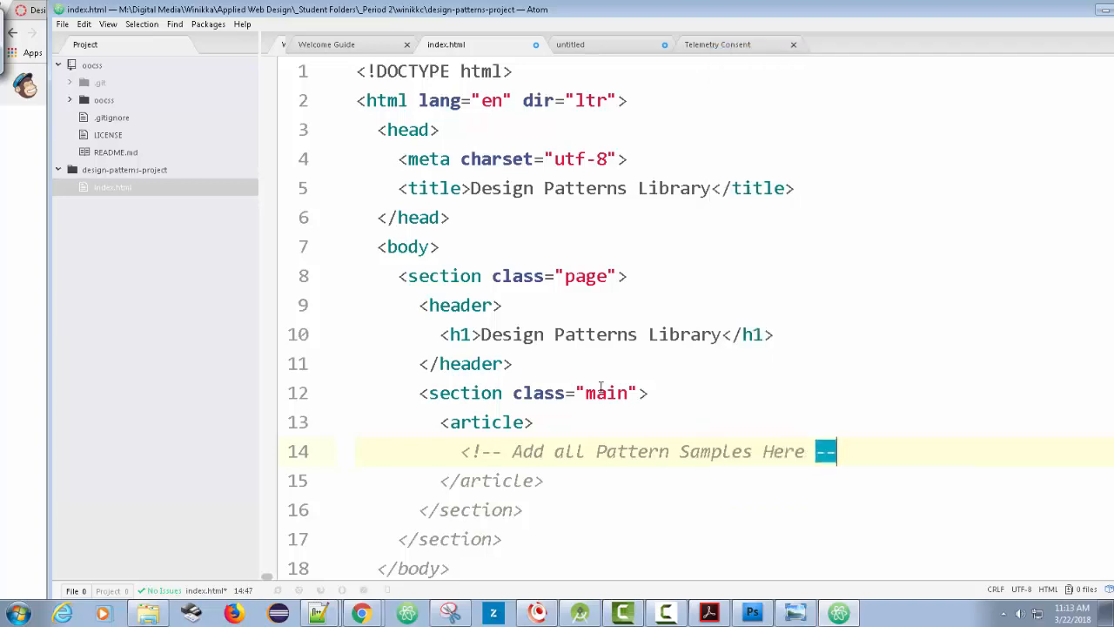
{"action": "type", "text": ">"}
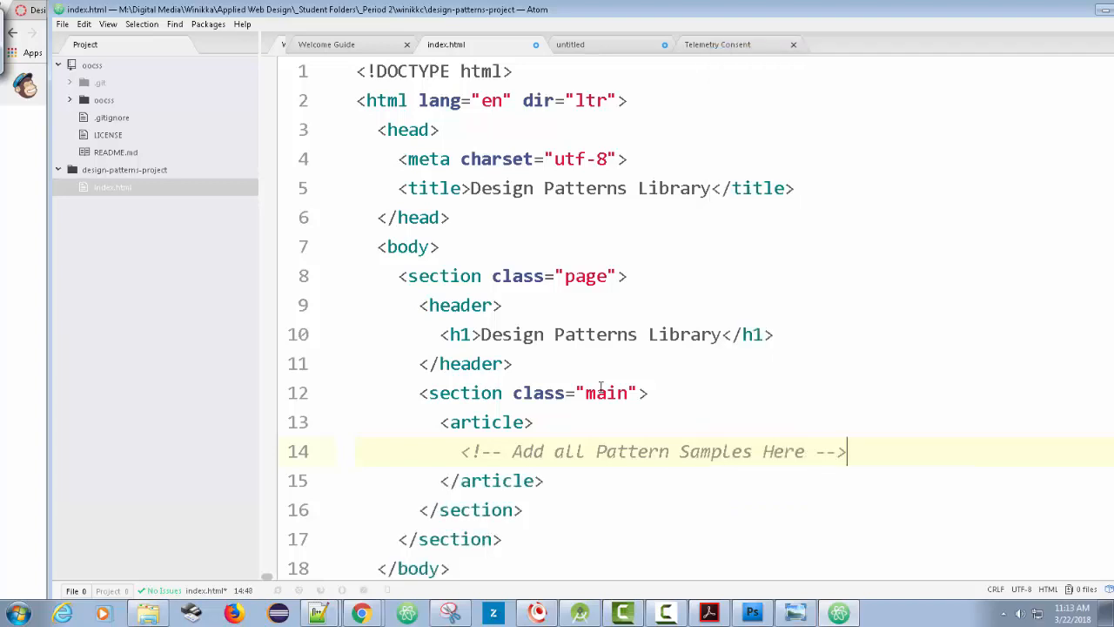
{"action": "key", "text": "Enter"}
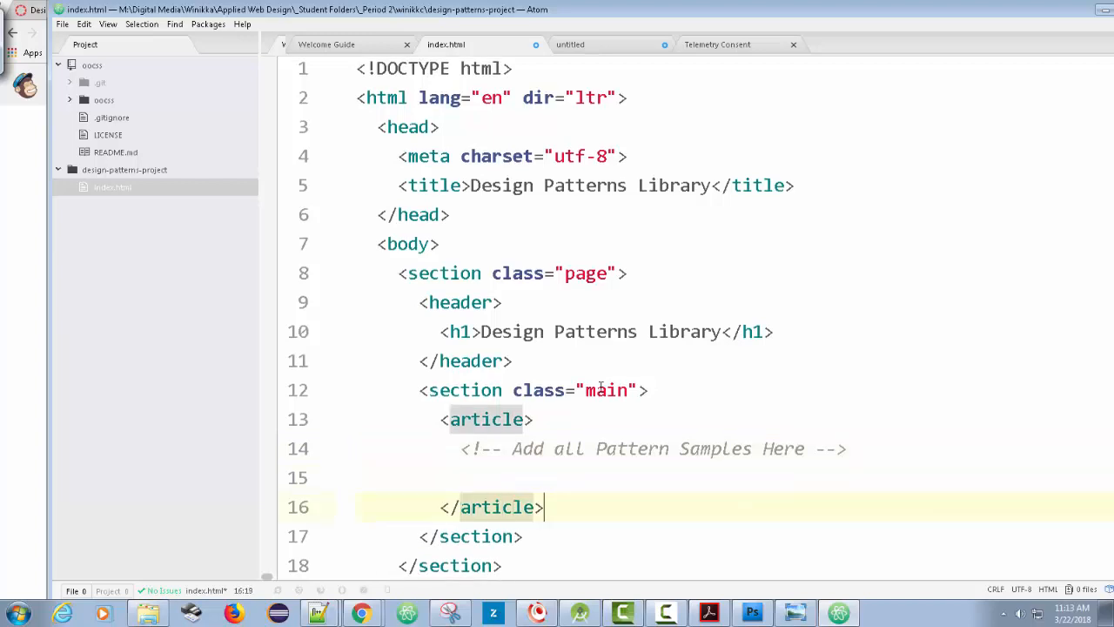
Step: Add an <aside> after the article containing <!-- Add page navbar here -->
{"action": "type", "text": "<aside>"}
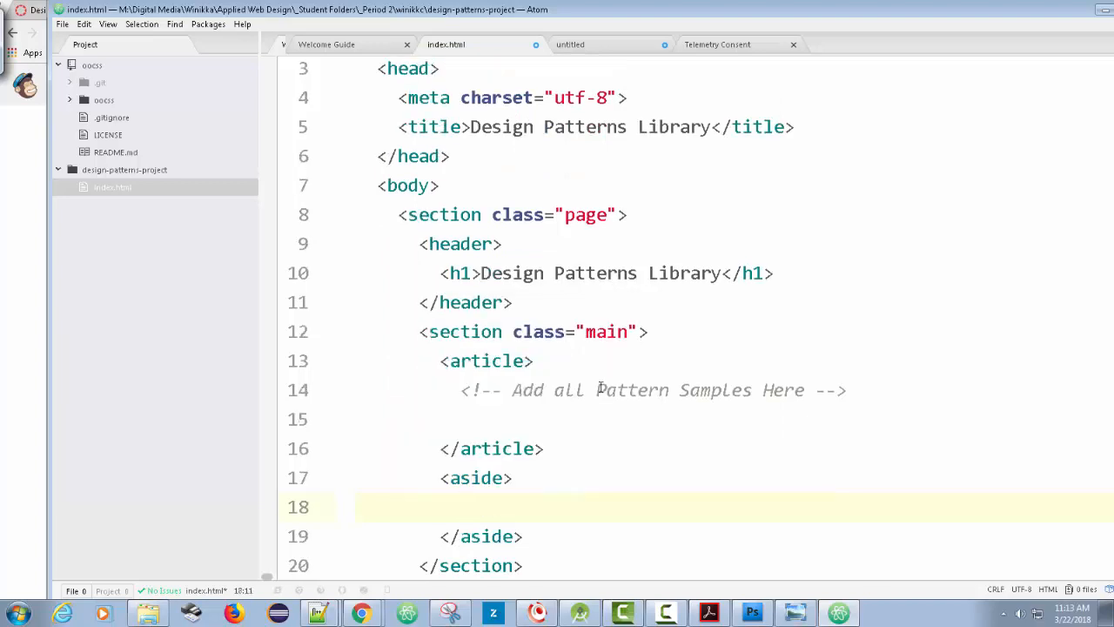
{"action": "type", "text": "<!--"}
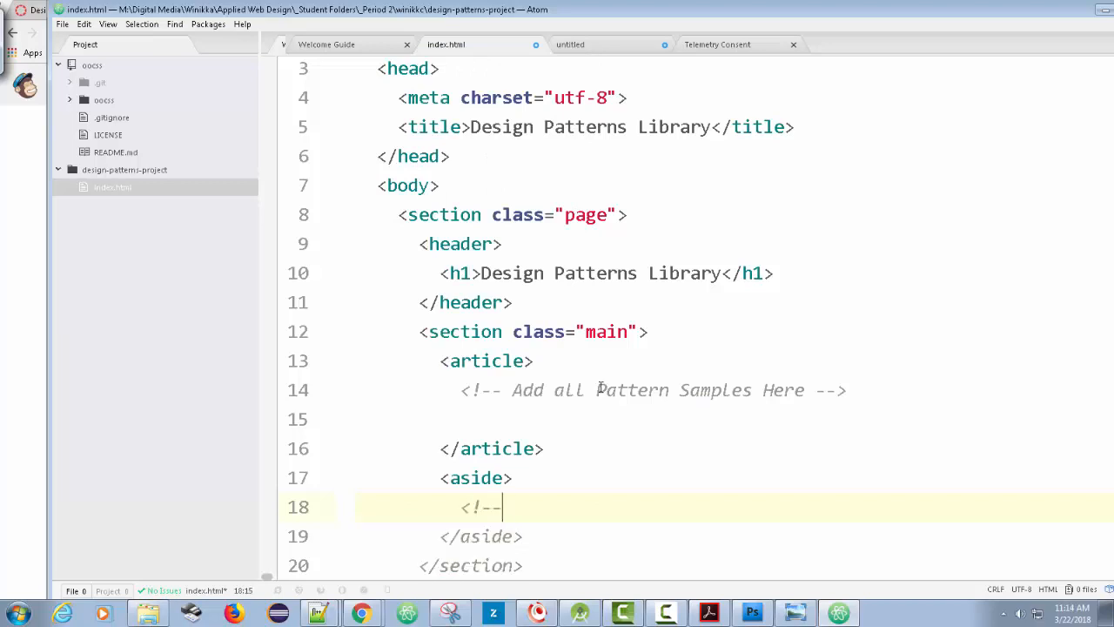
{"action": "type", "text": "Add"}
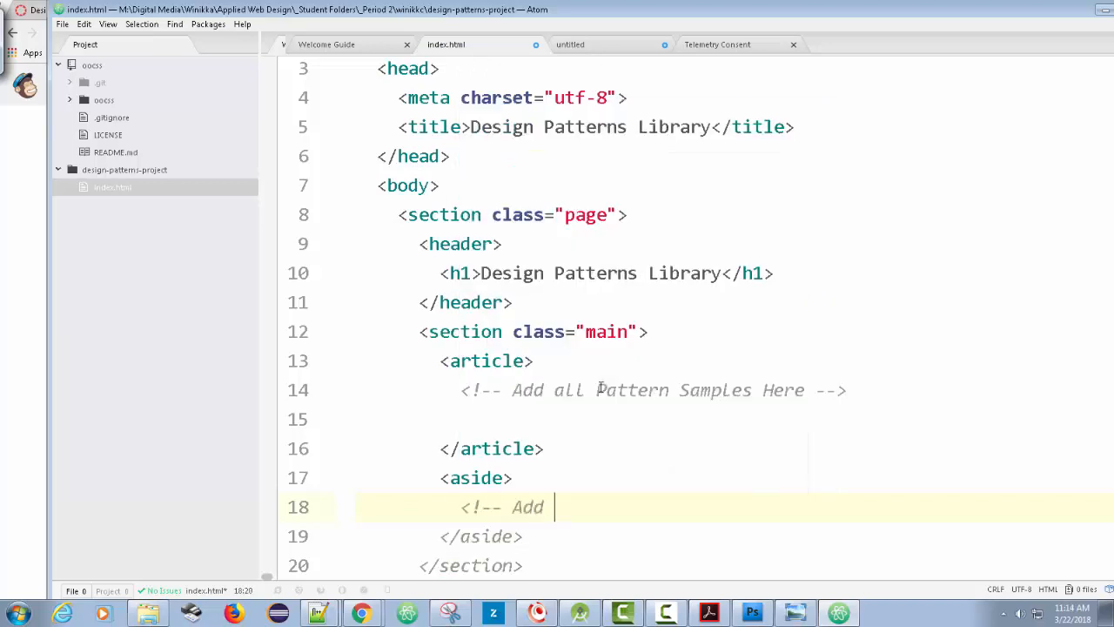
{"action": "type", "text": "page navbar"}
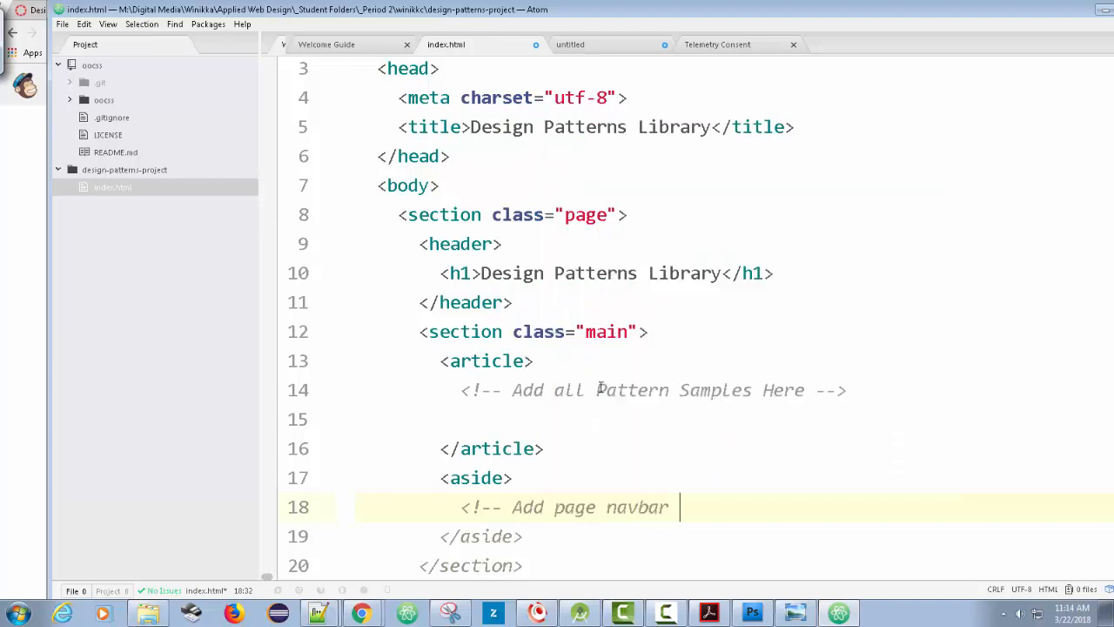
{"action": "type", "text": "here"}
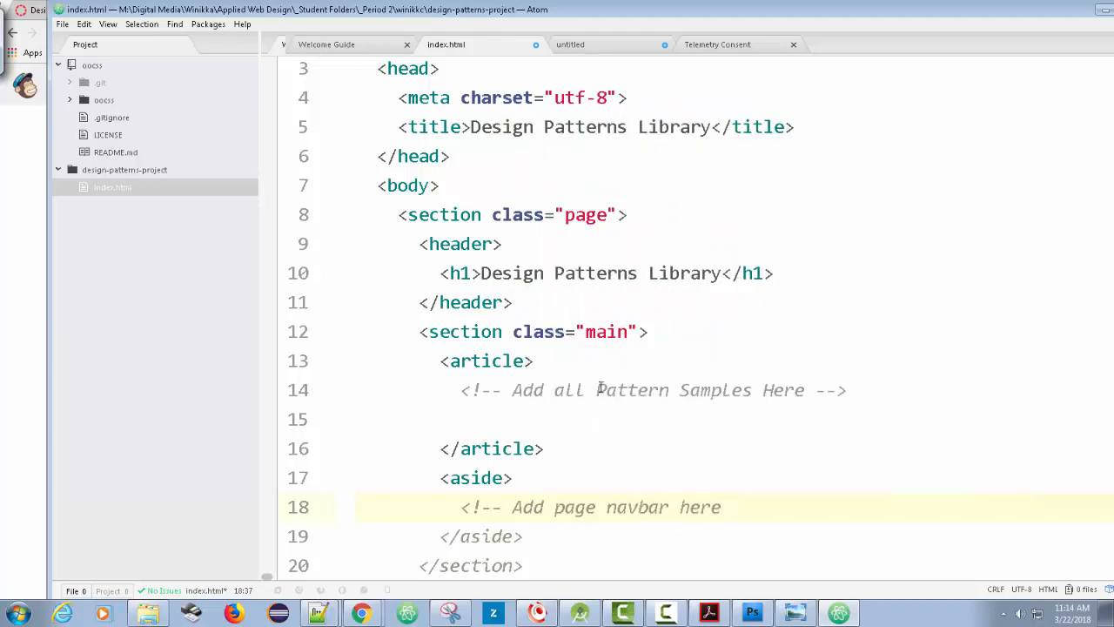
{"action": "type", "text": "-->"}
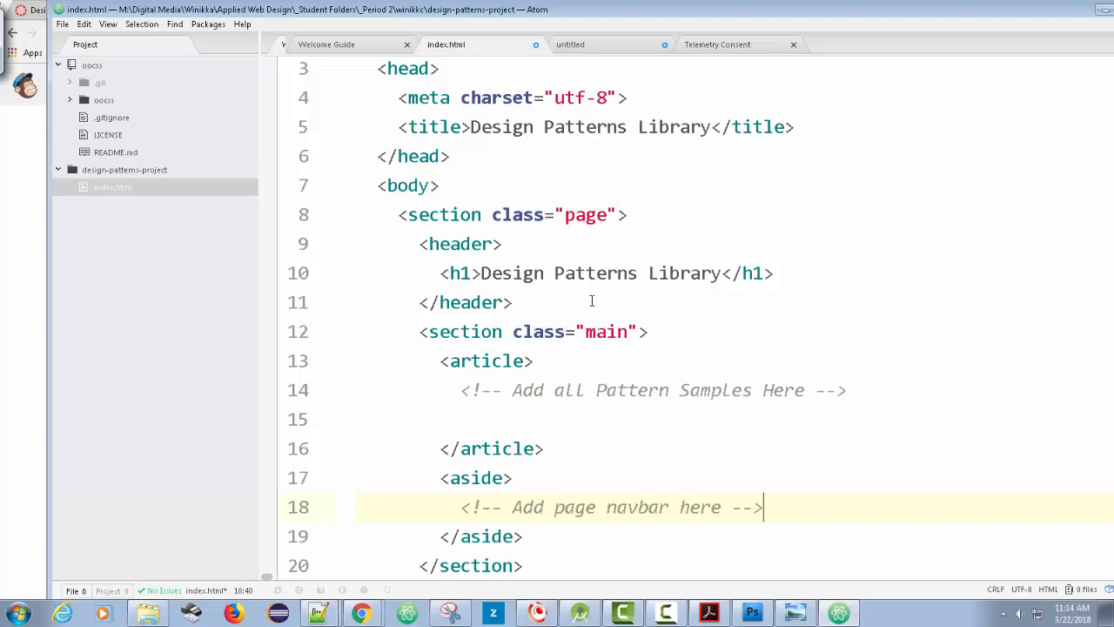
Step: Add an empty <nav class="main-nav"> element right after the closing header tag
{"action": "left_click", "coordinate": [607, 302]}
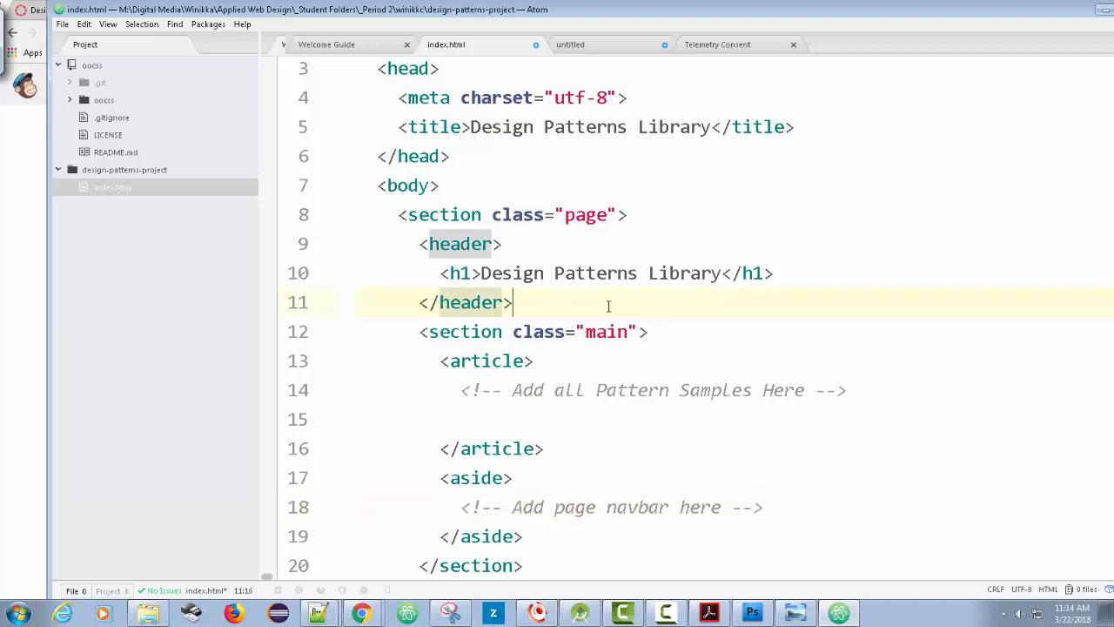
{"action": "type", "text": "nav"}
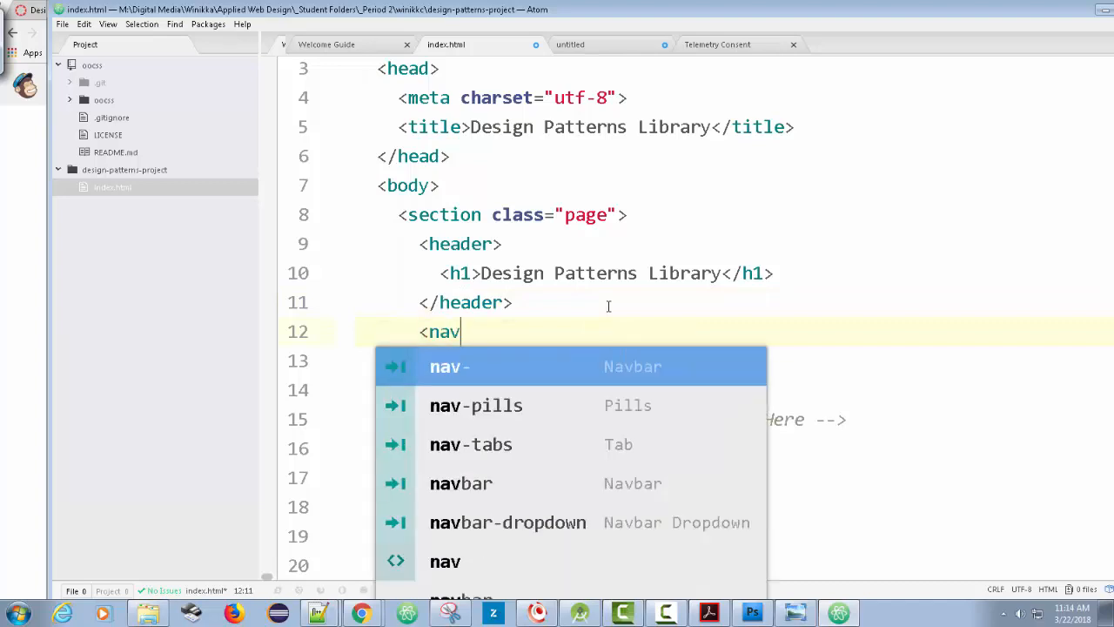
{"action": "type", "text": "c"}
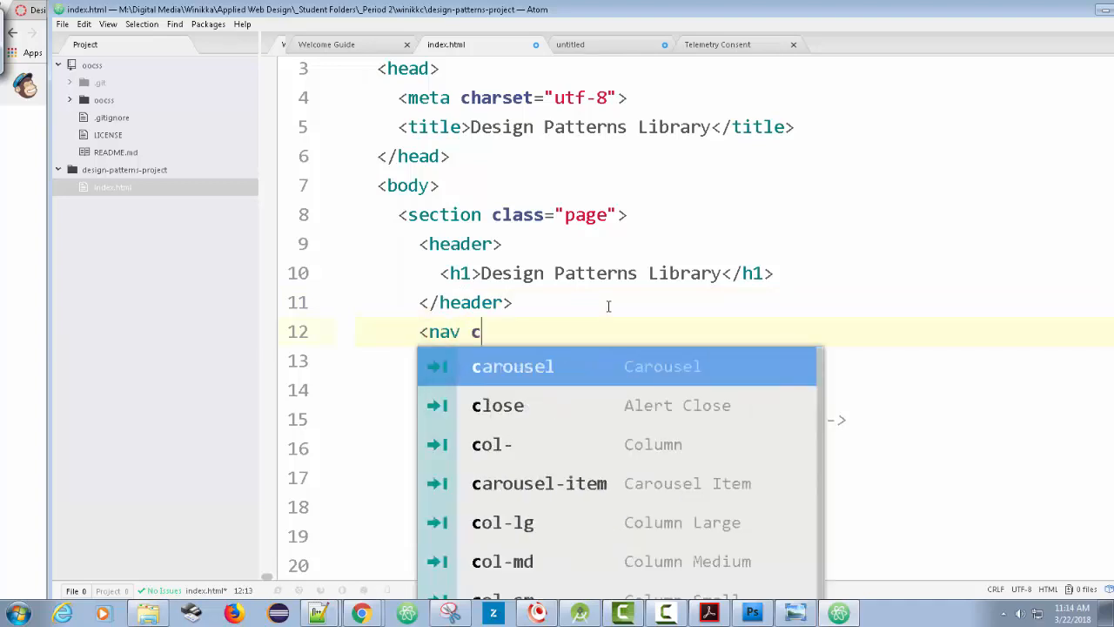
{"action": "type", "text": "class=\"m"}
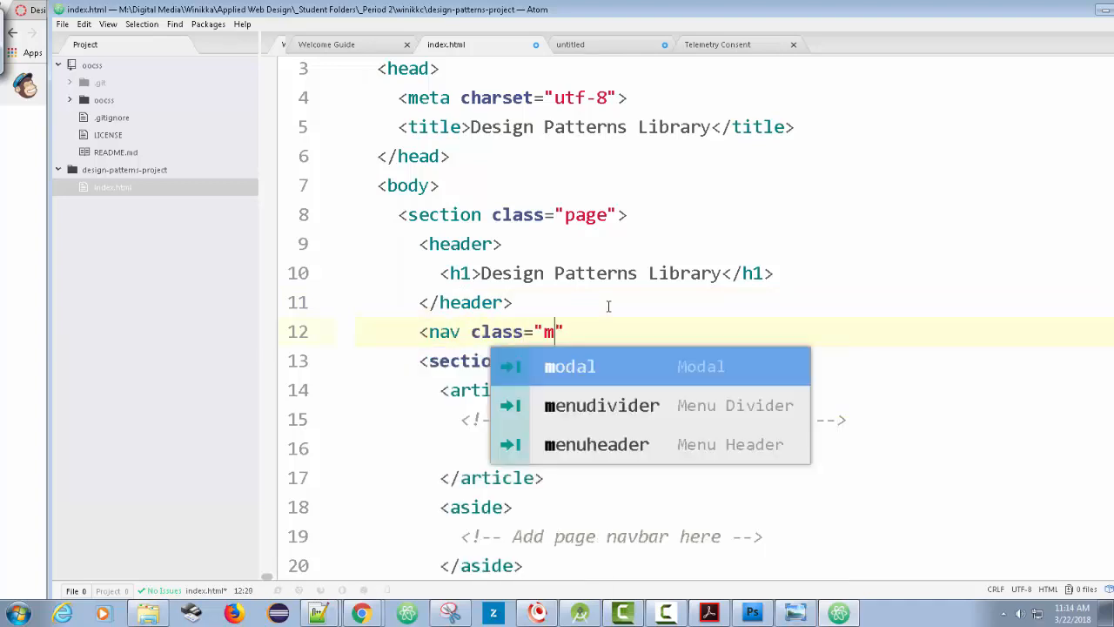
{"action": "type", "text": "ain"}
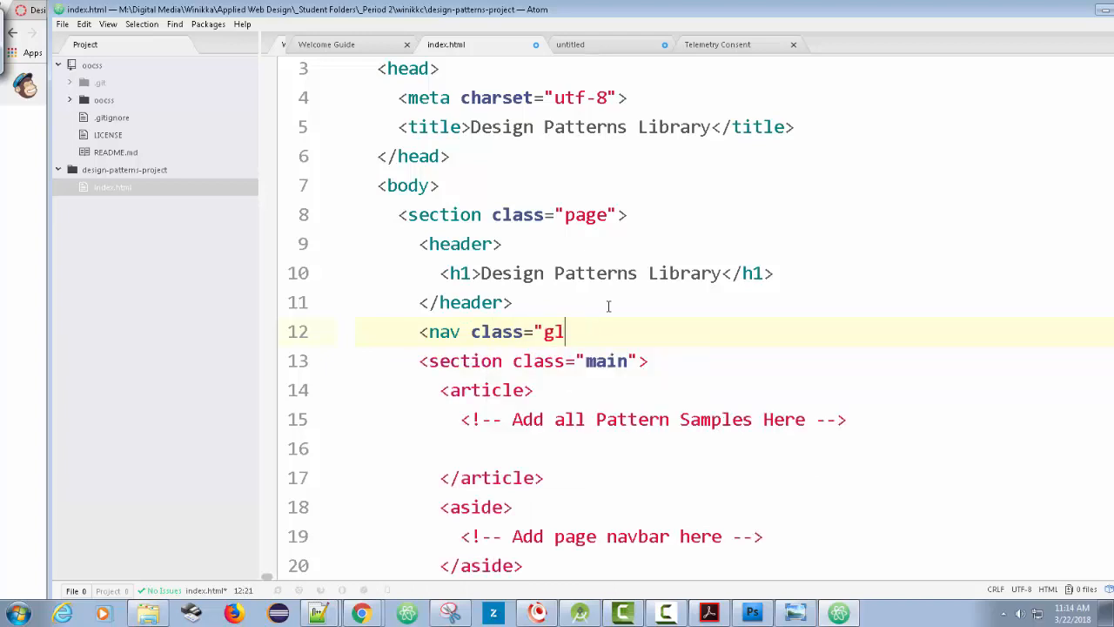
{"action": "type", "text": "main-nav\">"}
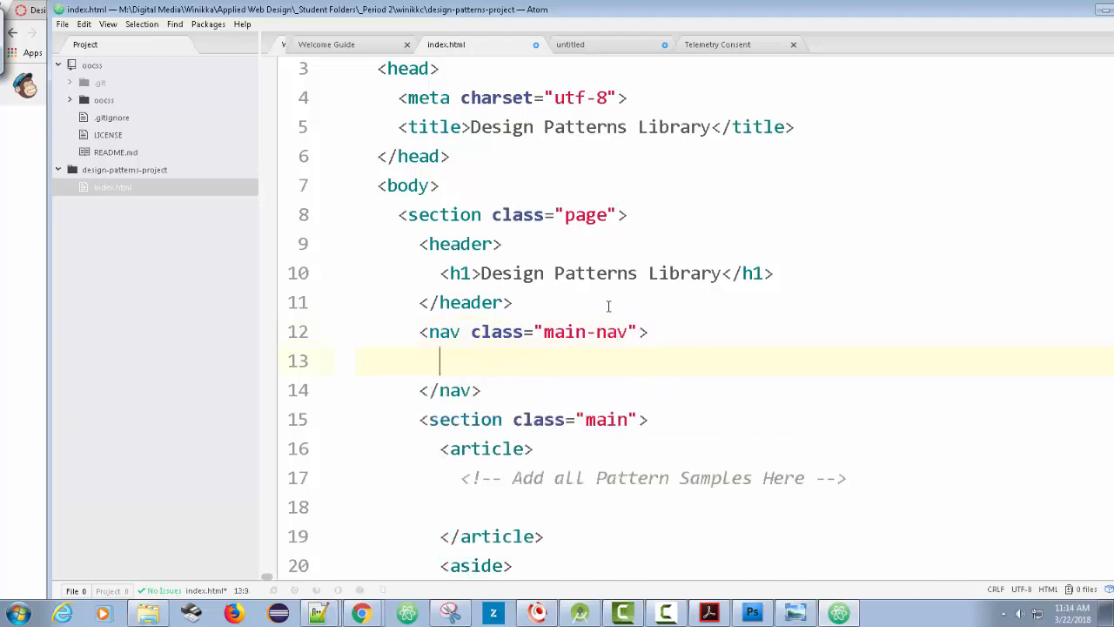
Step: Build a ul whose first list item links to index.html with the text 'home'
{"action": "type", "text": "<ul>"}
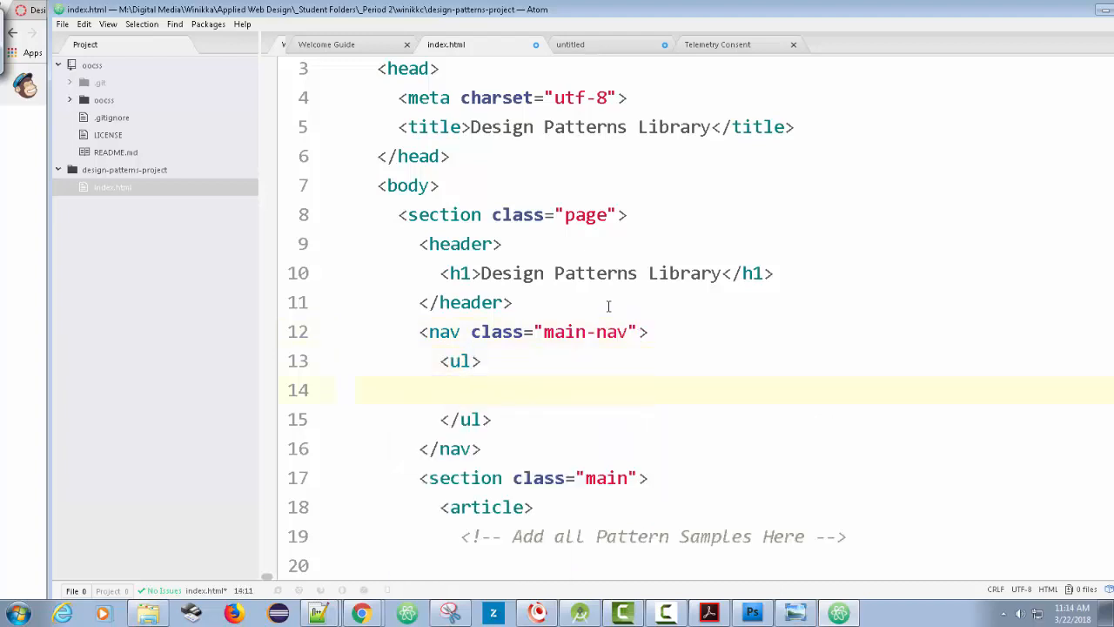
{"action": "type", "text": "<li></li>"}
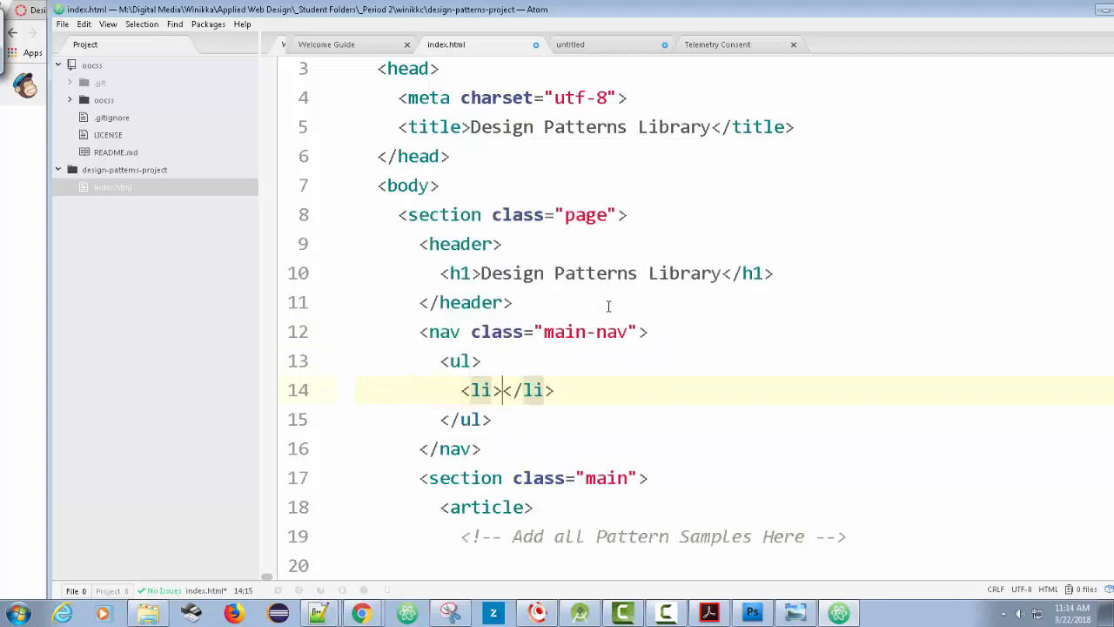
{"action": "type", "text": "a"}
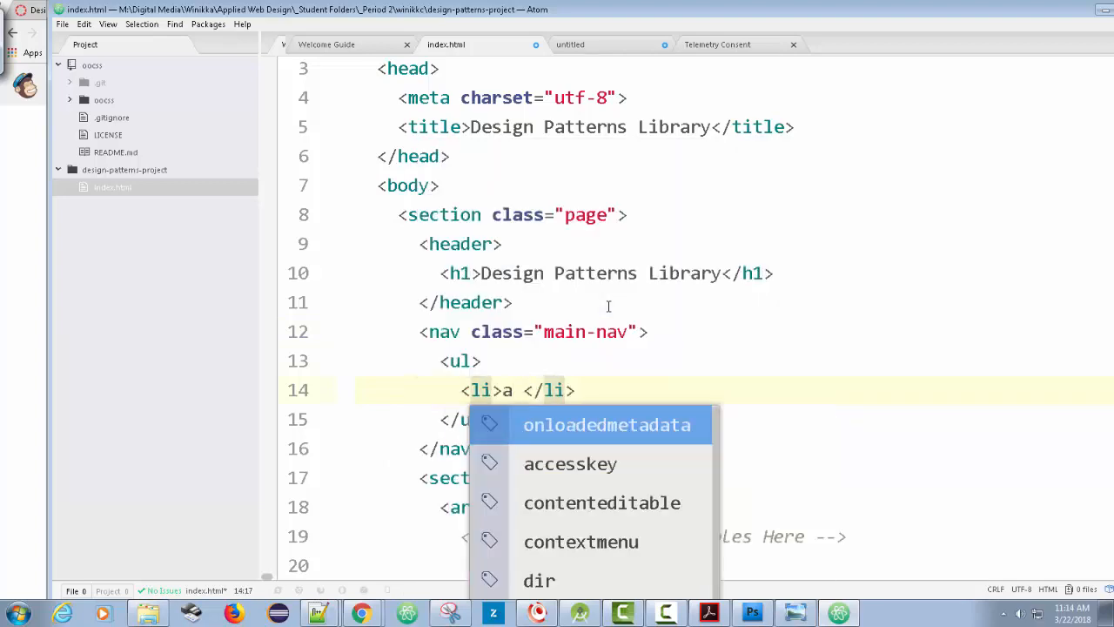
{"action": "type", "text": "href"}
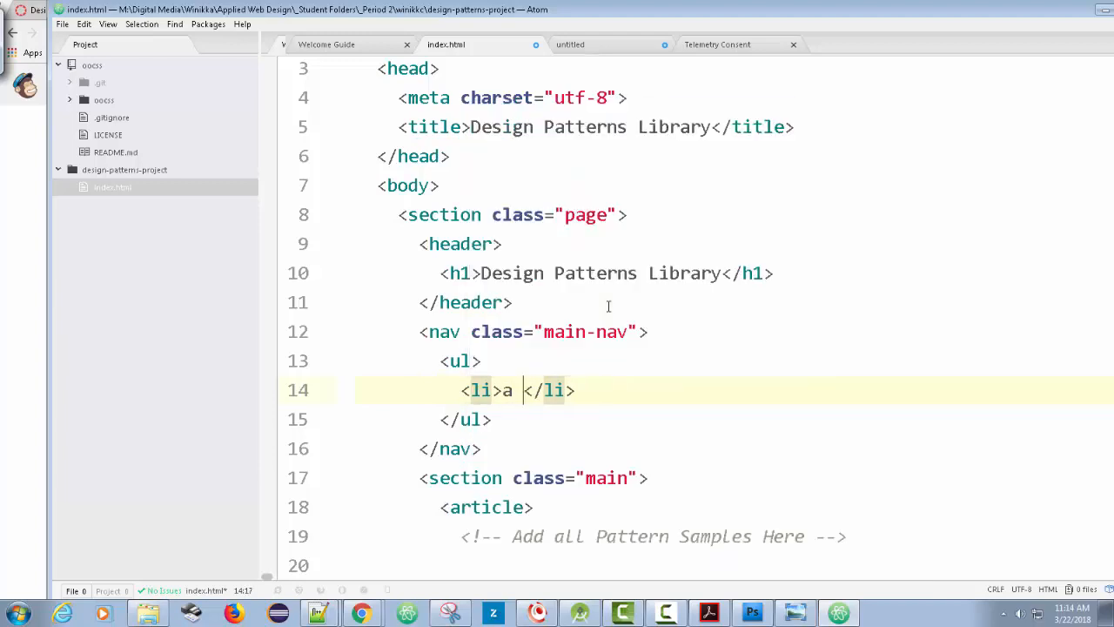
{"action": "type", "text": "<"}
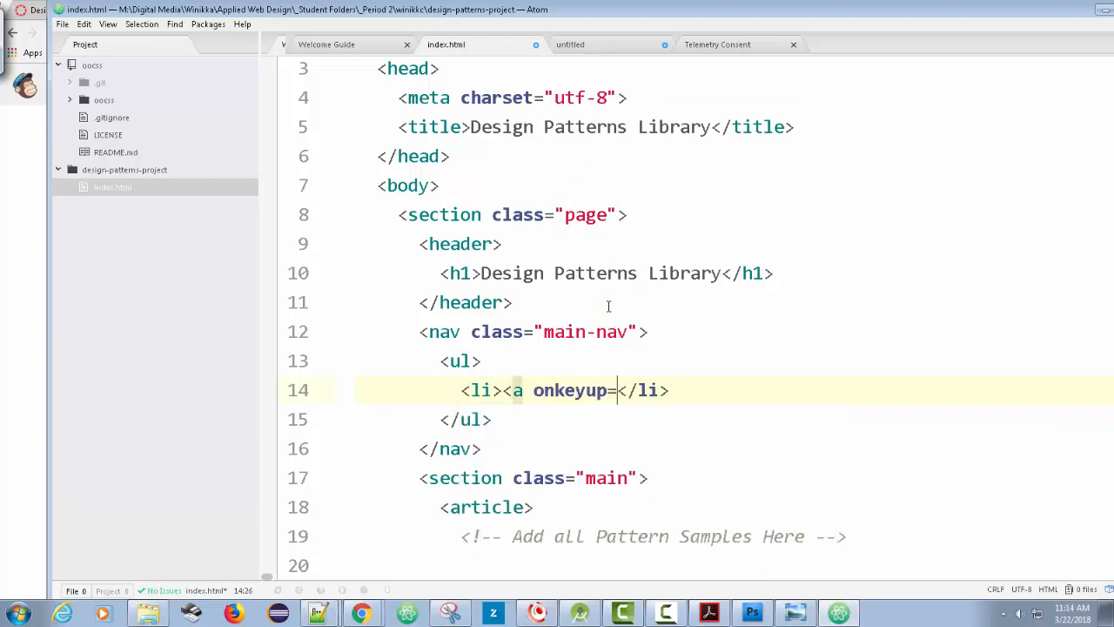
{"action": "key", "text": "backspace"}
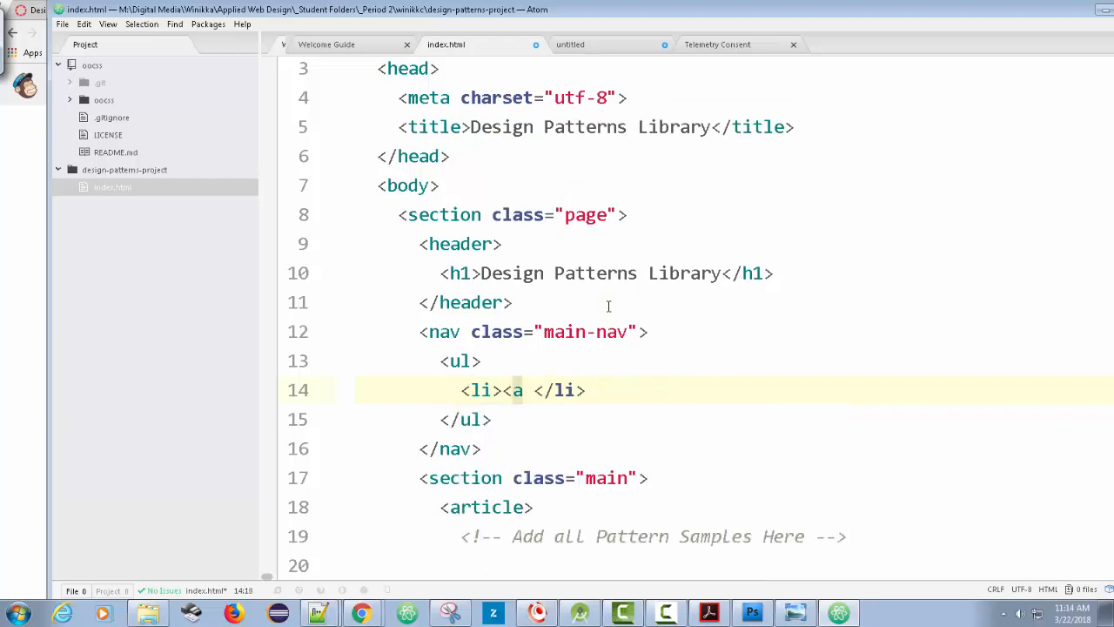
{"action": "type", "text": "href=\"\""}
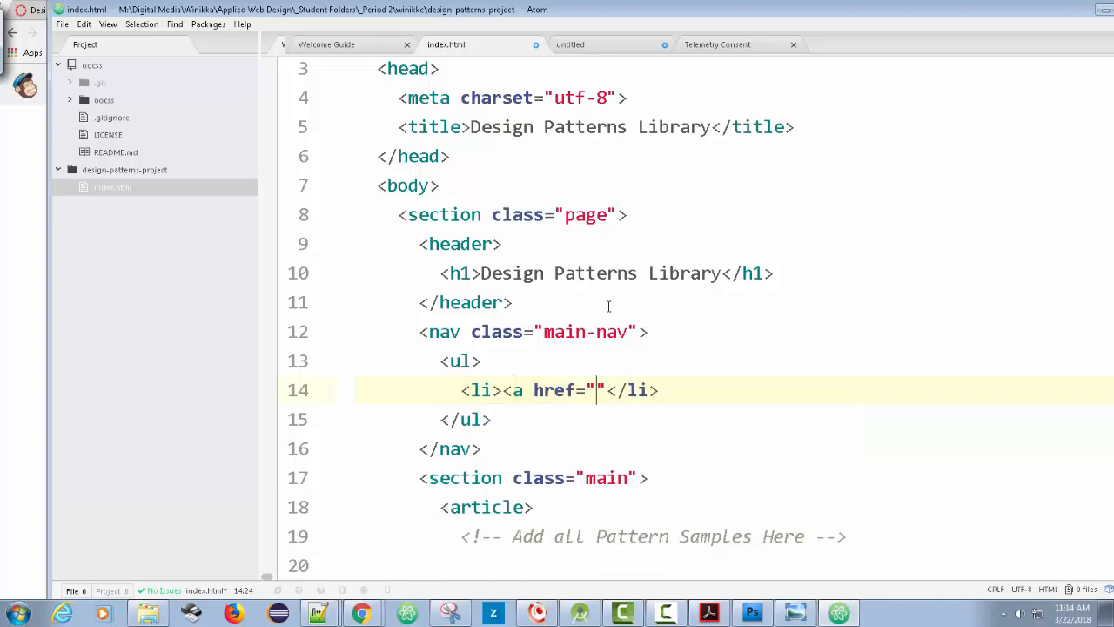
{"action": "type", "text": "i"}
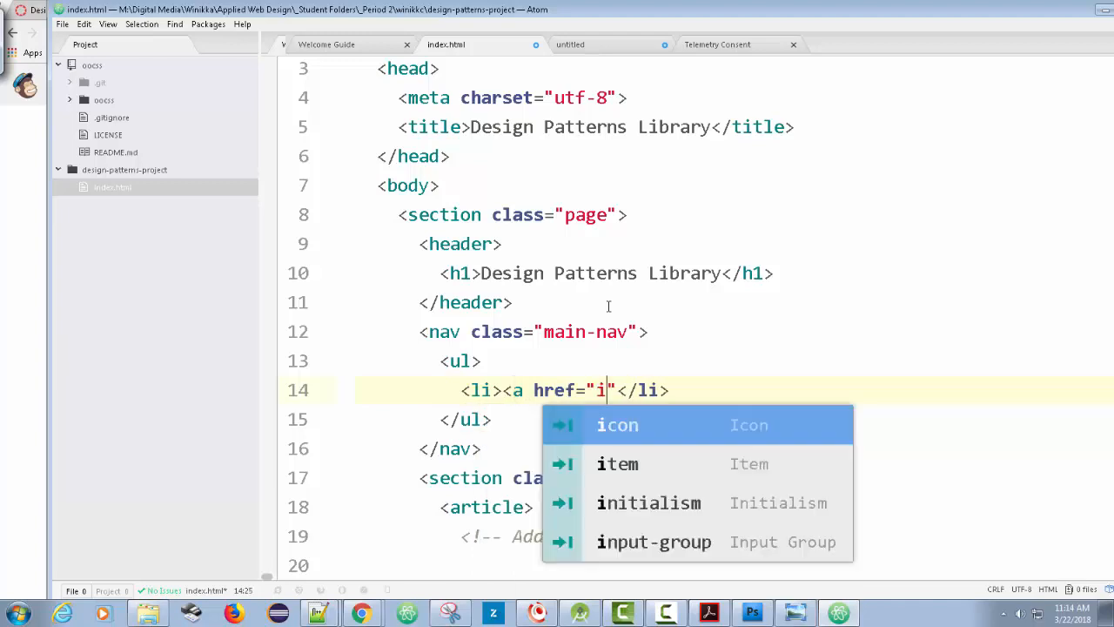
{"action": "type", "text": "ndex"}
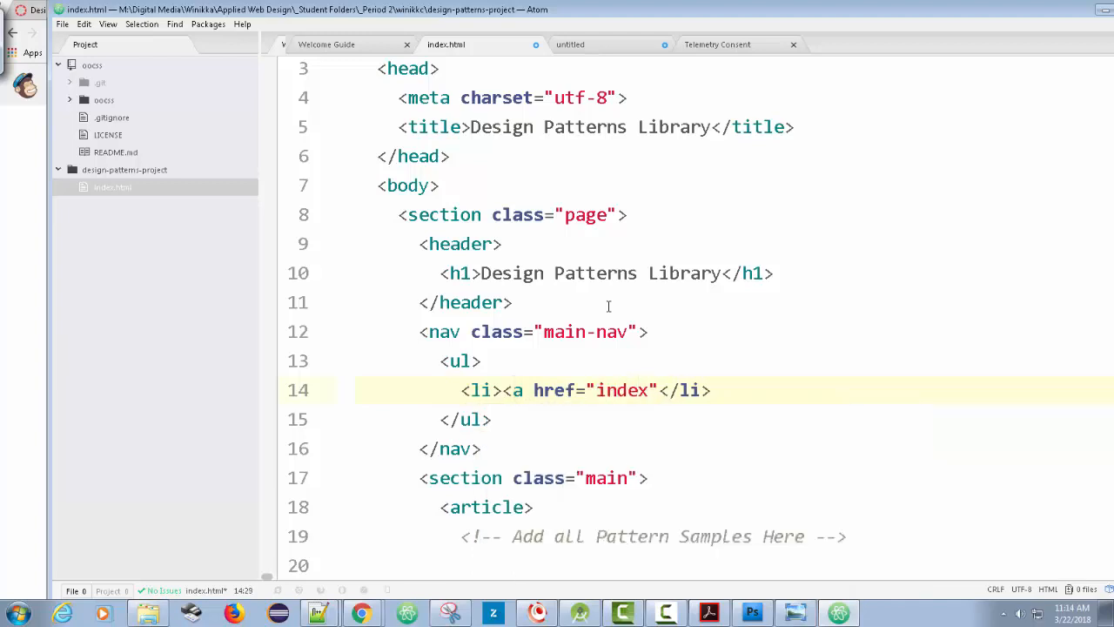
{"action": "type", "text": ".html"}
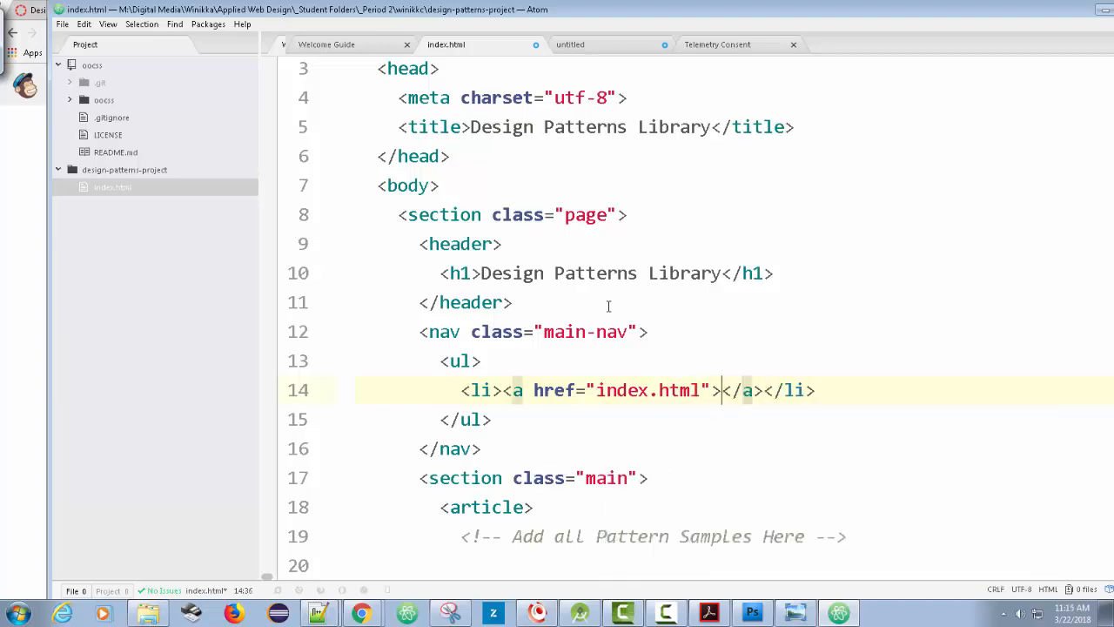
{"action": "type", "text": "home"}
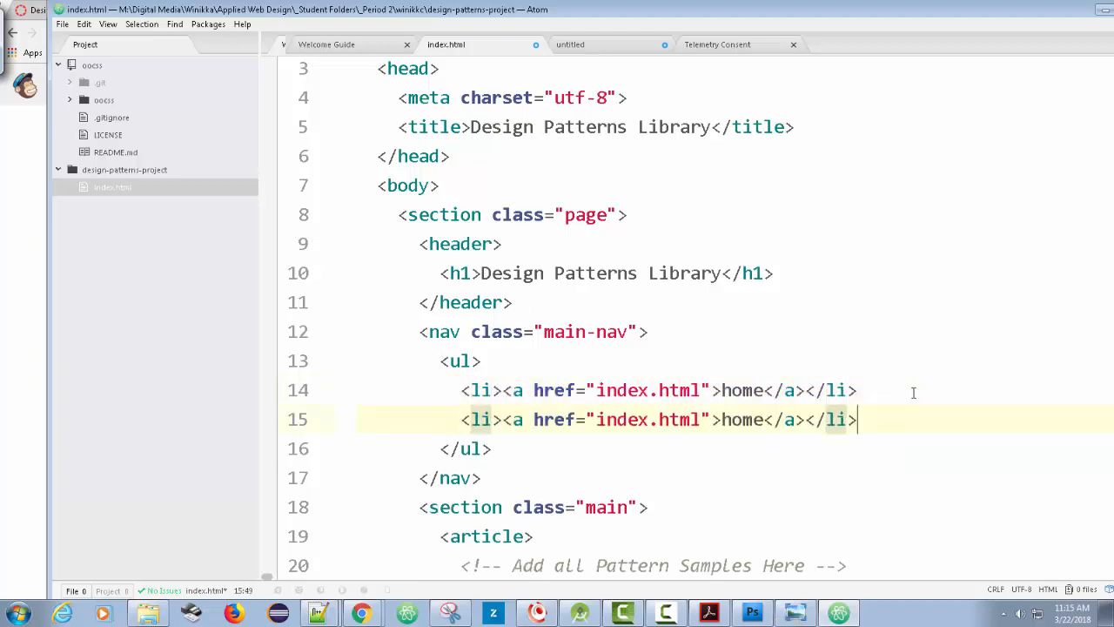
Step: Point the second link to # and rename the first link's text to Typography
{"action": "double_click", "coordinate": [647, 419]}
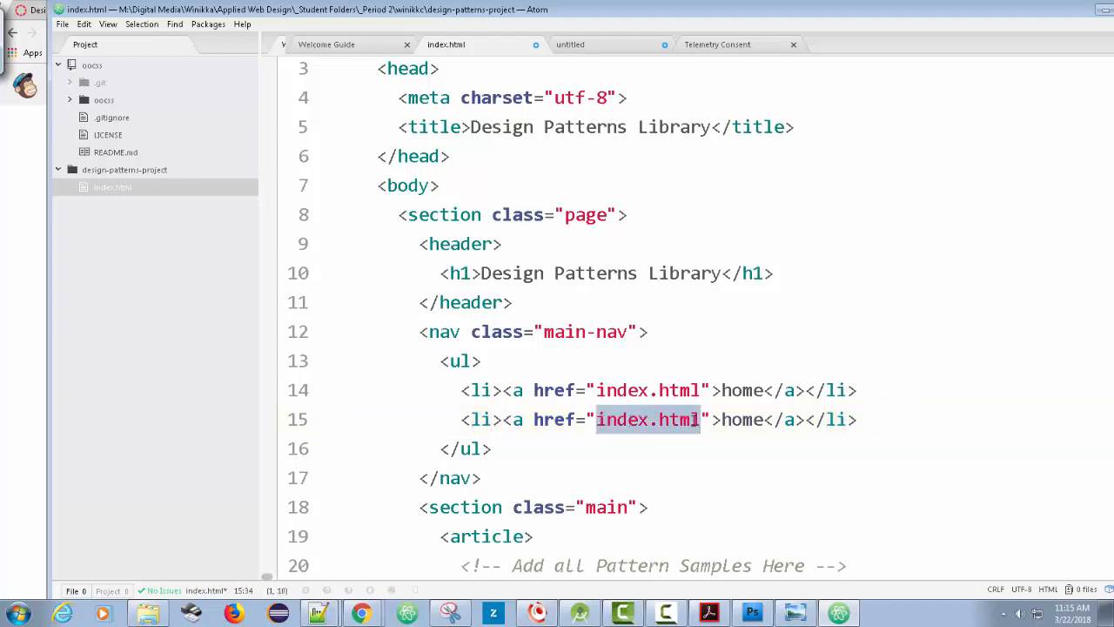
{"action": "type", "text": "#"}
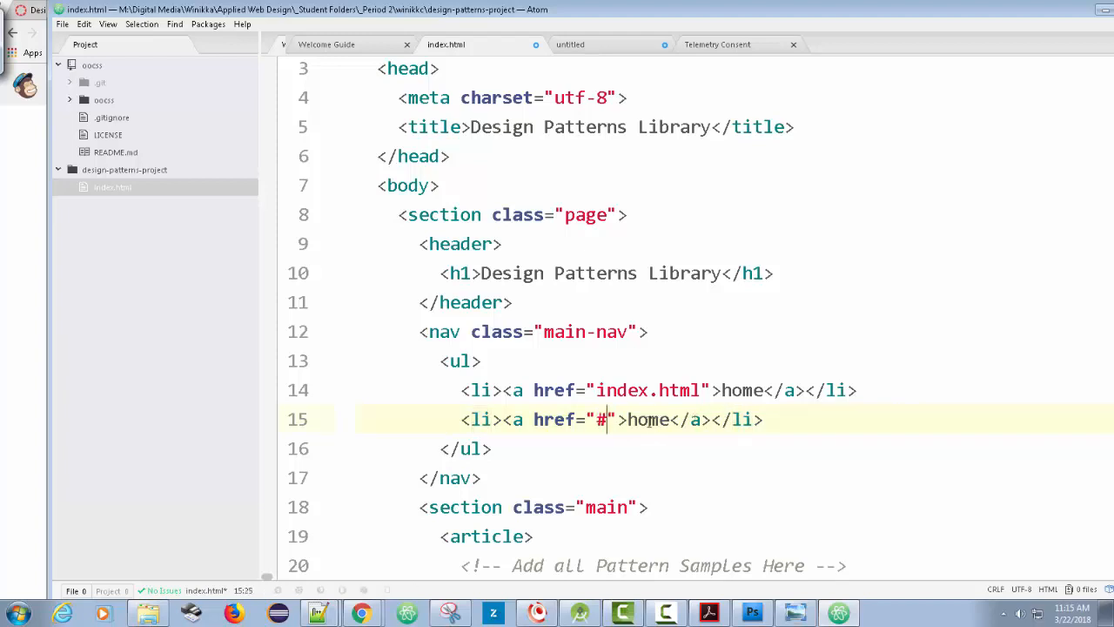
{"action": "double_click", "coordinate": [648, 419]}
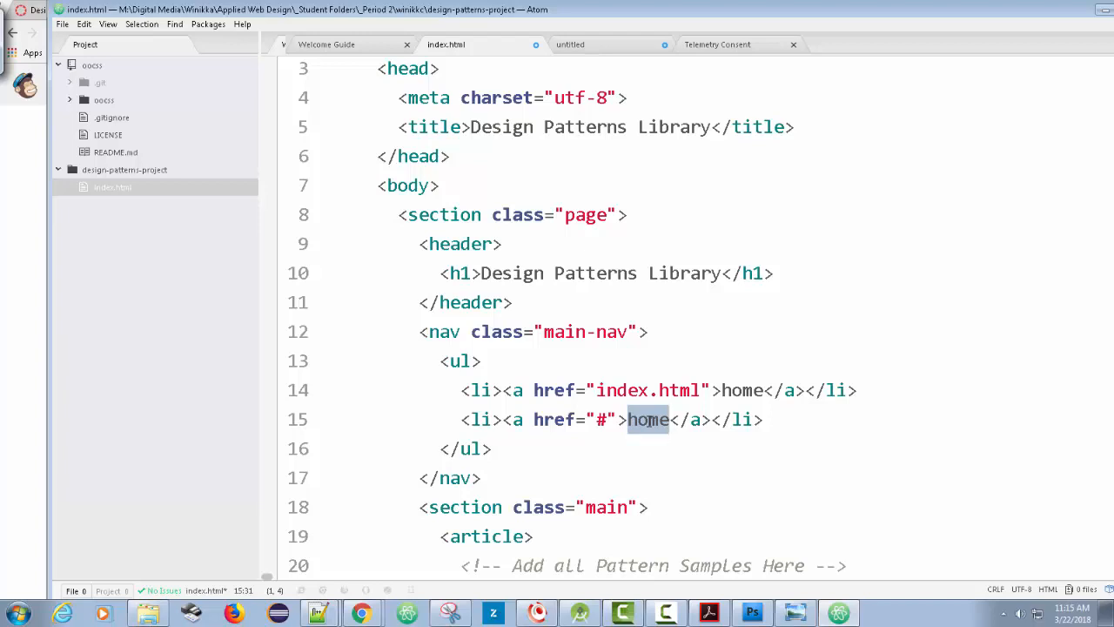
{"action": "type", "text": "page 1"}
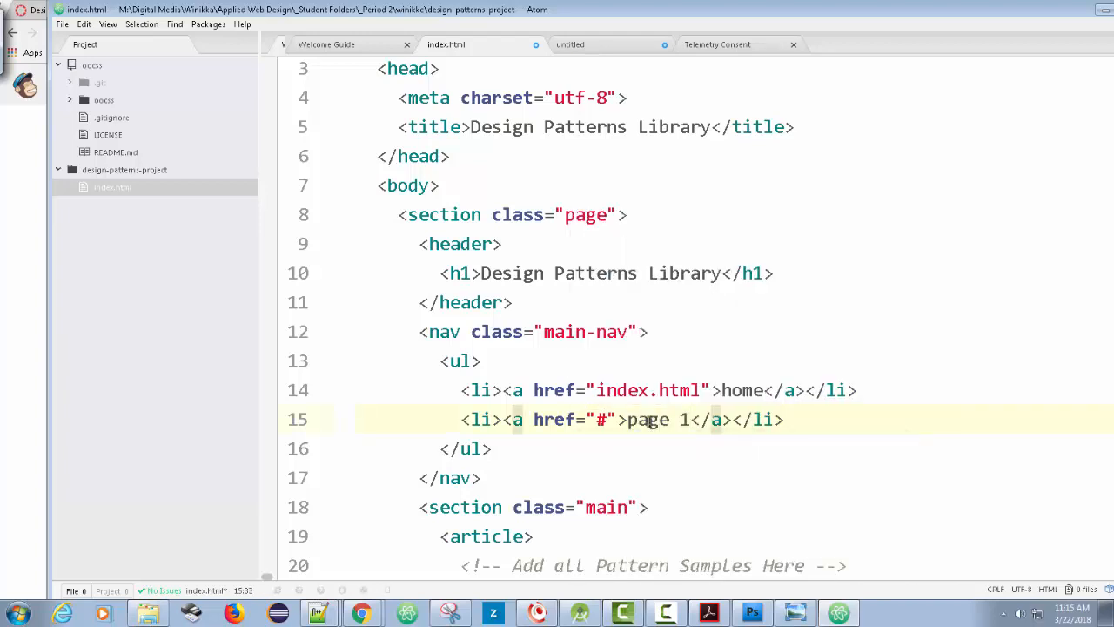
{"action": "double_click", "coordinate": [742, 390]}
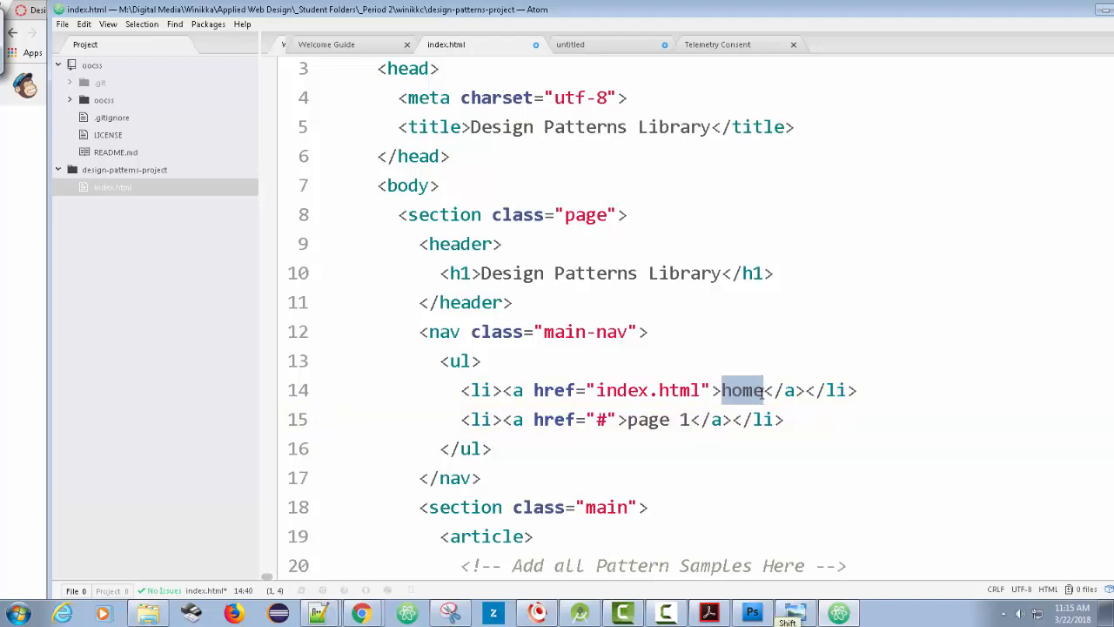
{"action": "type", "text": "Typography"}
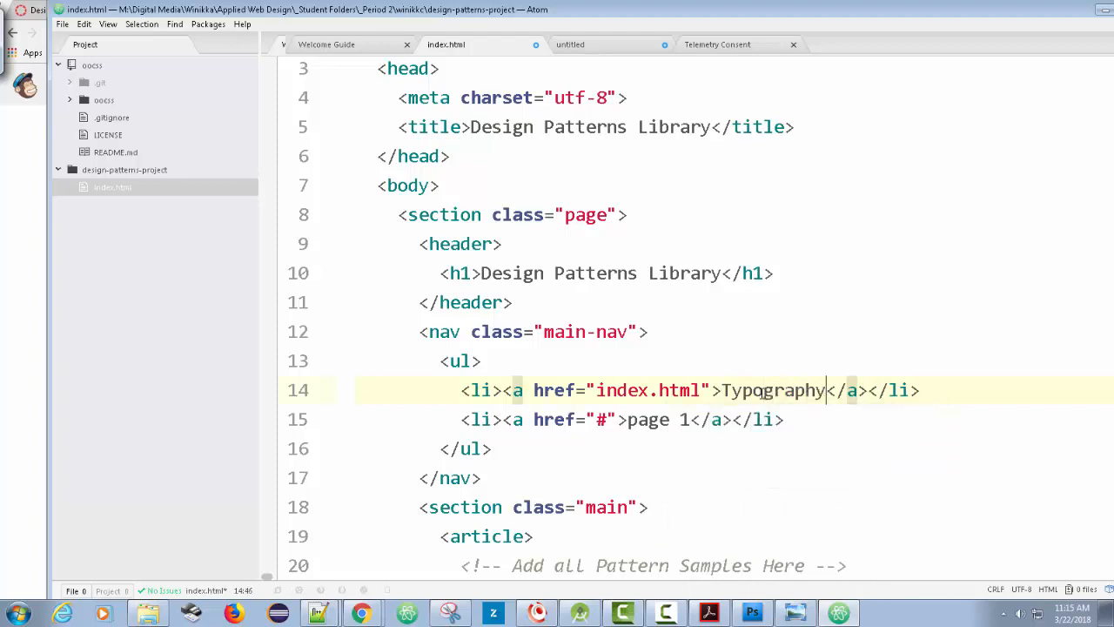
Step: Label the second link 'UI Elements' and add a third link for Media
{"action": "double_click", "coordinate": [649, 419]}
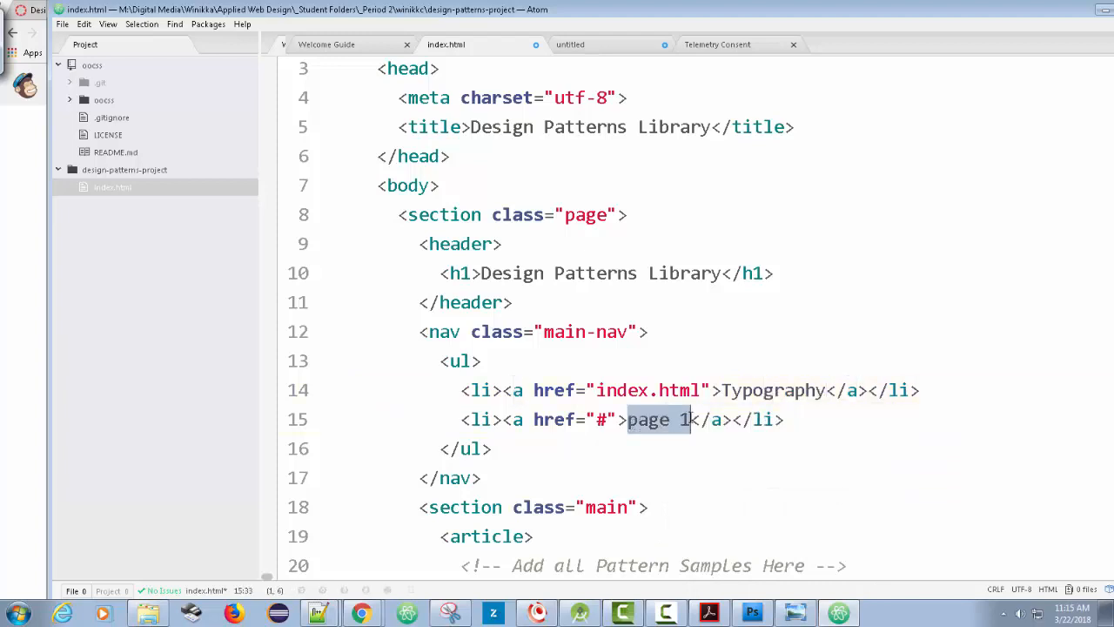
{"action": "type", "text": "UI"}
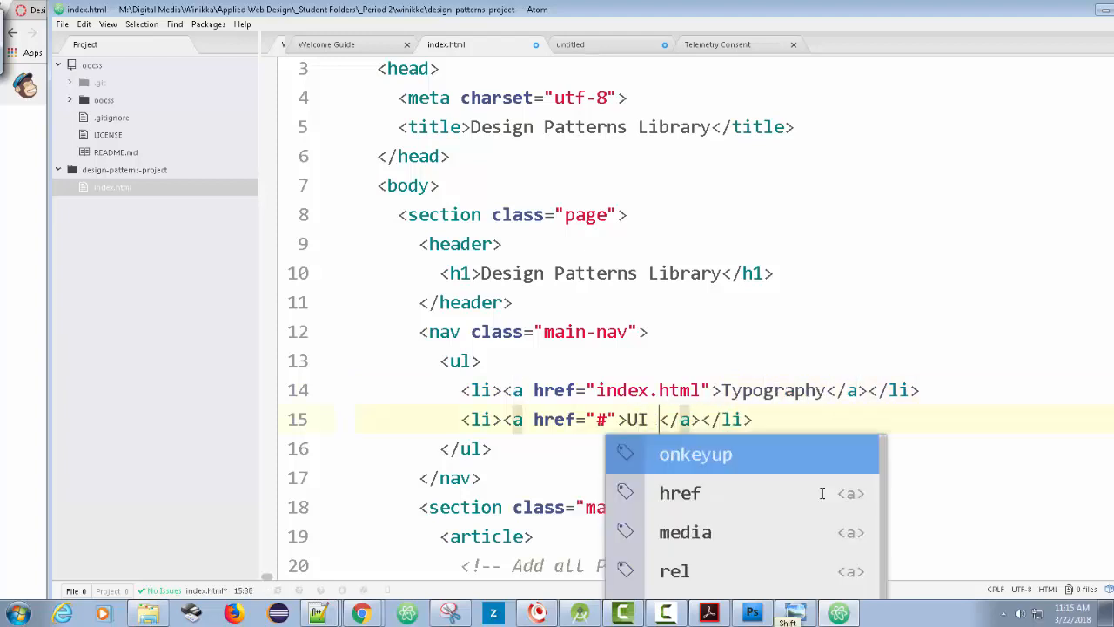
{"action": "type", "text": "Elements"}
{"action": "type", "text": "<li></li>"}
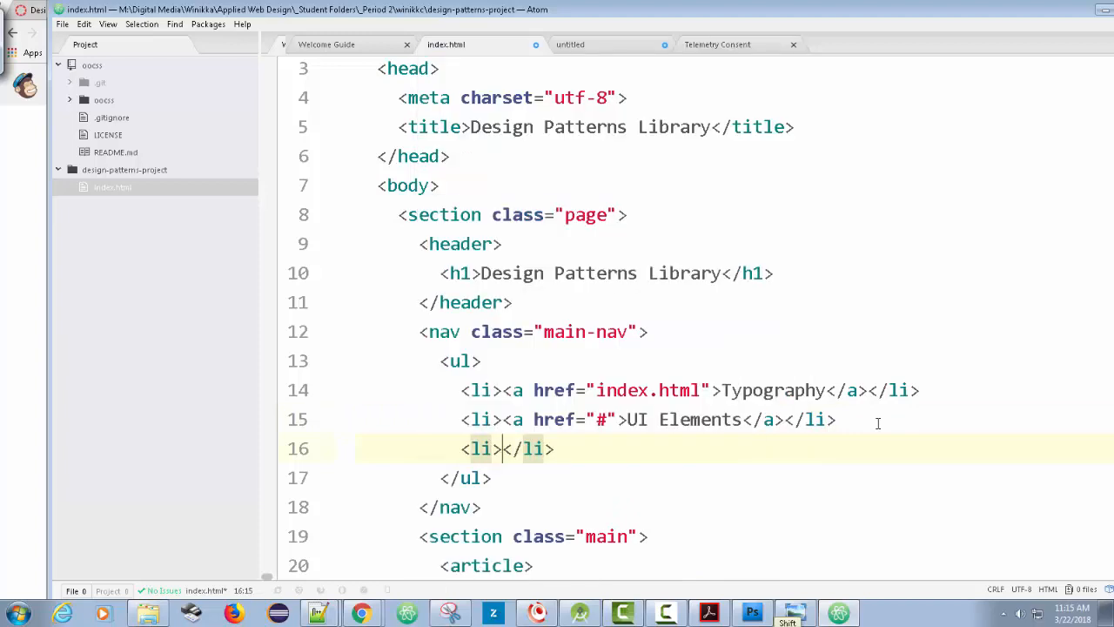
{"action": "type", "text": "<a href=\"#\"></a"}
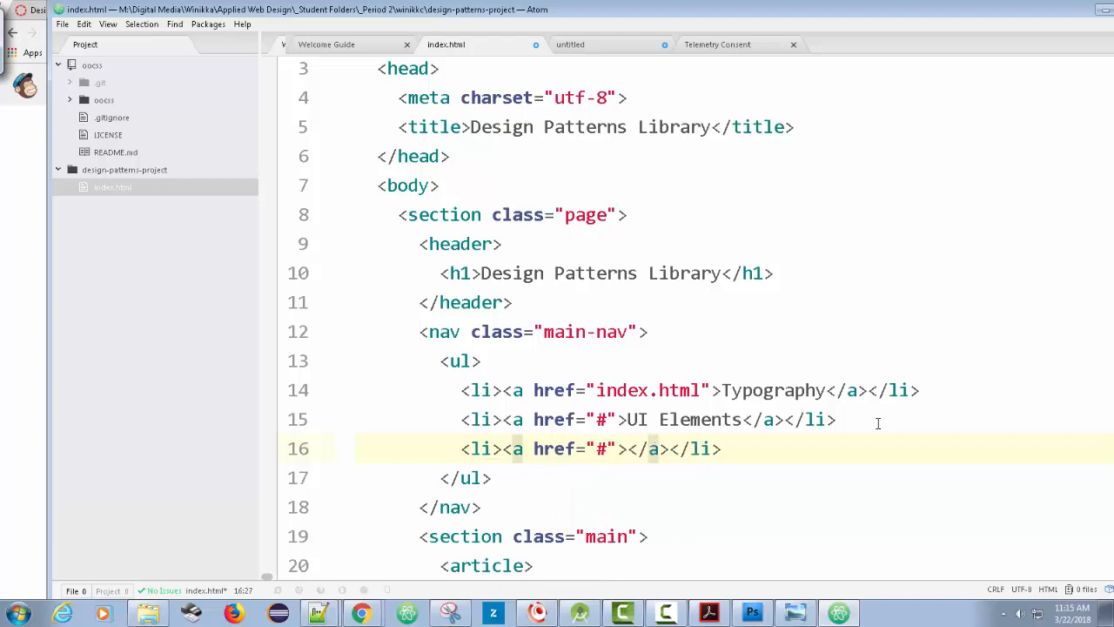
{"action": "type", "text": "media"}
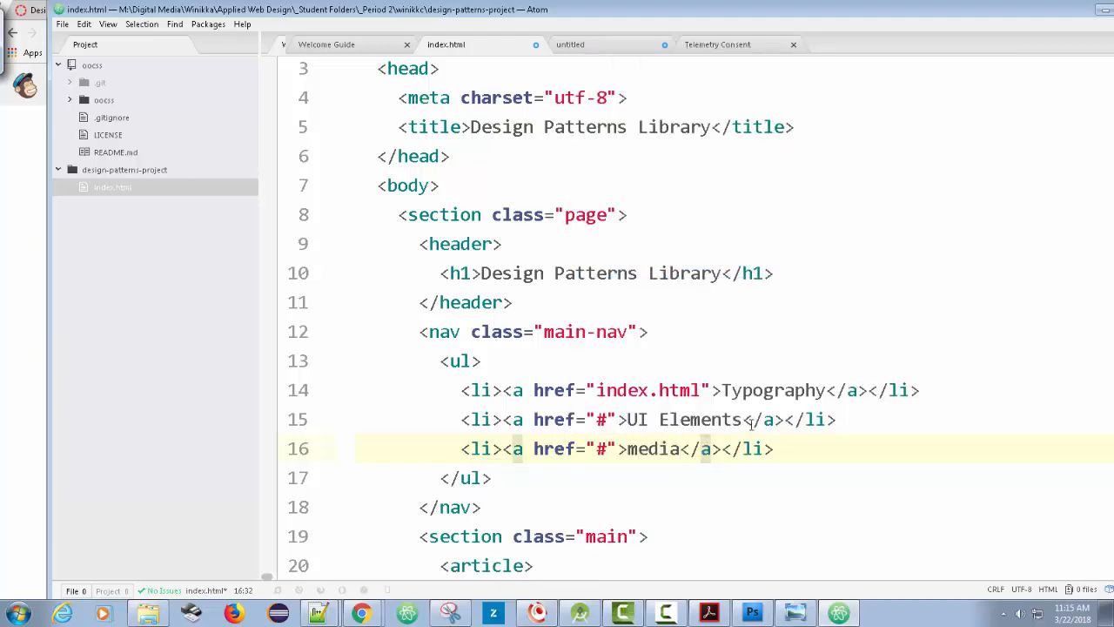
{"action": "left_click", "coordinate": [629, 449]}
{"action": "type", "text": "M"}
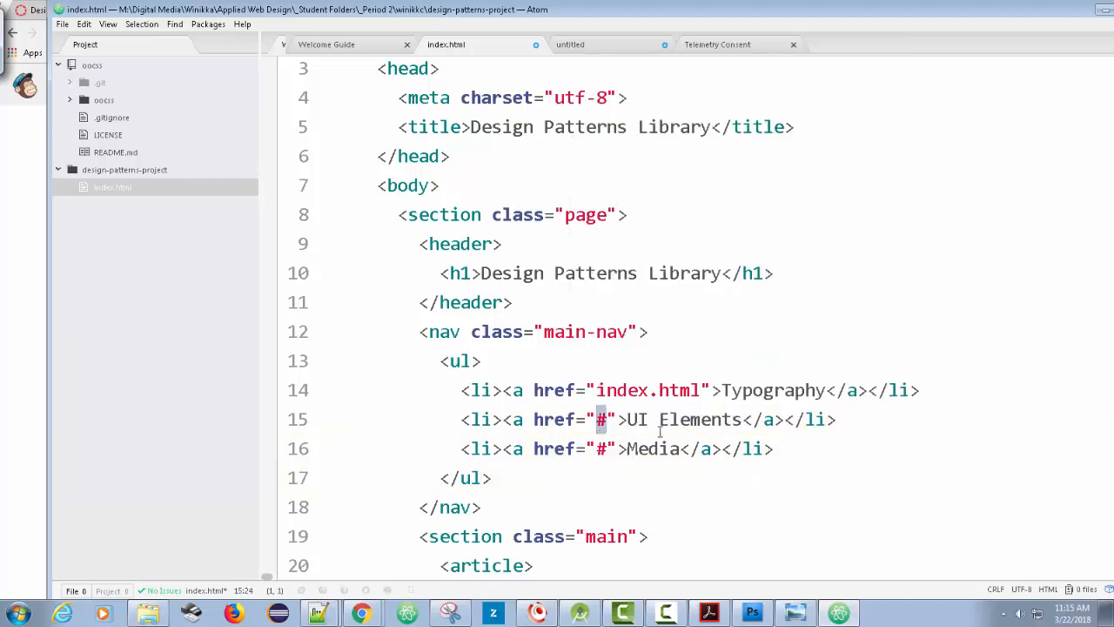
Step: Replace the # hrefs with ui-elements.html and media.html, keeping Typography on index.html
{"action": "type", "text": "ui-elements.html"}
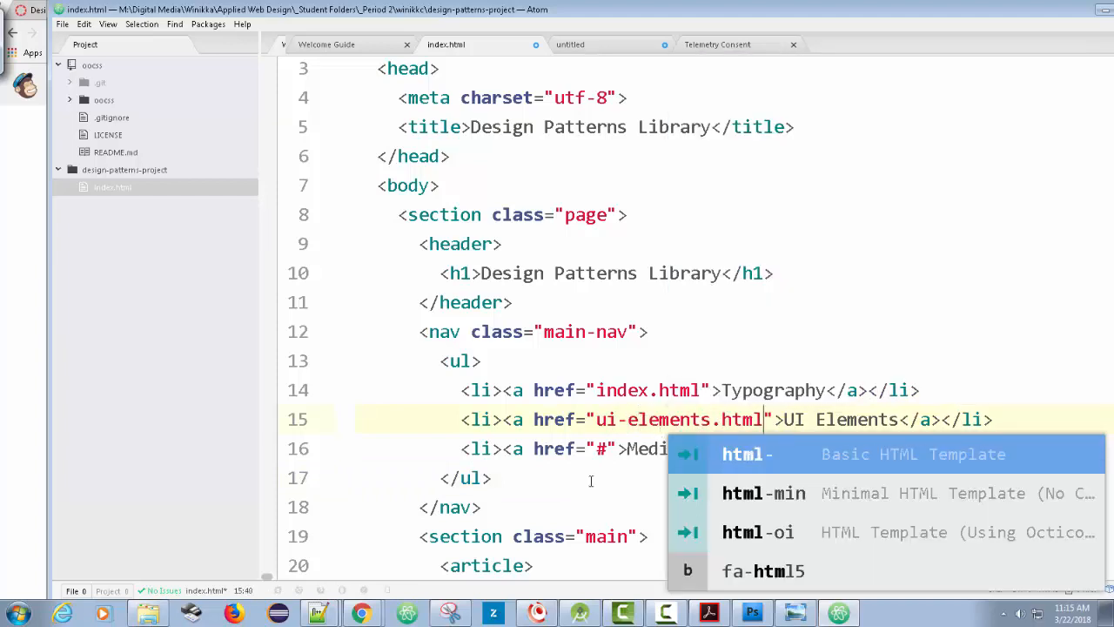
{"action": "type", "text": "media.html"}
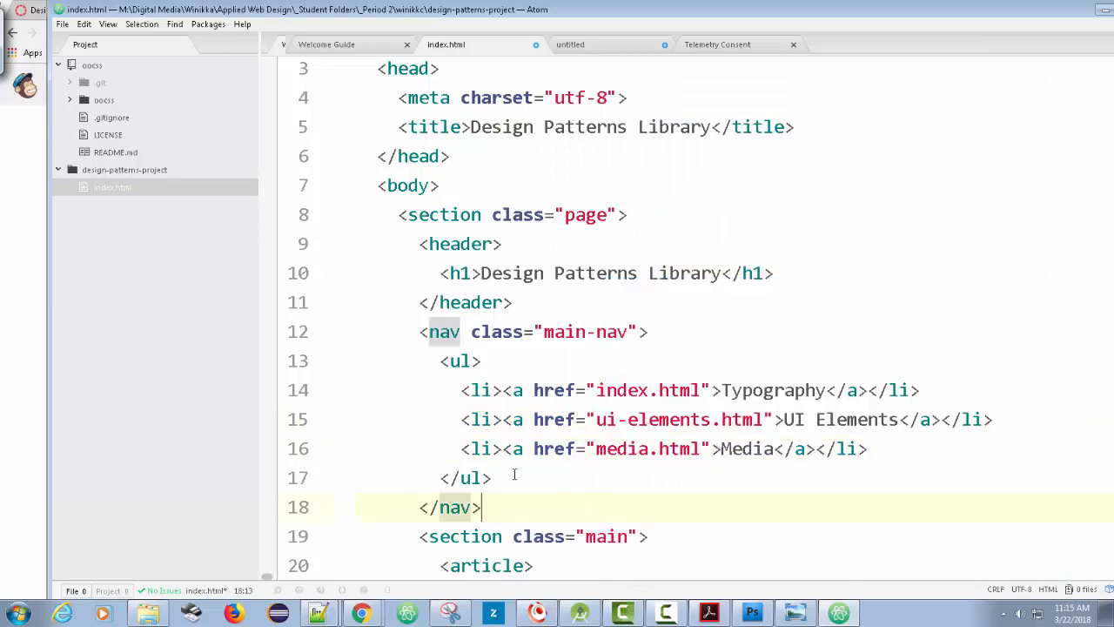
{"action": "double_click", "coordinate": [772, 390]}
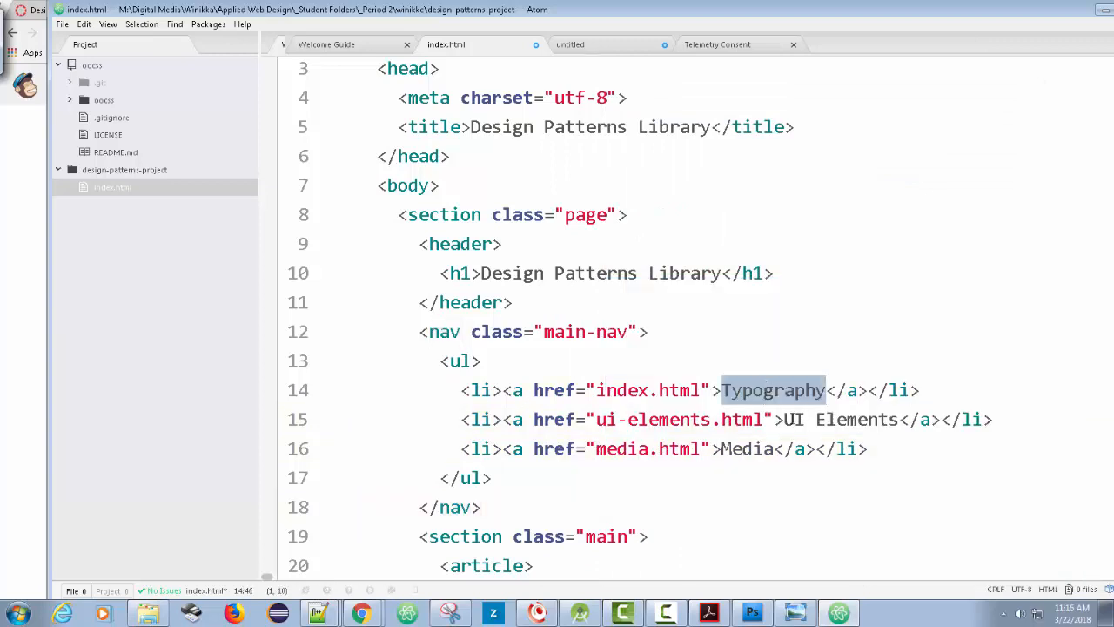
{"action": "double_click", "coordinate": [647, 390]}
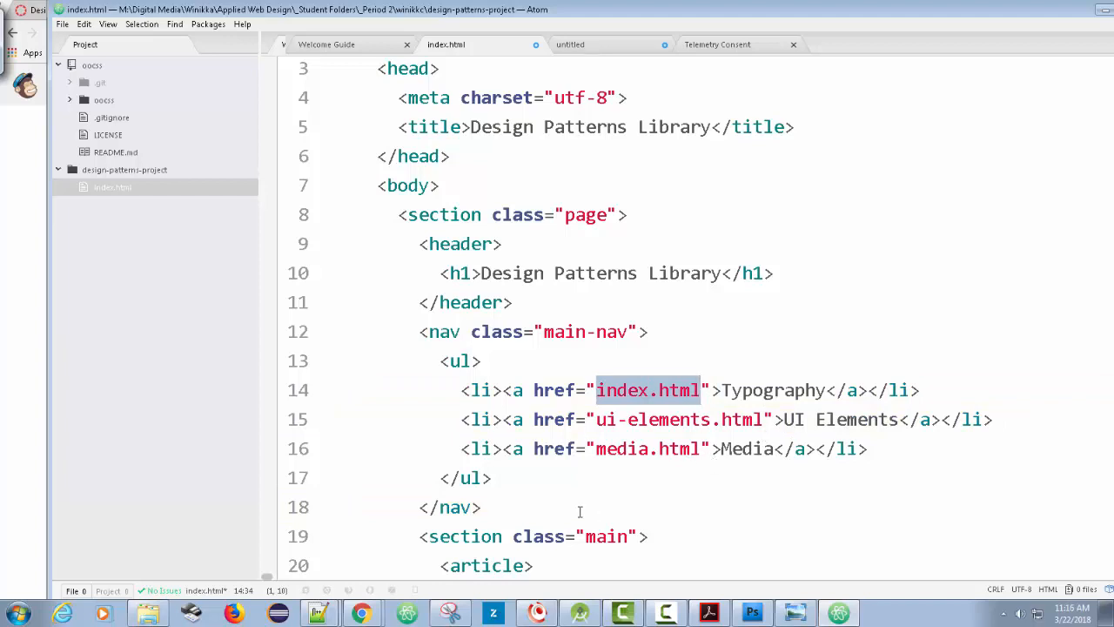
{"action": "left_click", "coordinate": [482, 507]}
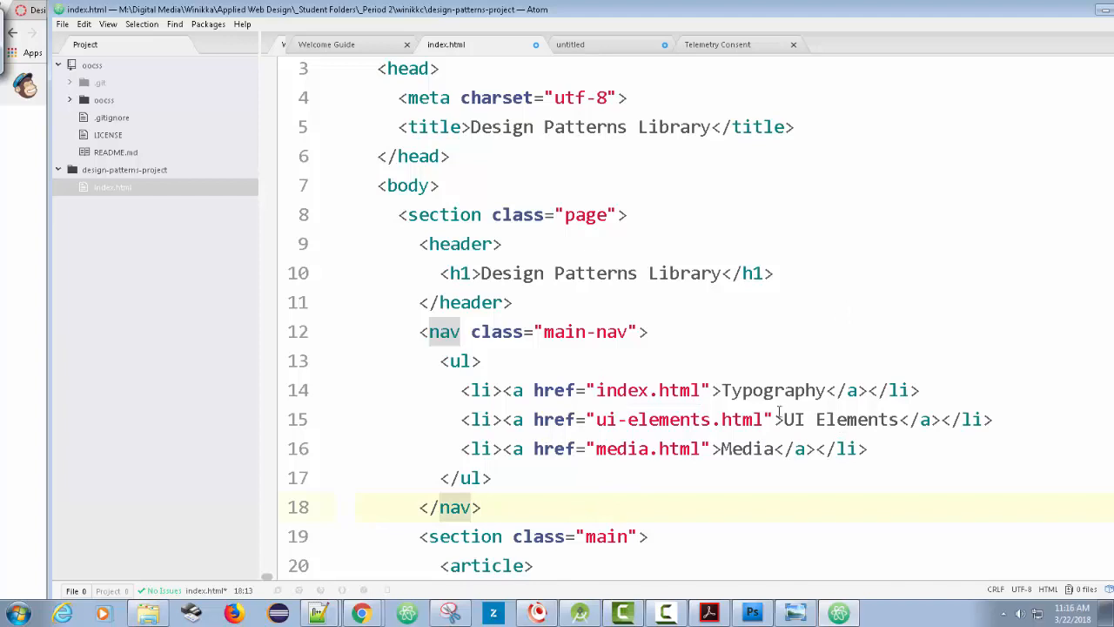
Step: Scroll through index.html and expand the folded article and aside blocks
{"action": "scroll", "scroll_direction": "down", "scroll_amount": 3}
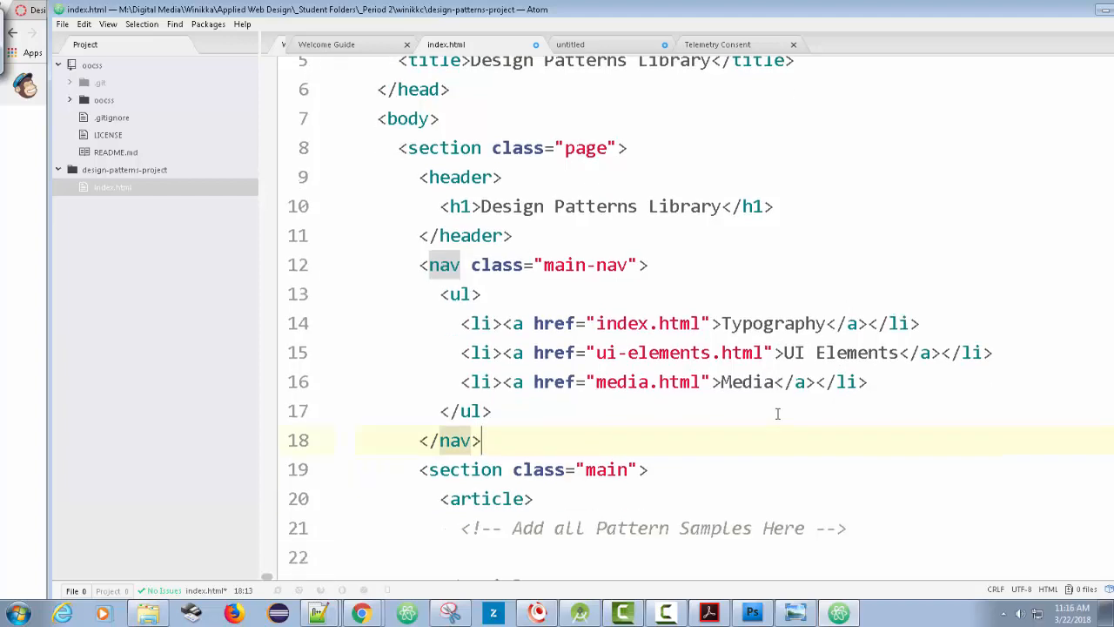
{"action": "scroll", "scroll_direction": "down", "scroll_amount": 3}
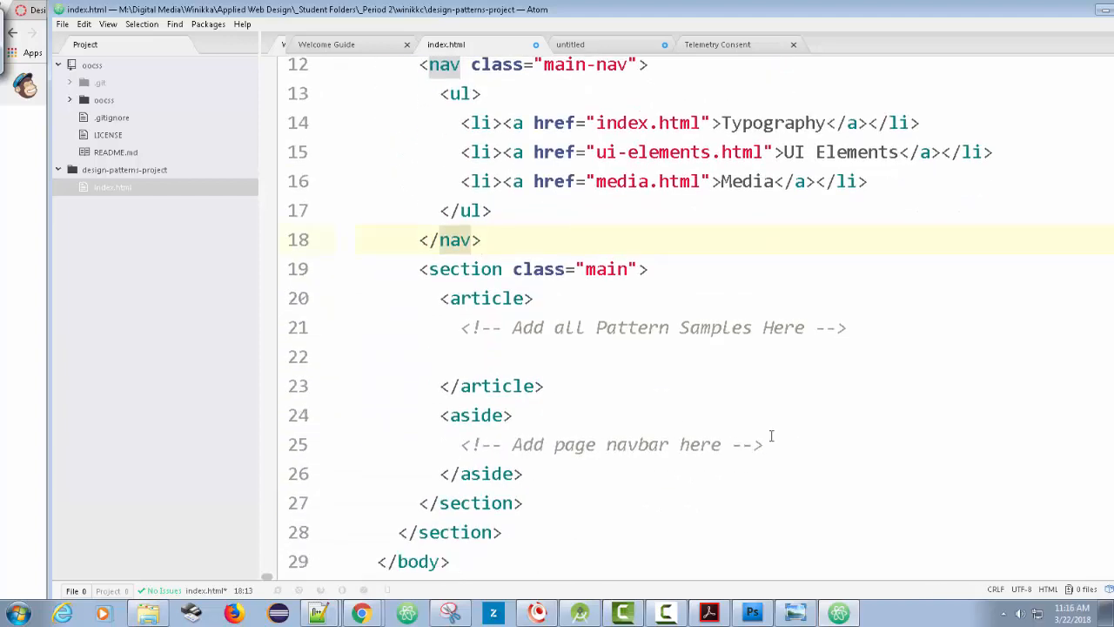
{"action": "scroll", "scroll_direction": "down", "scroll_amount": 3}
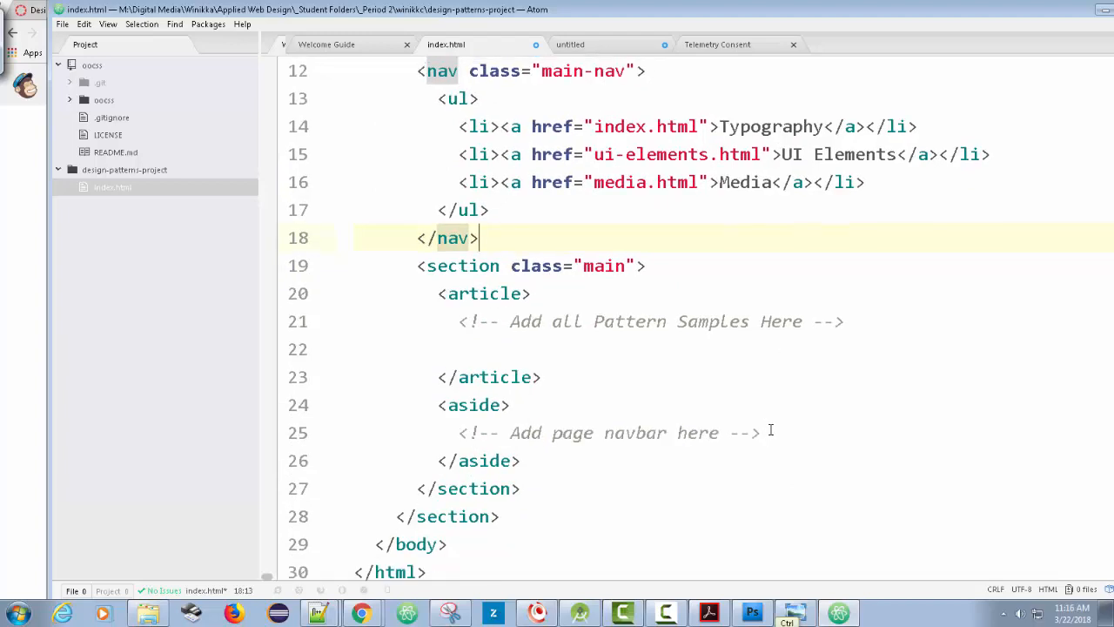
{"action": "scroll", "scroll_direction": "up", "scroll_amount": 3}
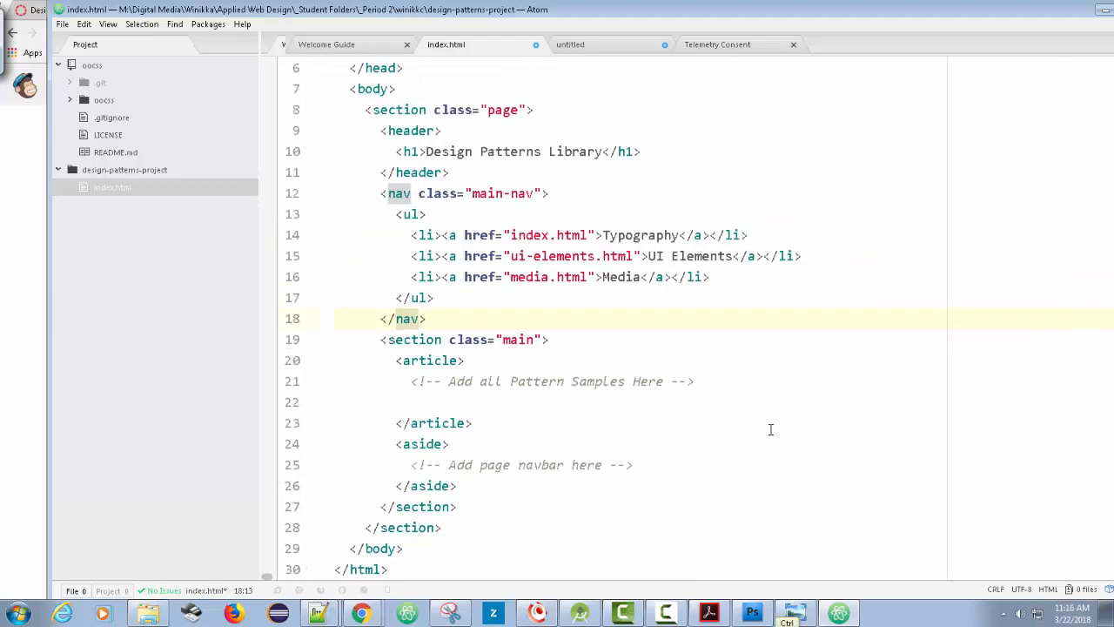
{"action": "scroll", "scroll_direction": "up", "scroll_amount": 3}
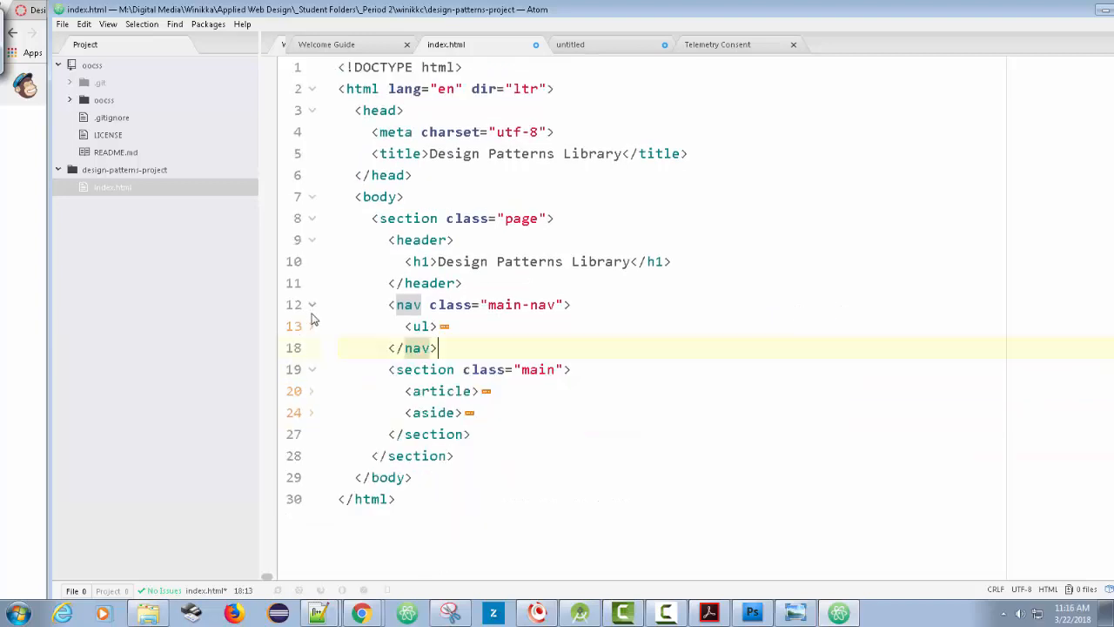
{"action": "left_click", "coordinate": [311, 305]}
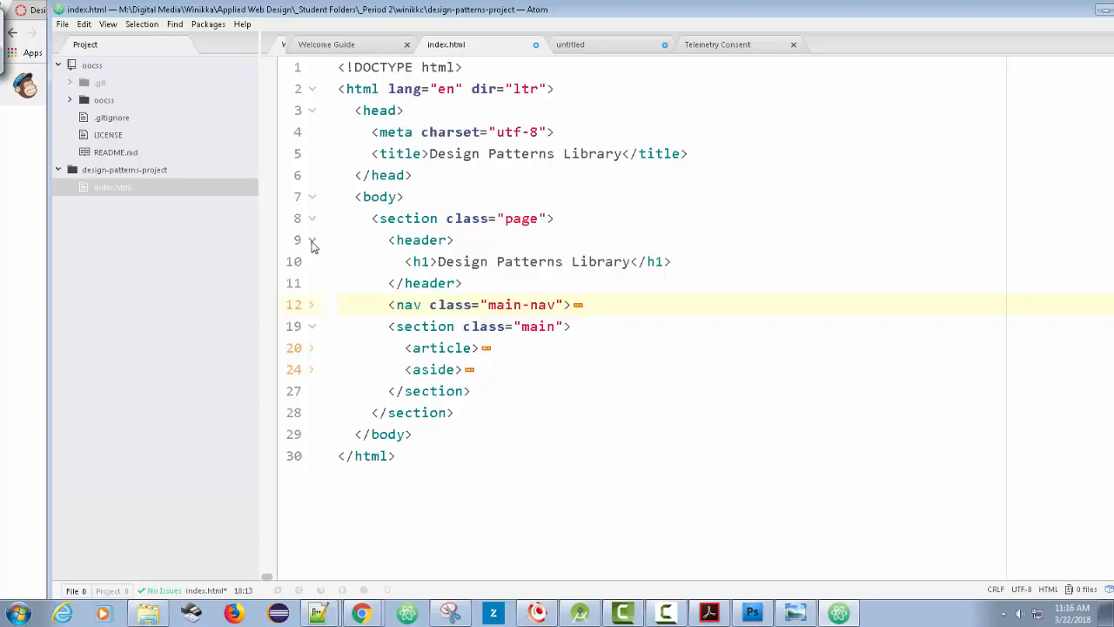
{"action": "left_click", "coordinate": [311, 239]}
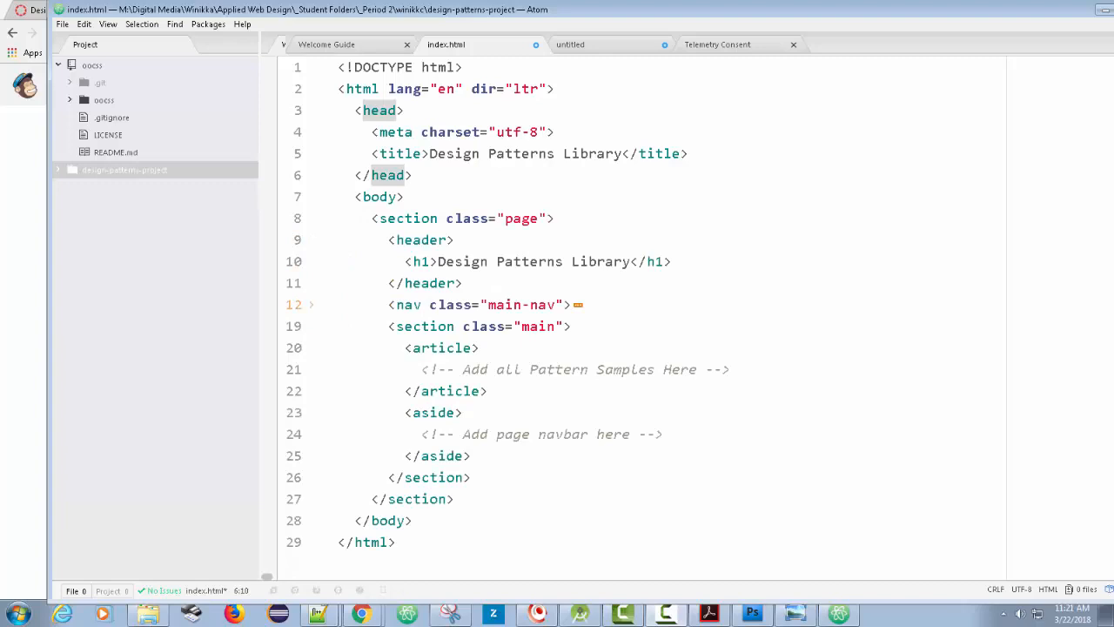
{"action": "mouse_move", "coordinate": [388, 375]}
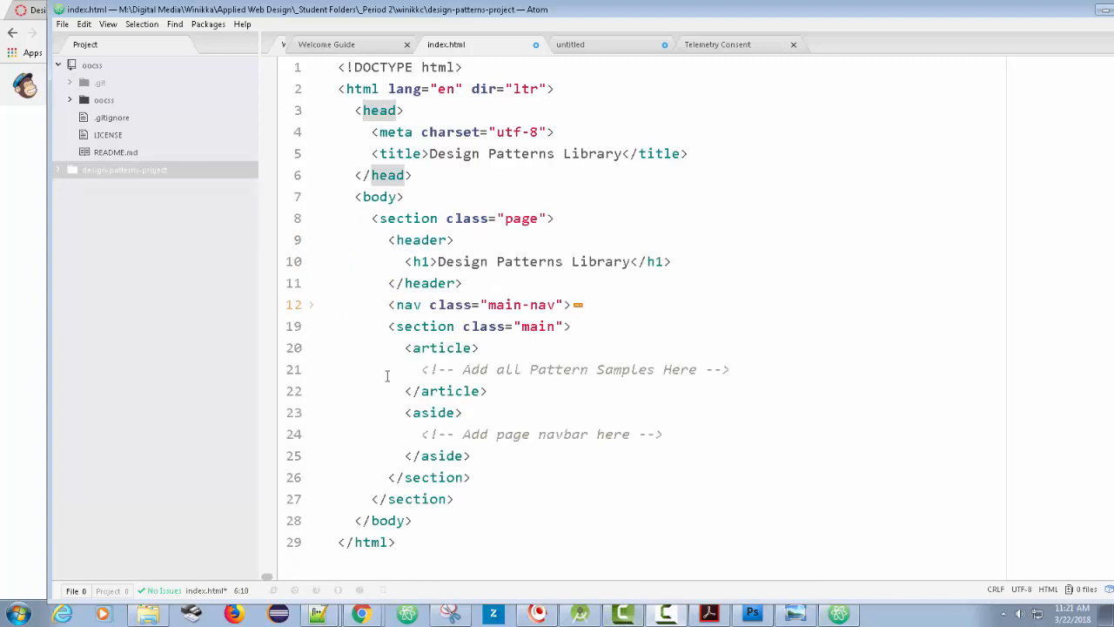
{"action": "mouse_move", "coordinate": [338, 73]}
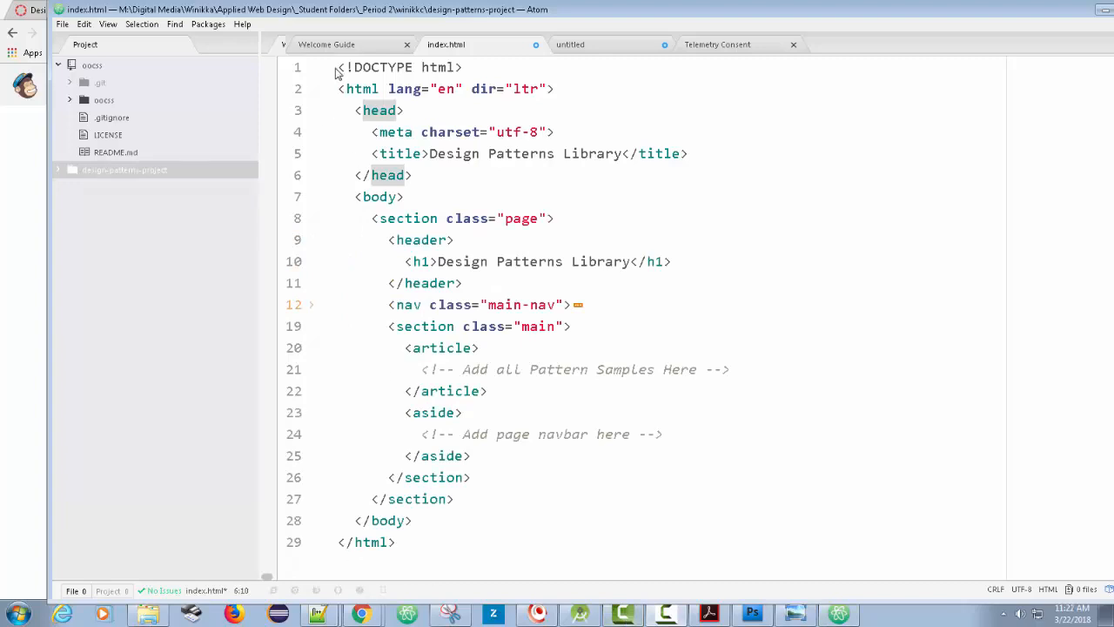
Step: Expand the folded nav block on line 12 to reveal its three links
{"action": "left_click", "coordinate": [414, 175]}
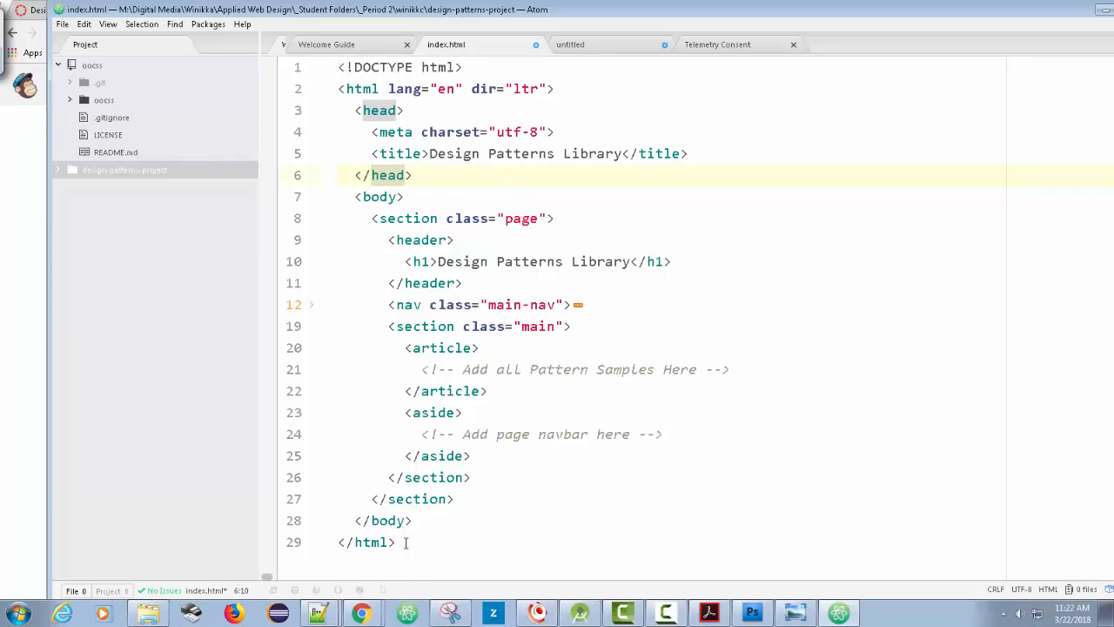
{"action": "left_click", "coordinate": [413, 175]}
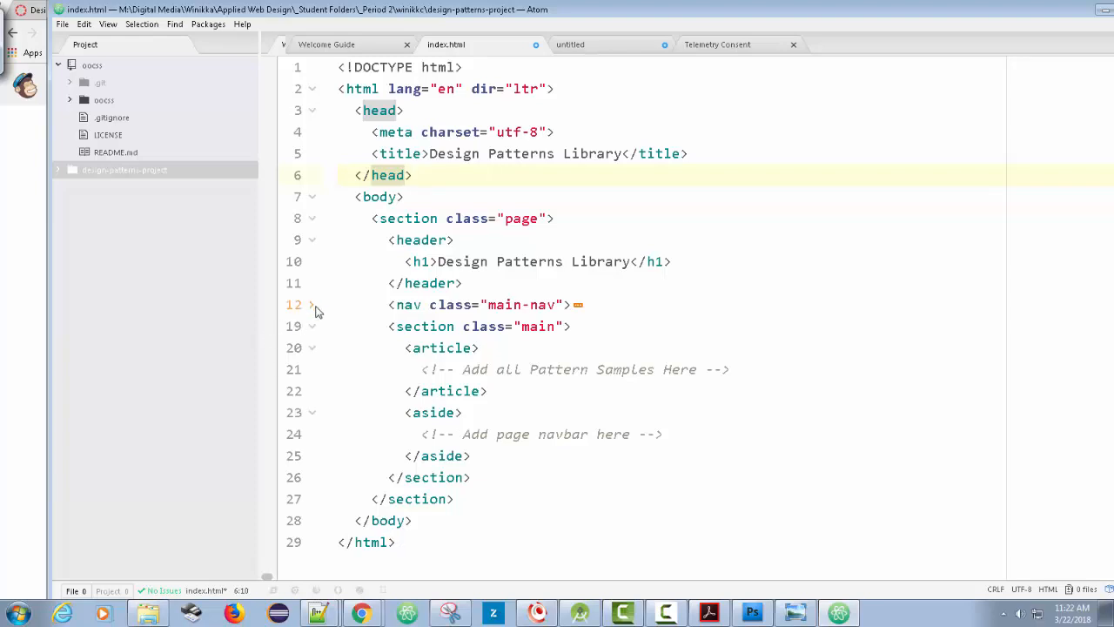
{"action": "left_click", "coordinate": [312, 304]}
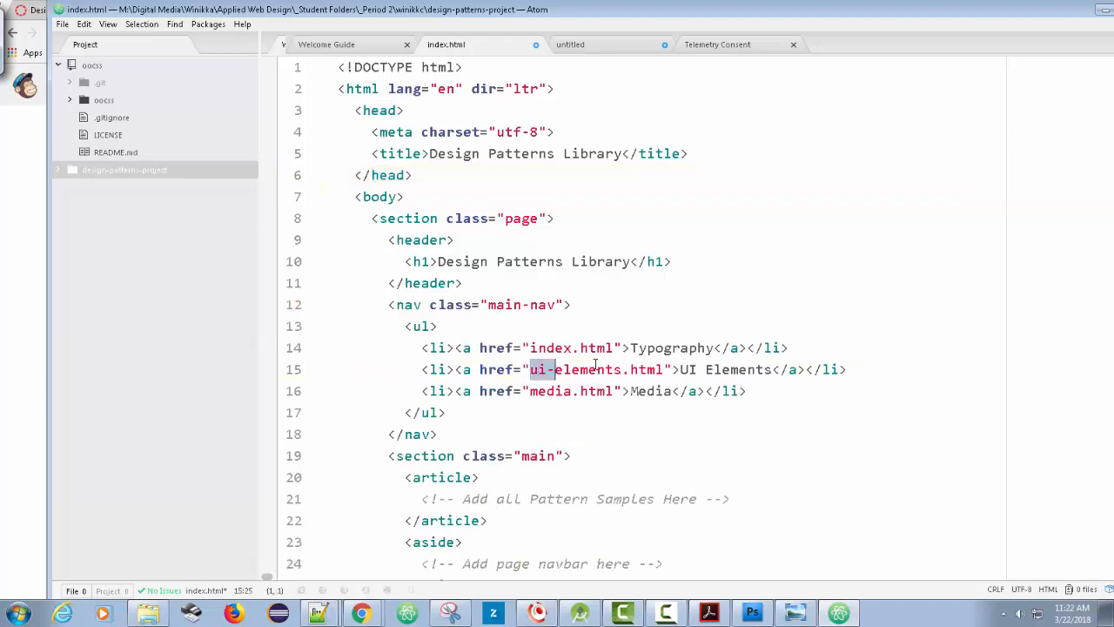
Step: Create a new file named ui-elements.html in the project folder
{"action": "right_click", "coordinate": [597, 369]}
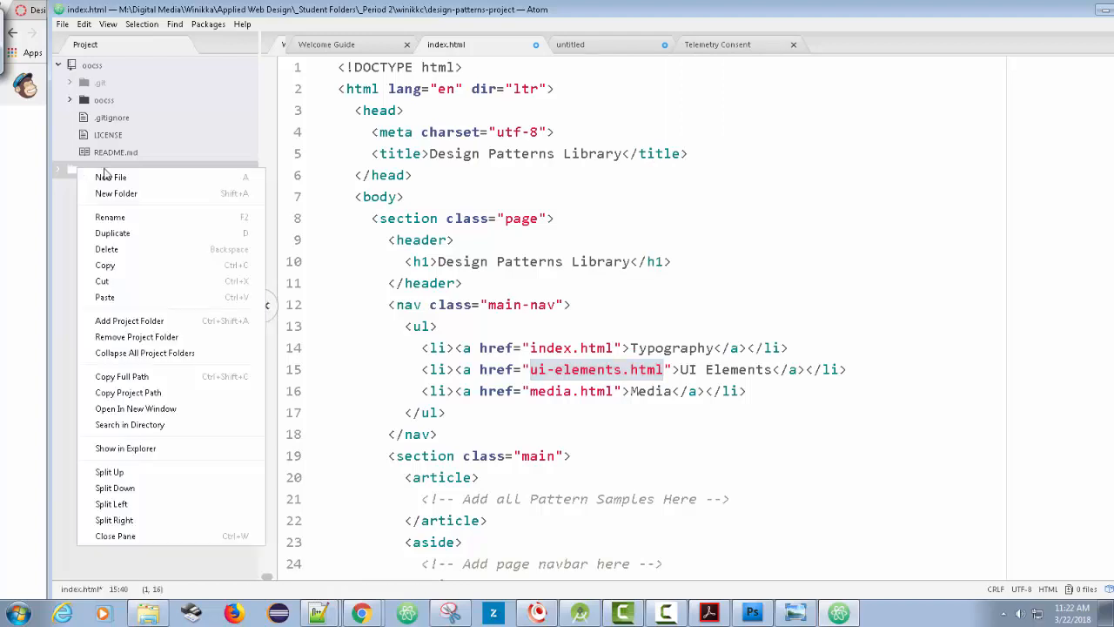
{"action": "left_click", "coordinate": [111, 177]}
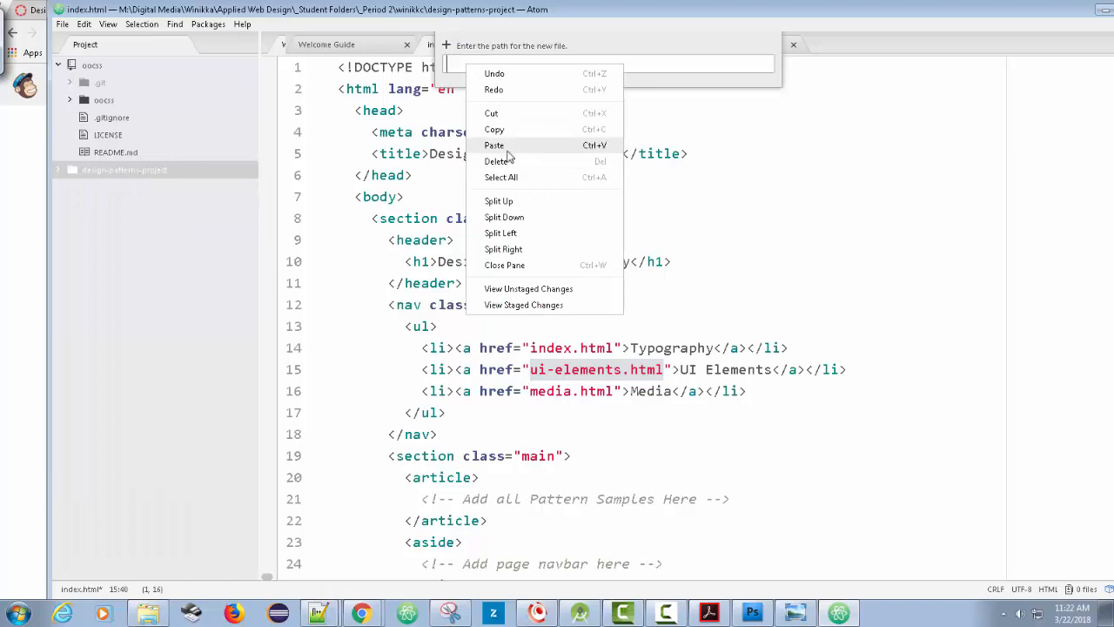
{"action": "left_click", "coordinate": [495, 145]}
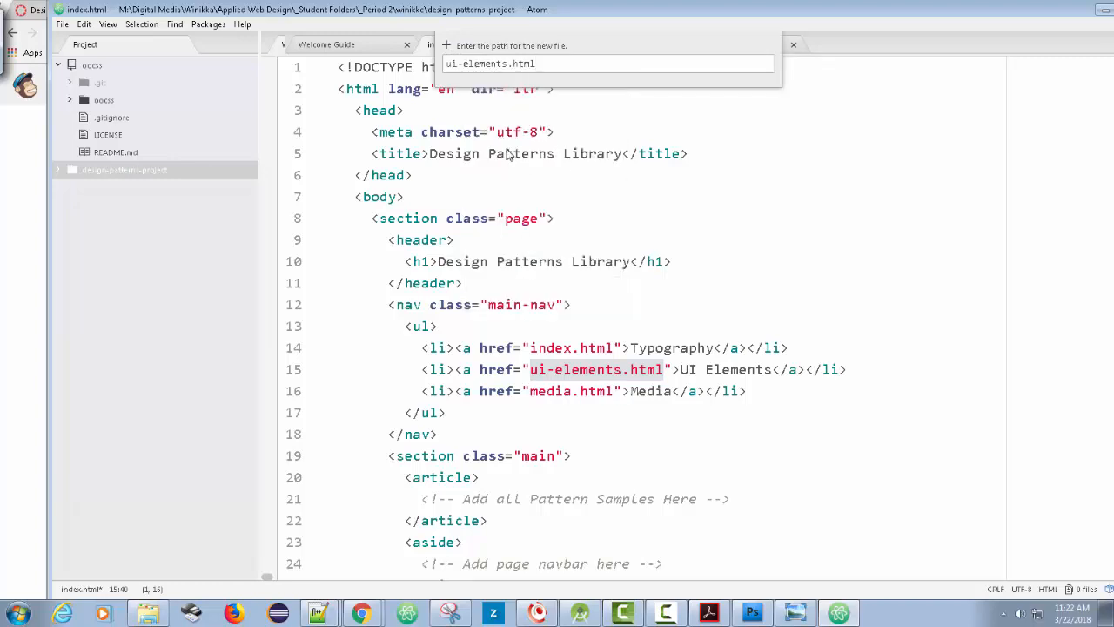
{"action": "key", "text": "Return"}
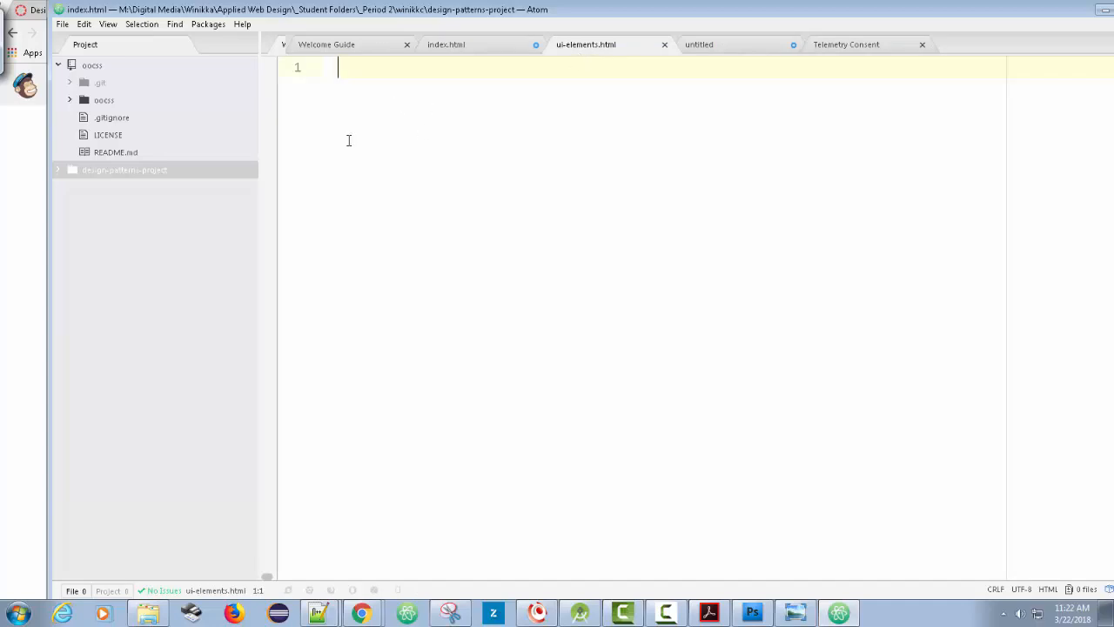
{"action": "mouse_move", "coordinate": [405, 61]}
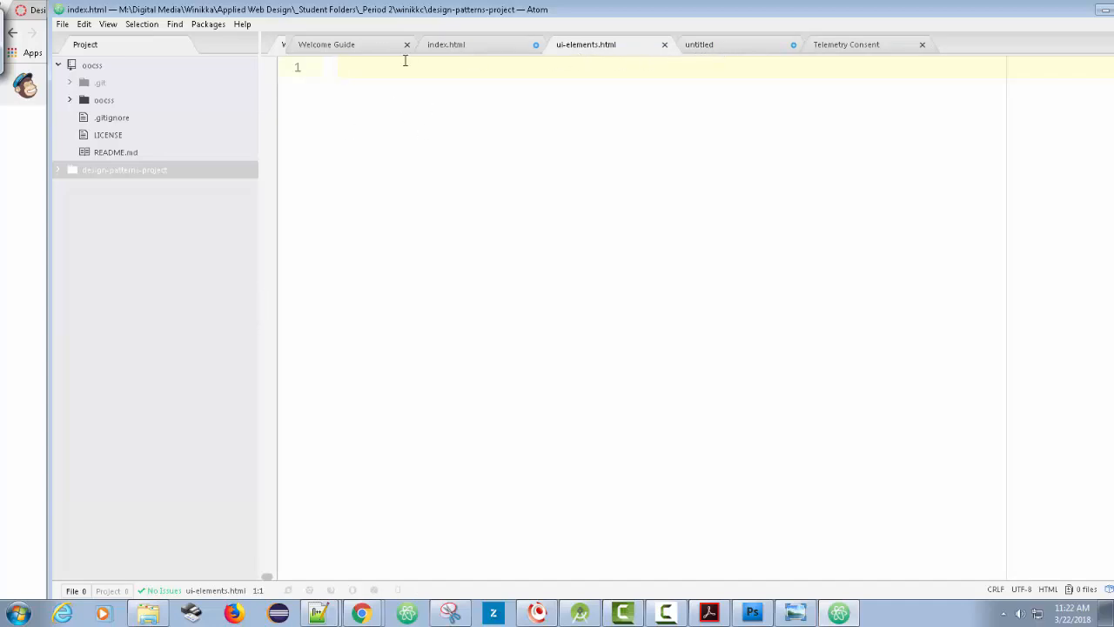
Step: Copy all of the index.html code into ui-elements.html
{"action": "left_click", "coordinate": [445, 44]}
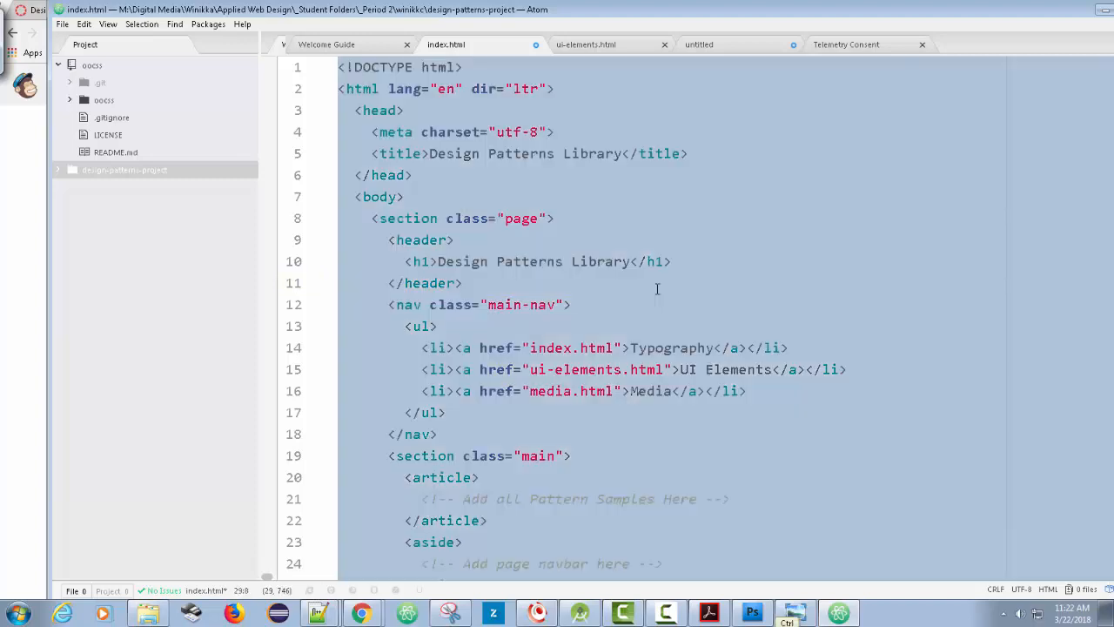
{"action": "right_click", "coordinate": [657, 289]}
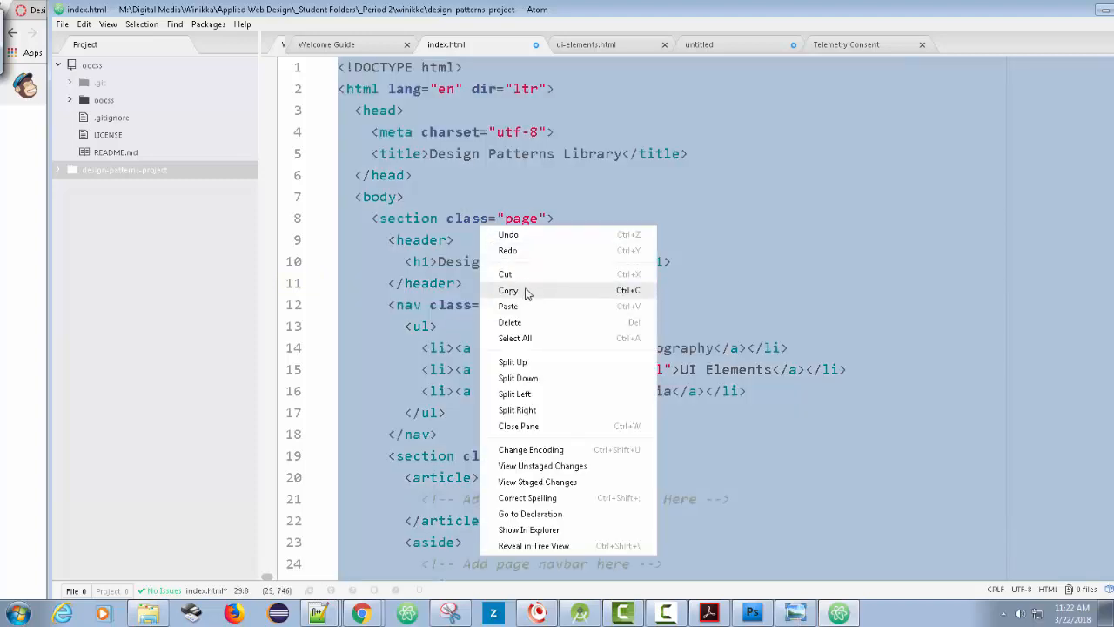
{"action": "left_click", "coordinate": [585, 45]}
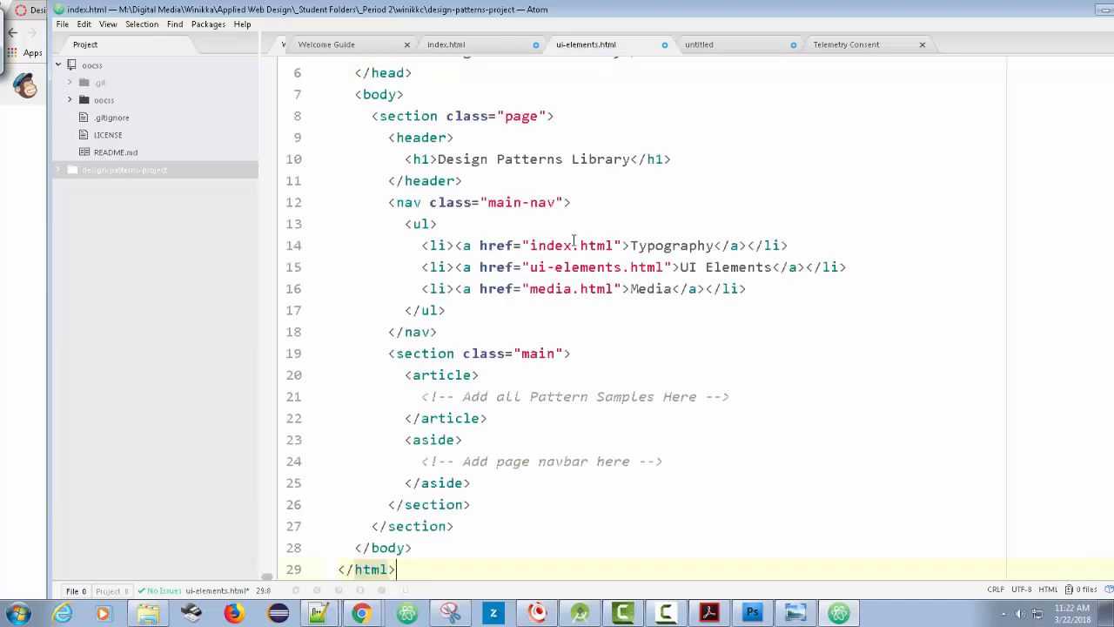
{"action": "double_click", "coordinate": [570, 288]}
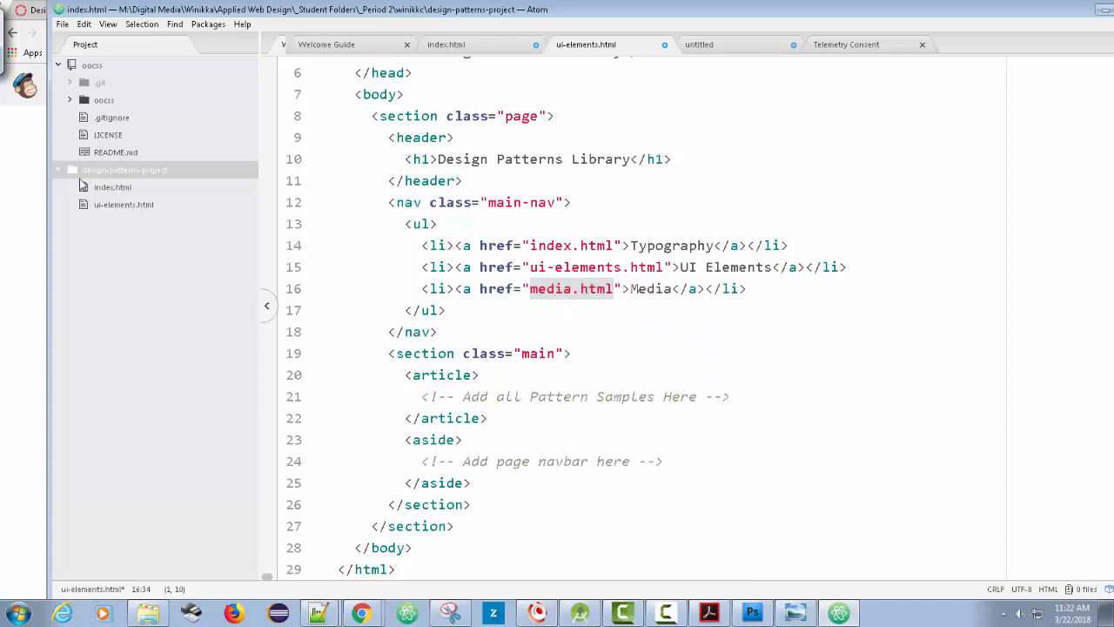
Step: Create a new file named media.html in the project folder
{"action": "right_click", "coordinate": [122, 170]}
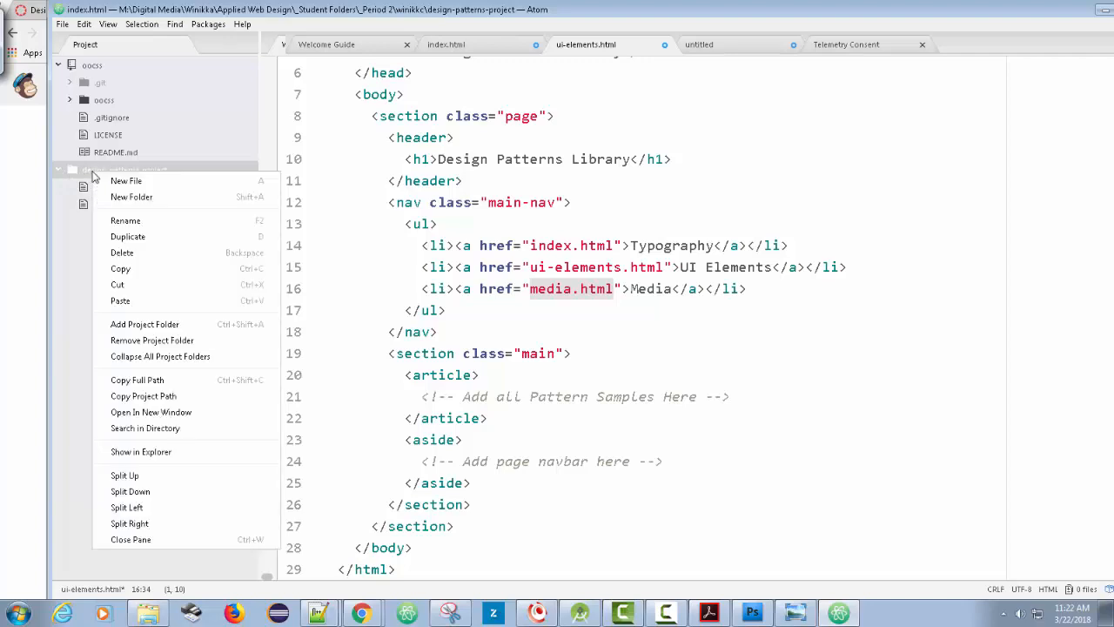
{"action": "left_click", "coordinate": [127, 180]}
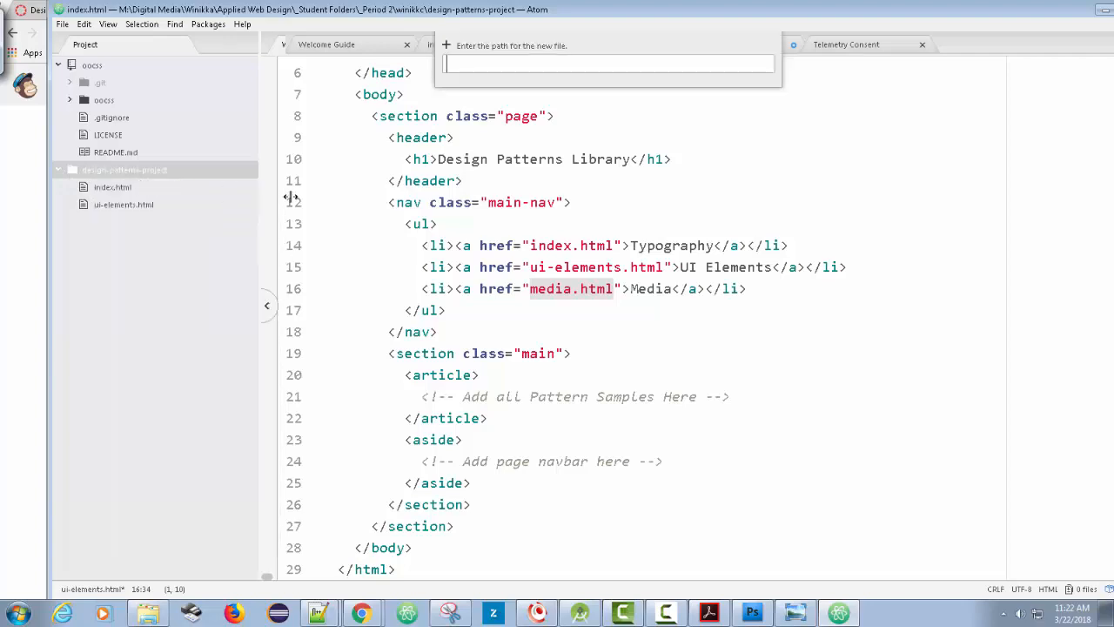
{"action": "type", "text": "media.html"}
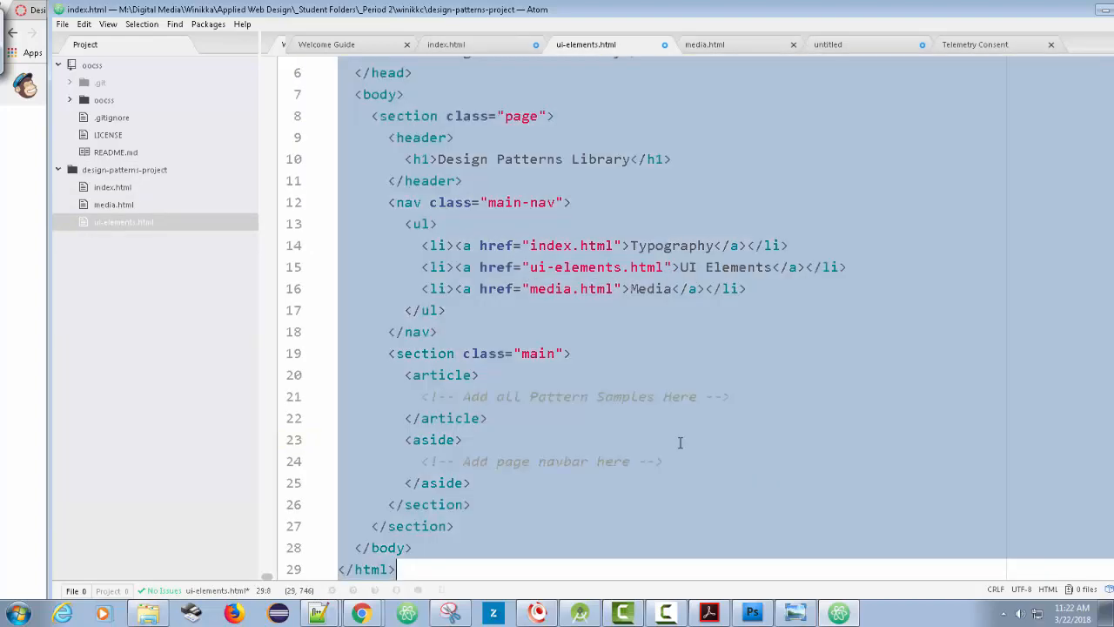
Step: Fill media.html with the copied markup and save media, ui-elements and index pages
{"action": "left_click", "coordinate": [704, 44]}
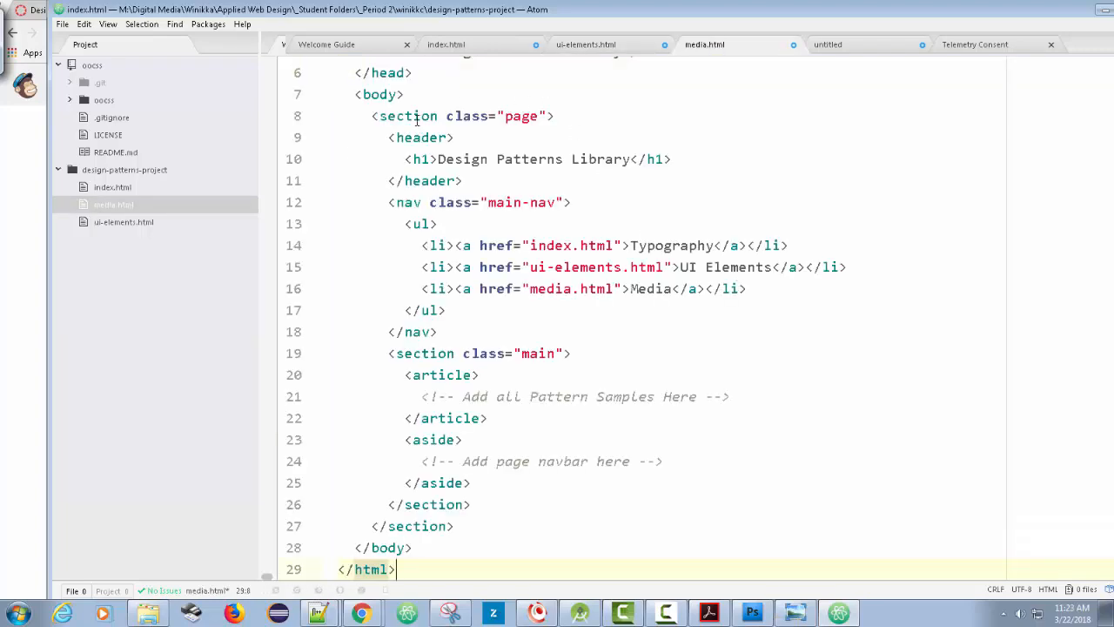
{"action": "mouse_move", "coordinate": [518, 44]}
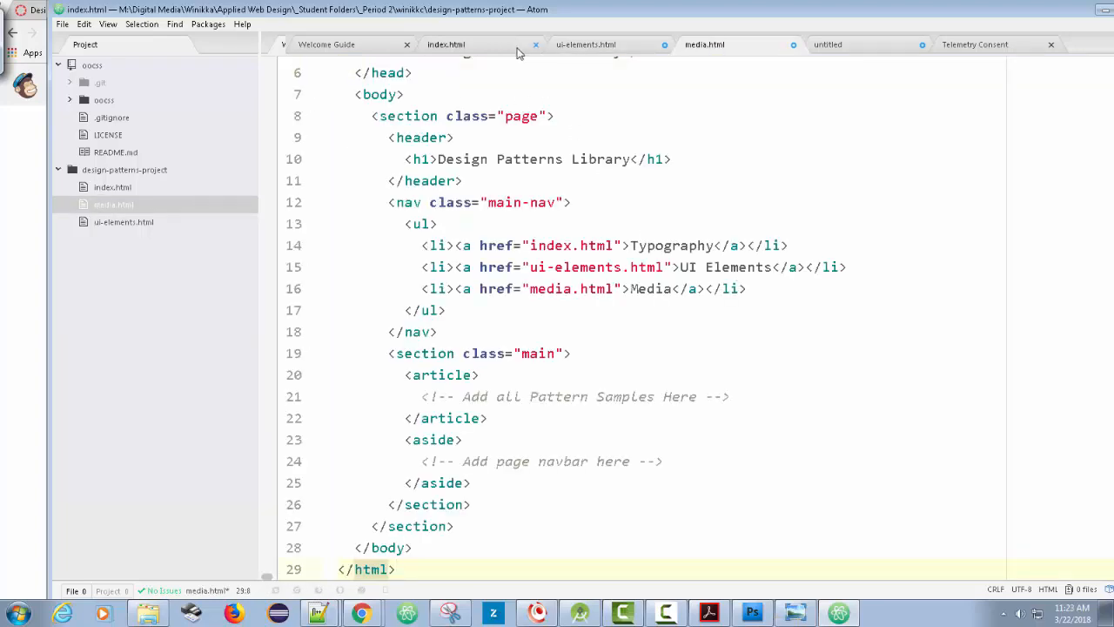
{"action": "left_click", "coordinate": [585, 44]}
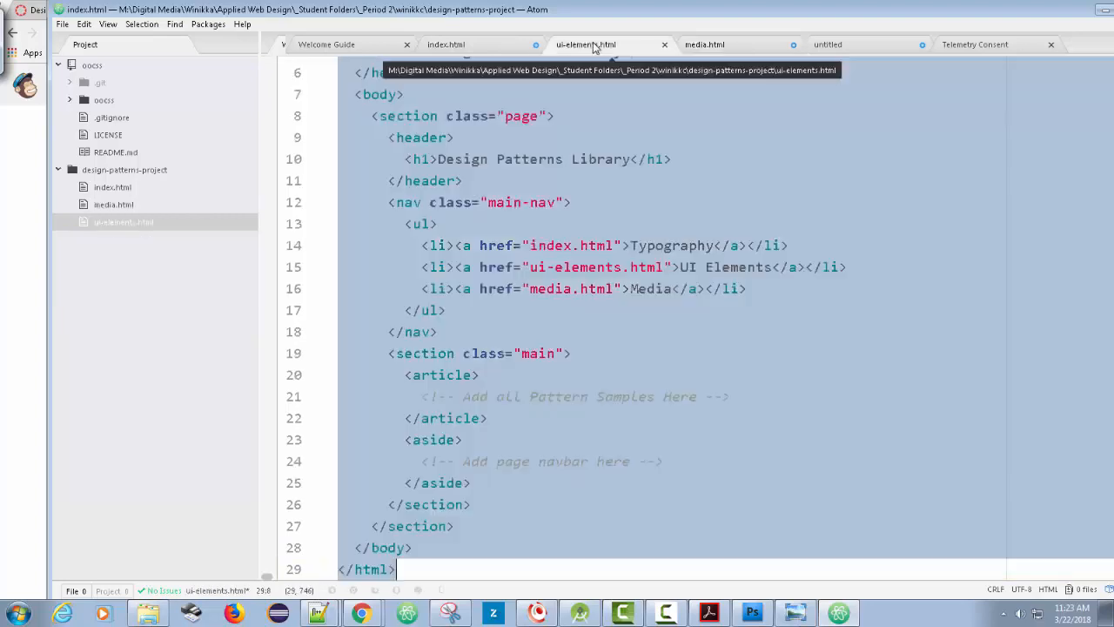
{"action": "left_click", "coordinate": [445, 44]}
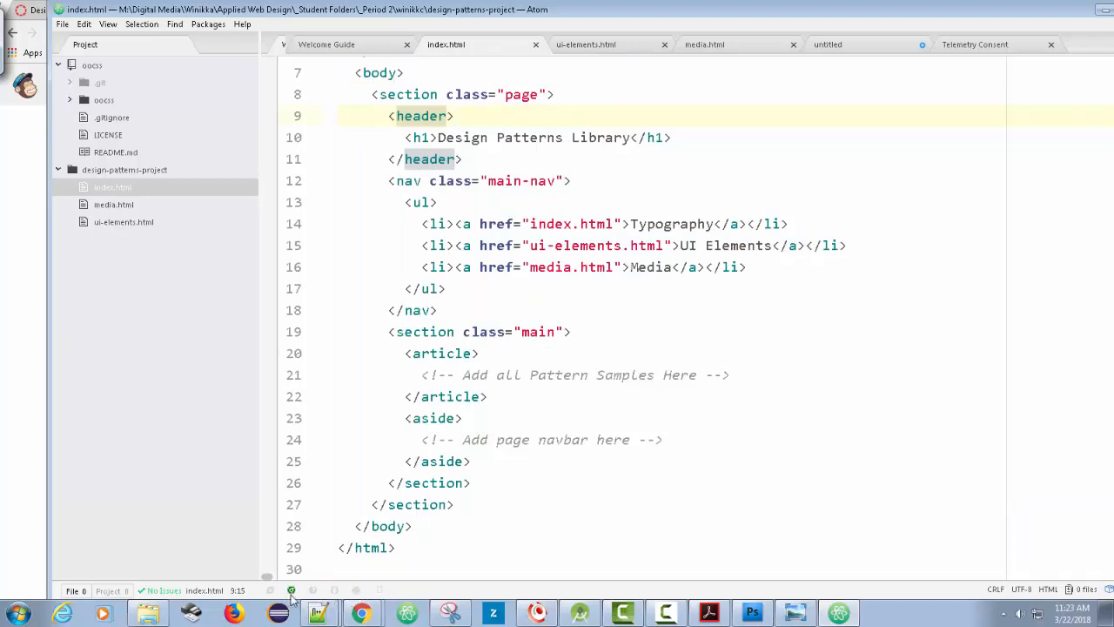
Step: Preview index.html in Chrome, follow the Typography and Media links, then minimize Chrome
{"action": "left_click", "coordinate": [360, 613]}
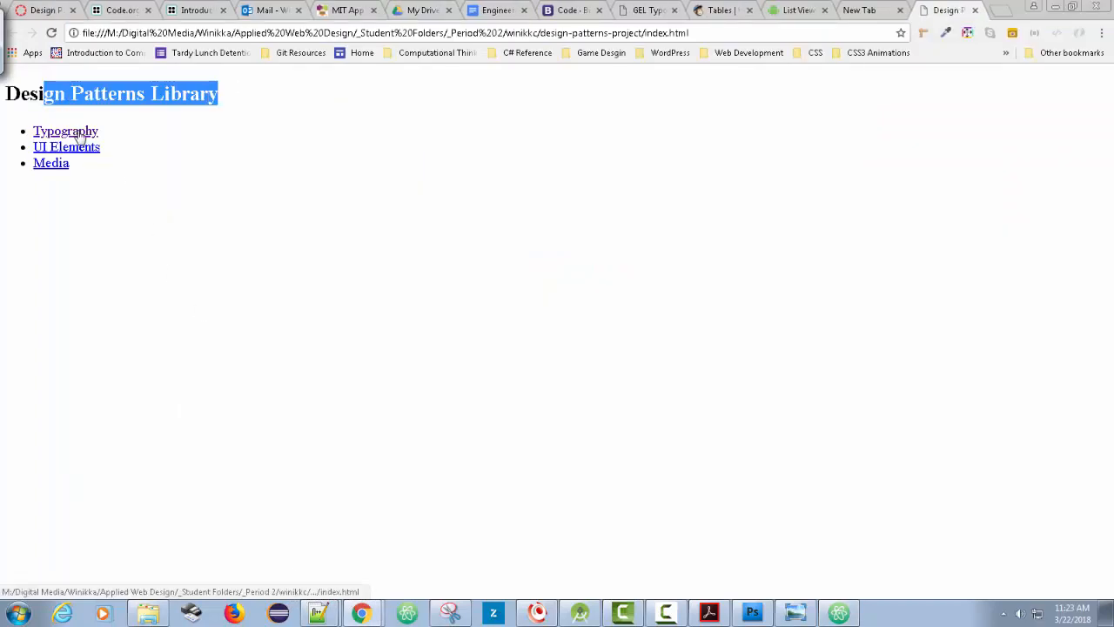
{"action": "left_click", "coordinate": [51, 163]}
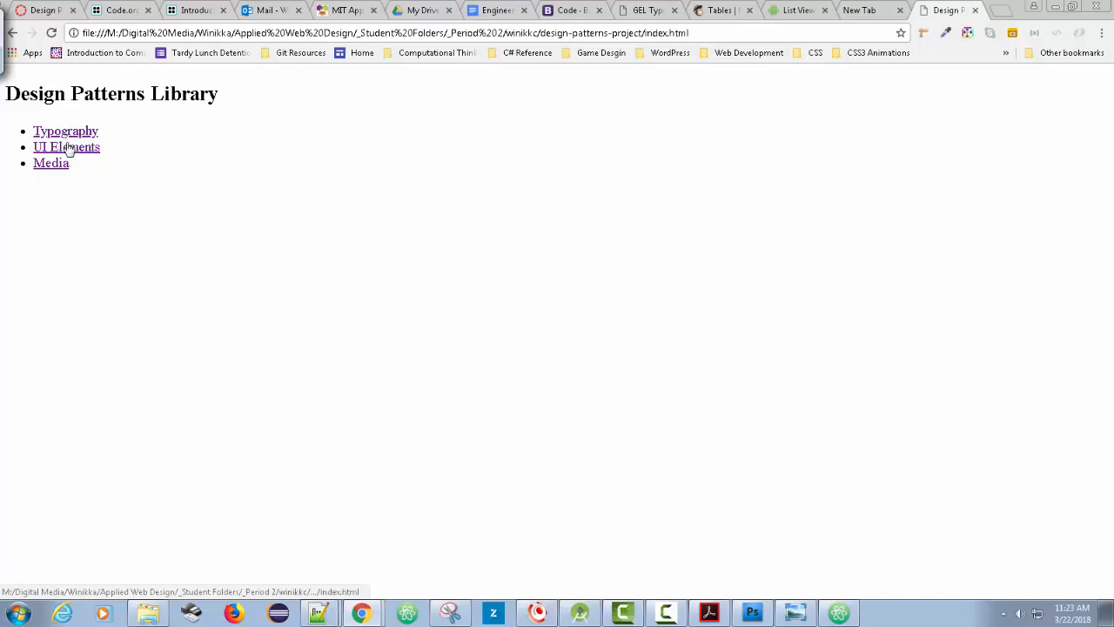
{"action": "left_click", "coordinate": [51, 163]}
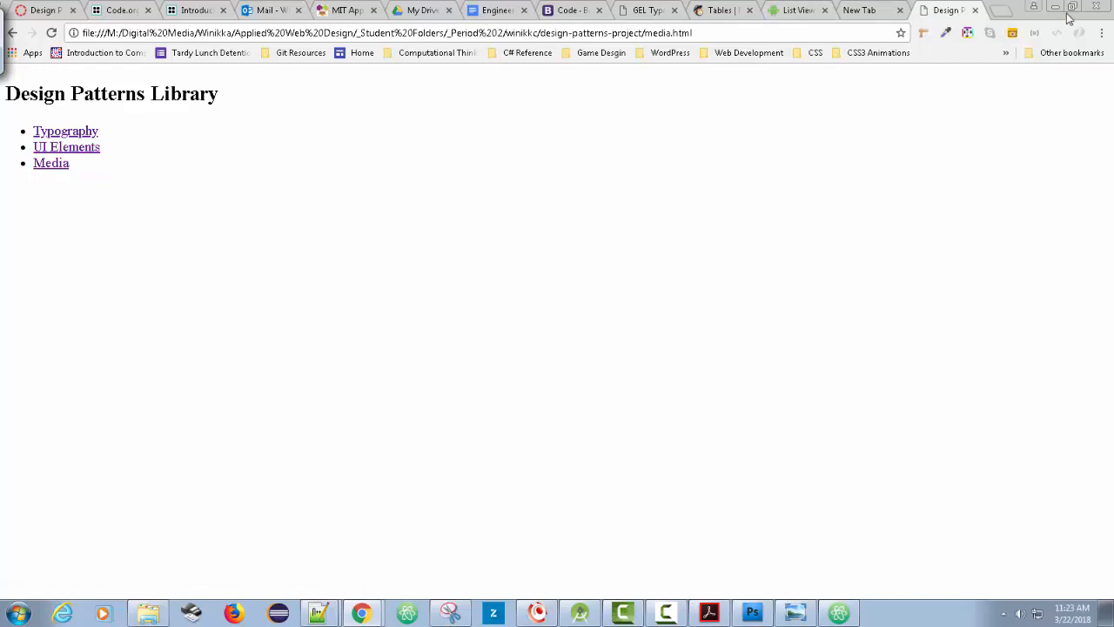
{"action": "left_click", "coordinate": [317, 614]}
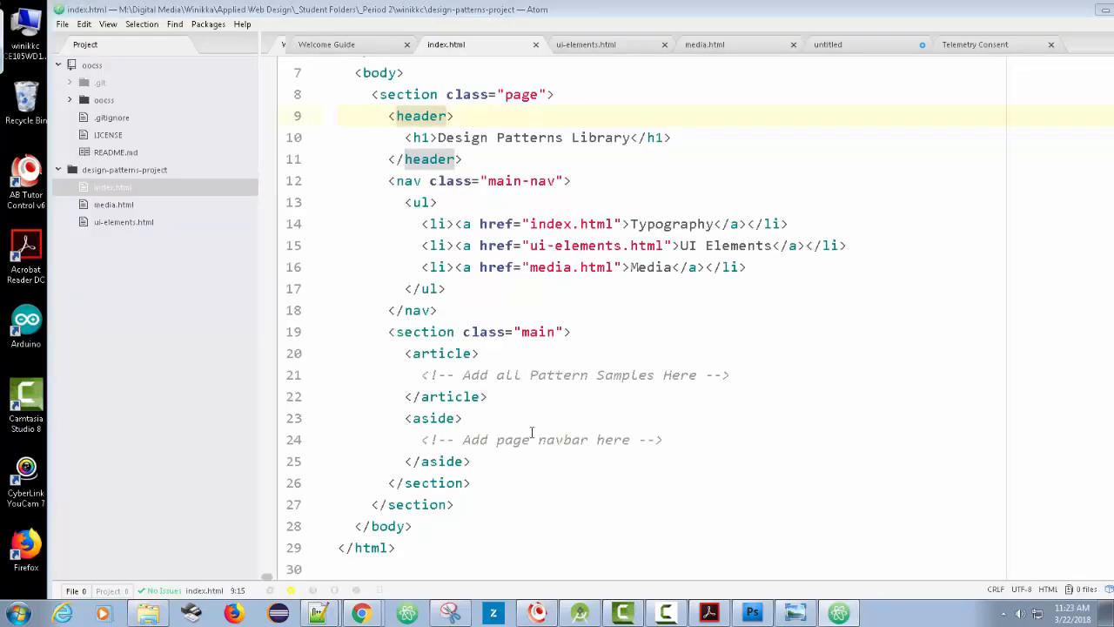